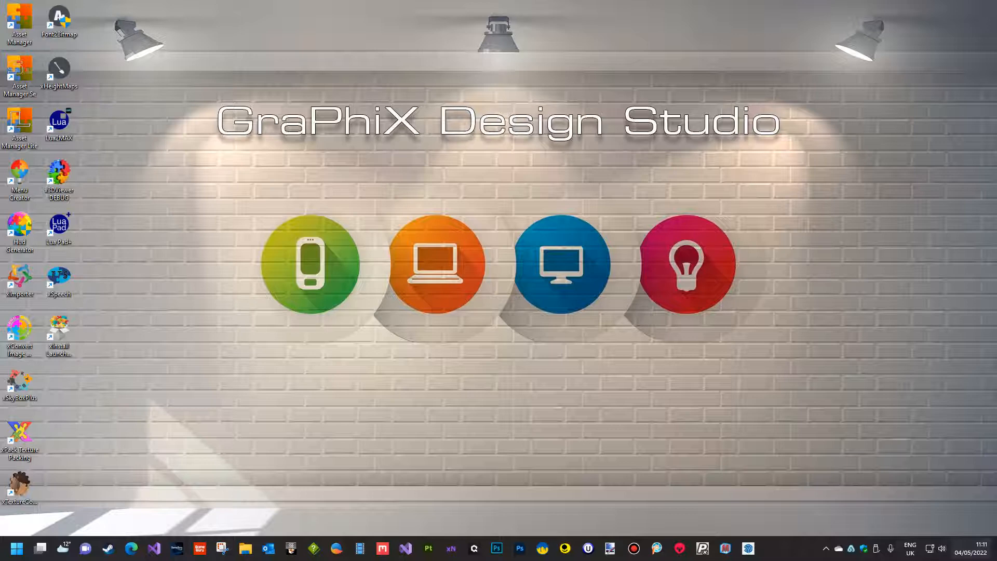
mouse_move(282, 313)
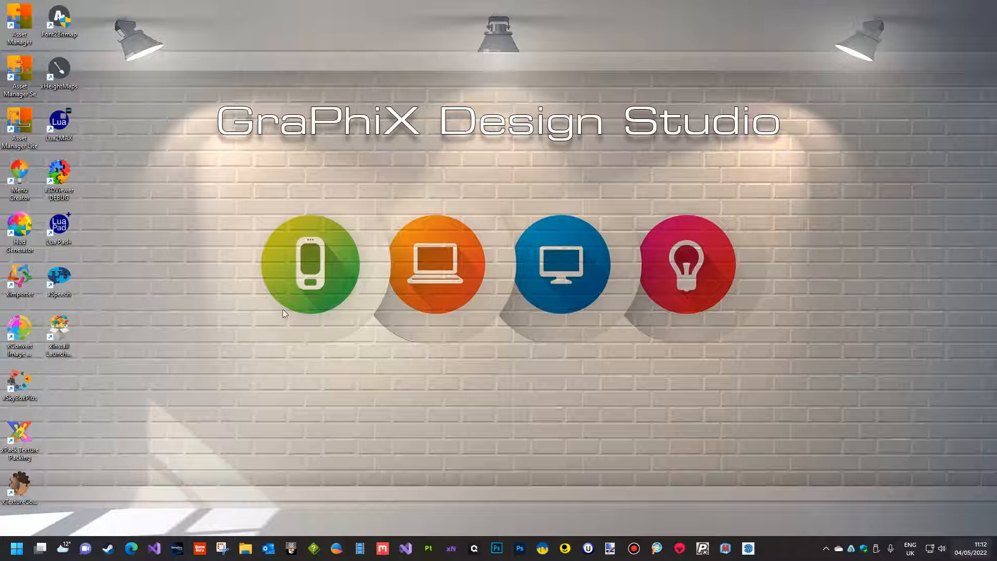
mouse_move(58, 340)
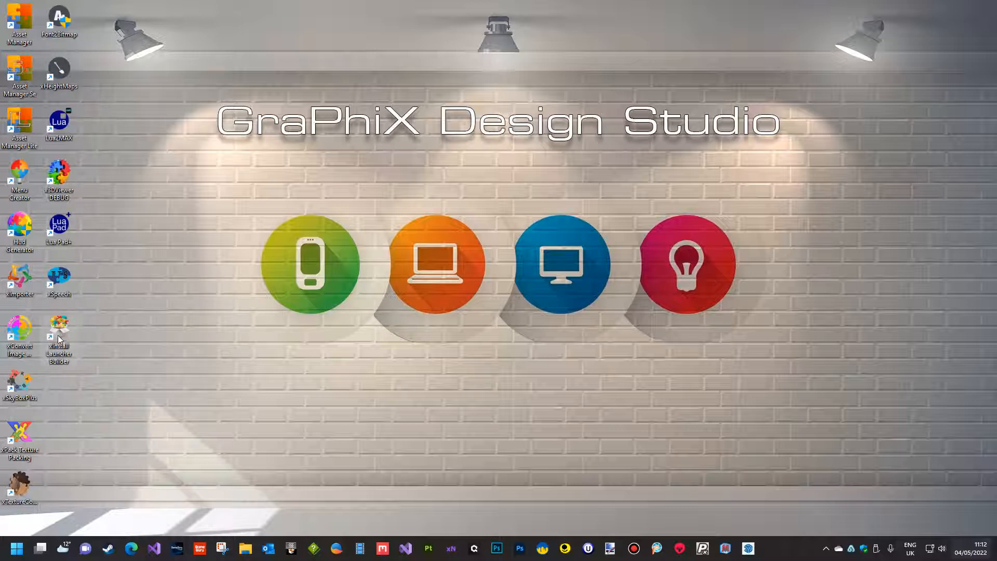
Launch xLauncher Builder and choose the Protoscope folder as the new project's game folder.
double_click(58, 327)
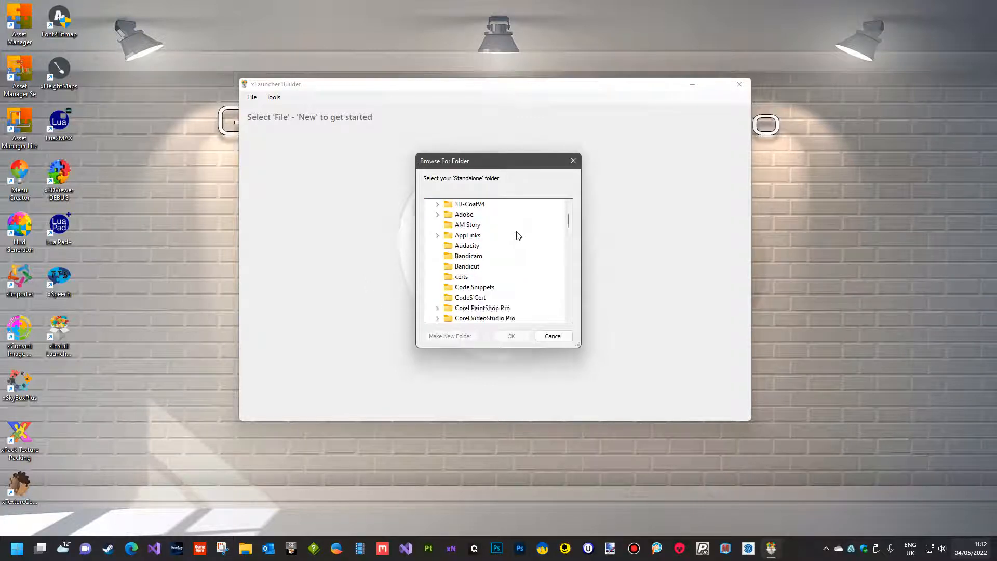
scroll(down, 3)
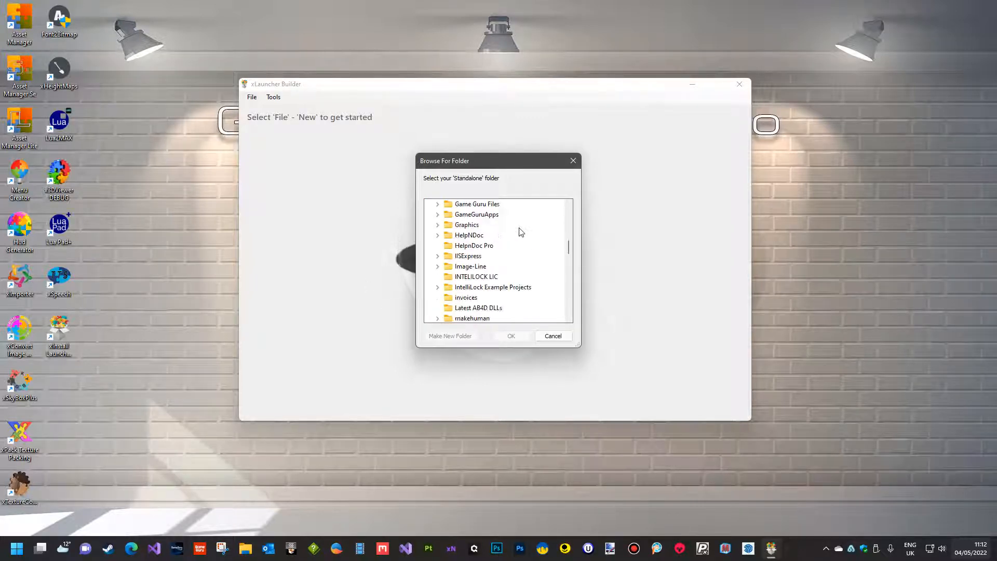
scroll(down, 3)
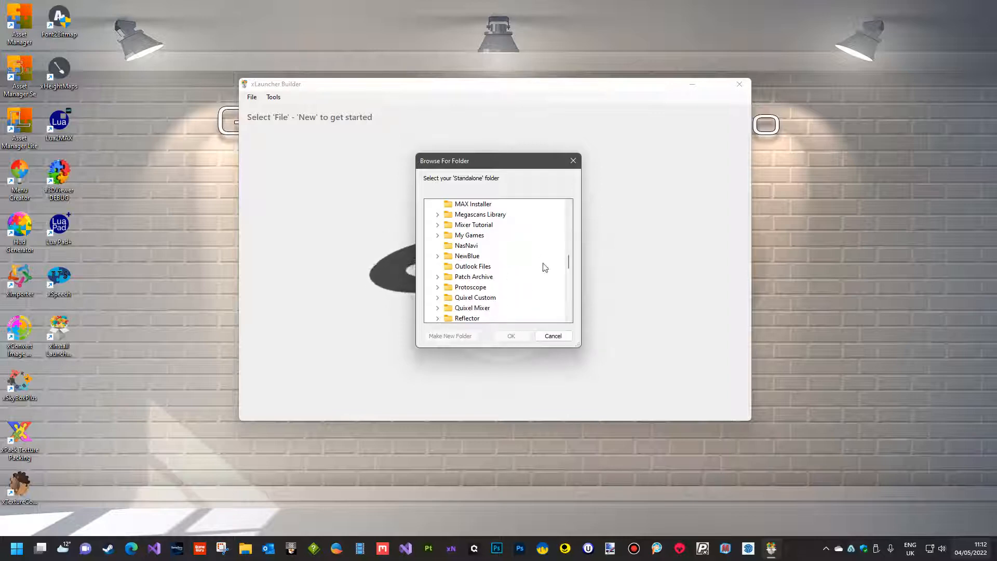
mouse_move(470, 288)
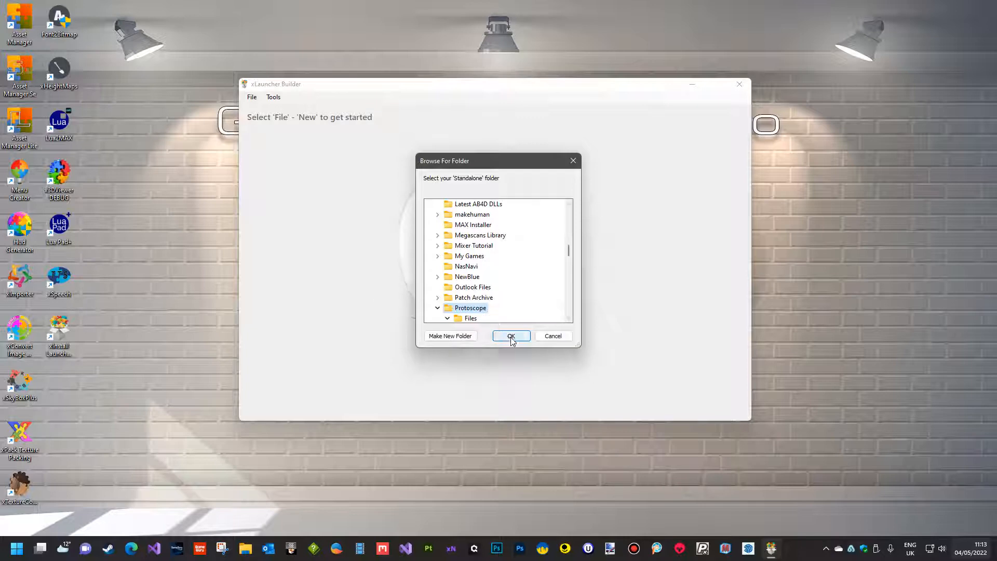
click(511, 336)
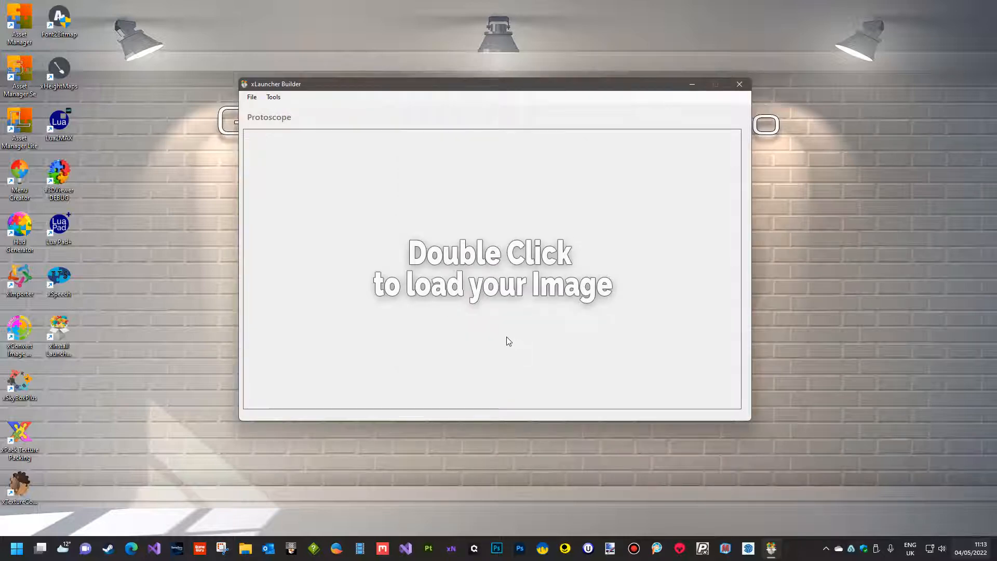
mouse_move(498, 301)
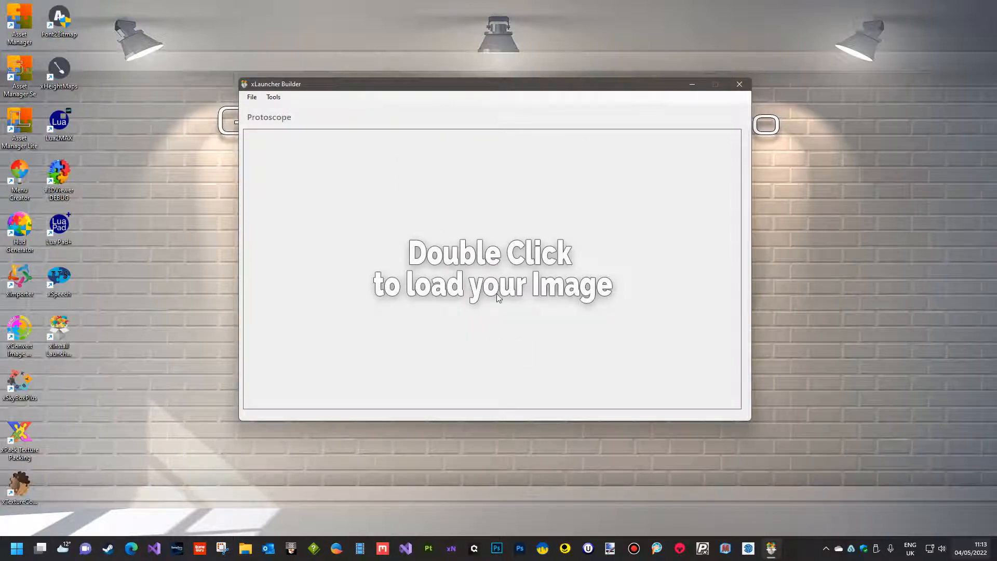
mouse_move(506, 286)
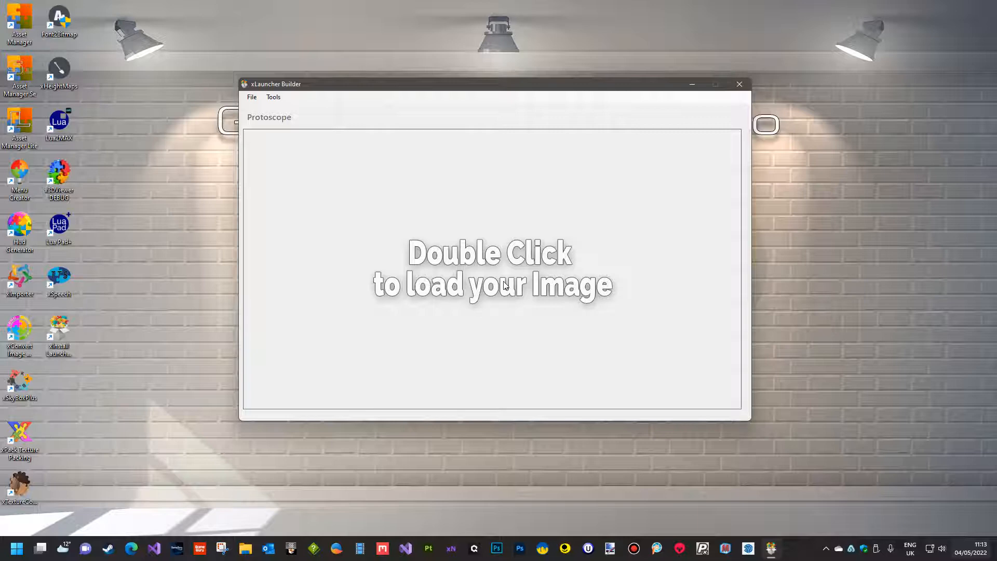
mouse_move(485, 284)
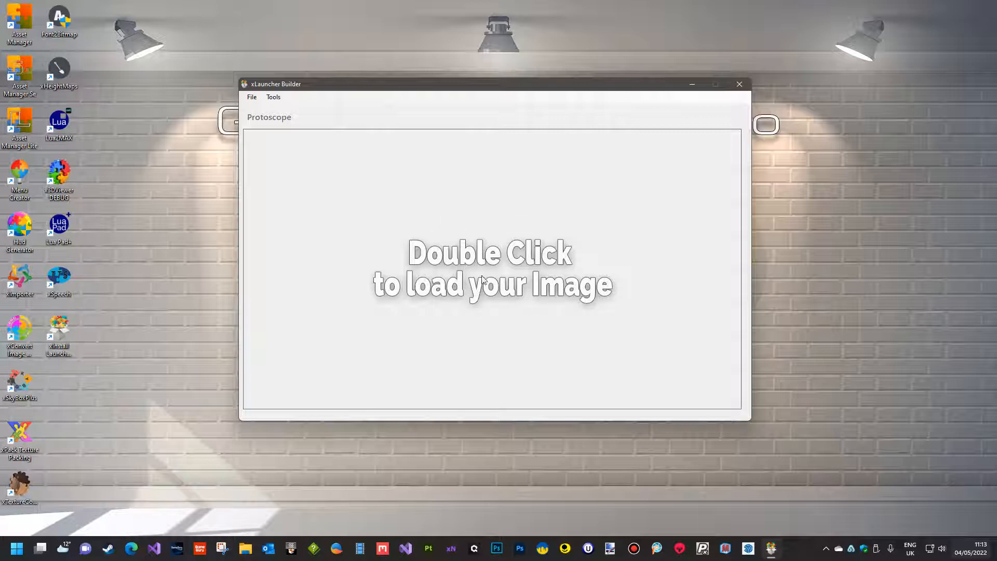
mouse_move(511, 272)
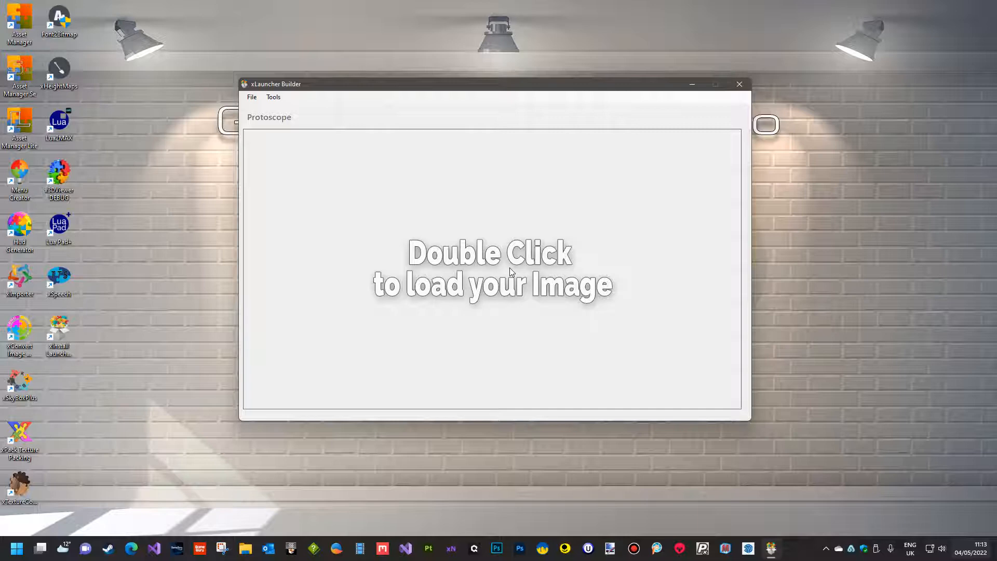
mouse_move(515, 260)
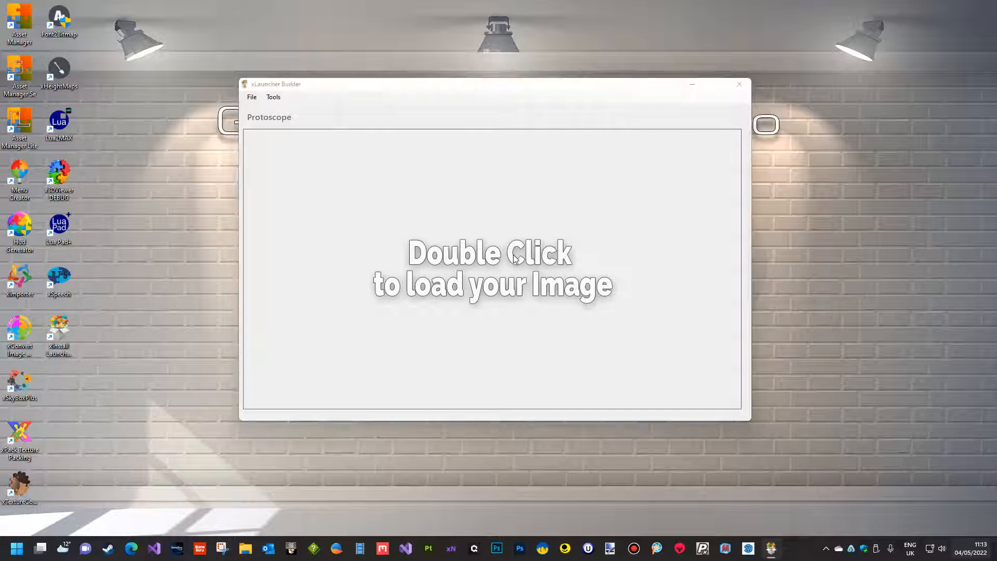
Load the Protascope title artwork as the launcher's background image.
double_click(512, 260)
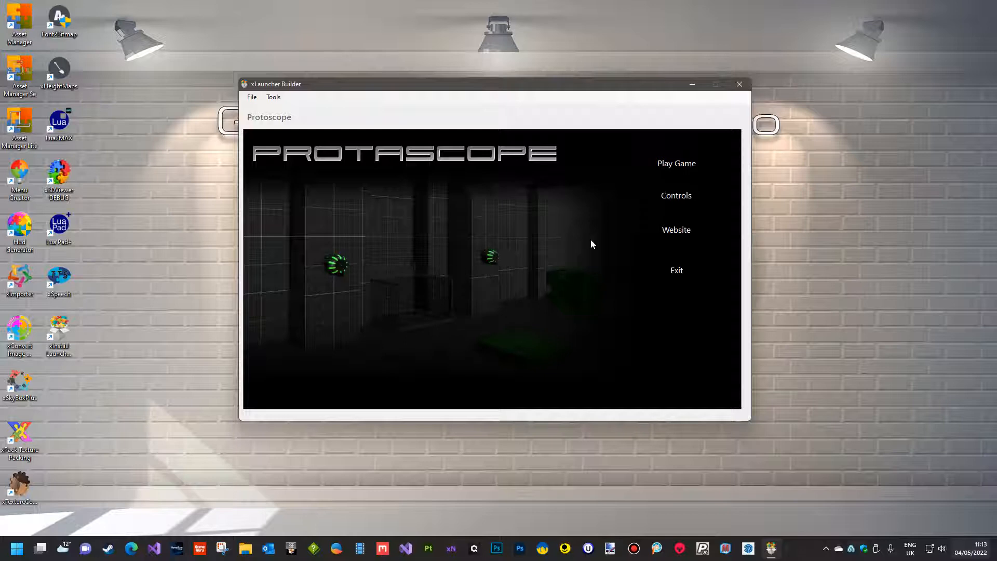
mouse_move(671, 176)
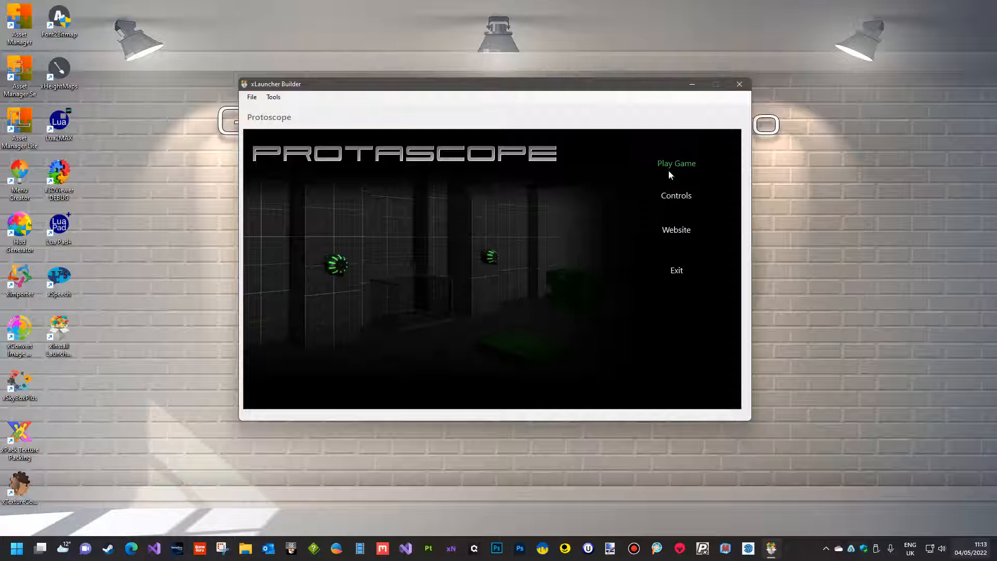
mouse_move(679, 184)
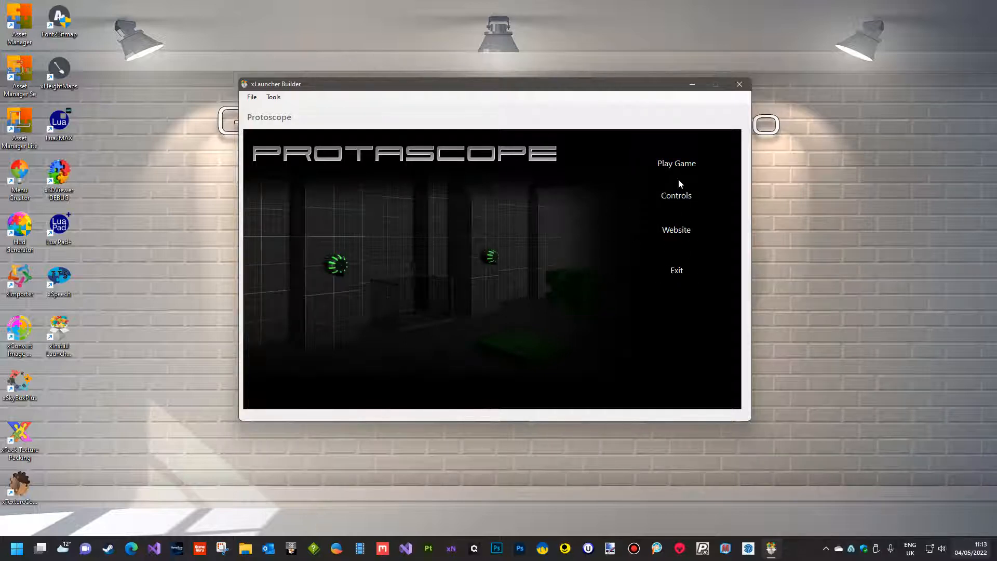
mouse_move(326, 185)
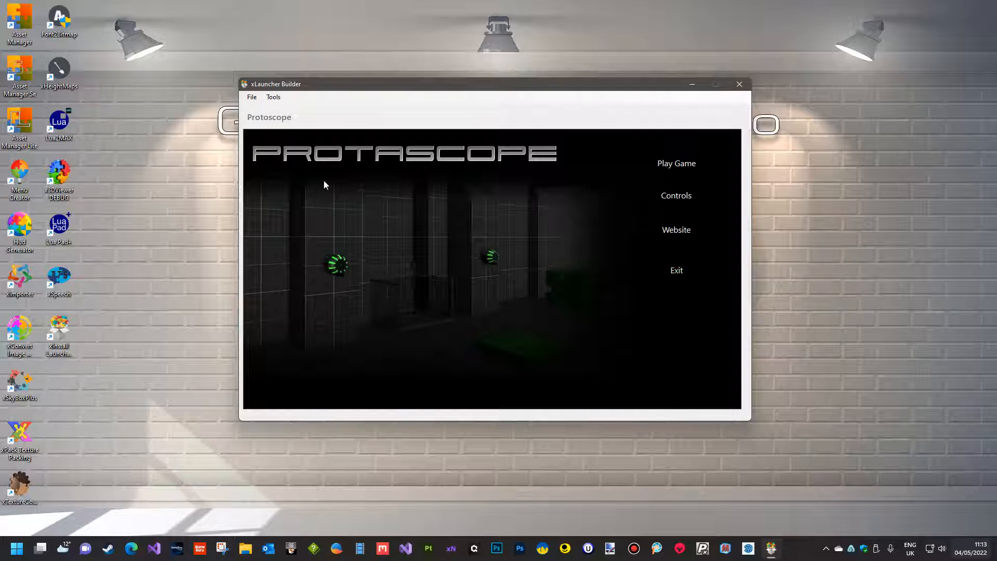
mouse_move(488, 158)
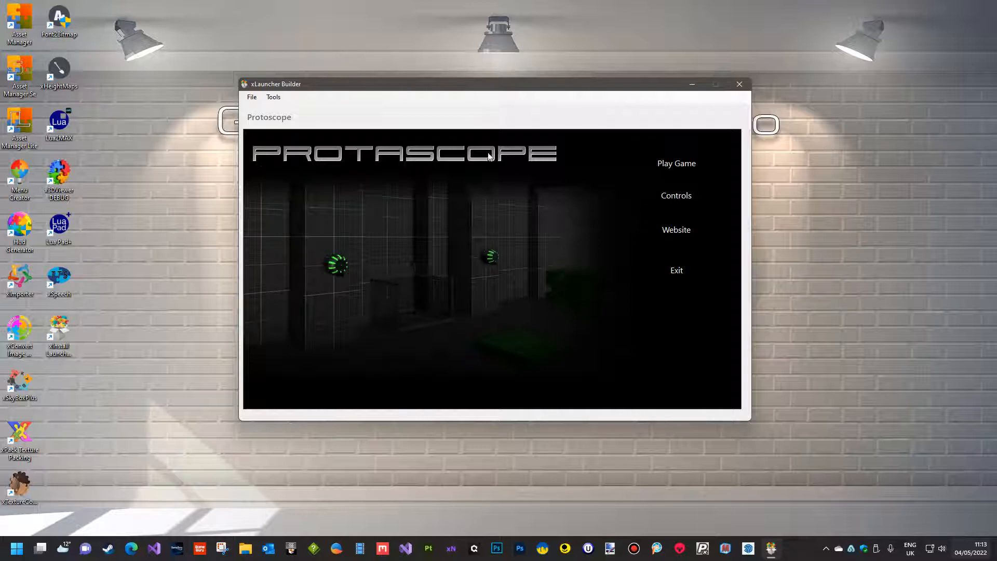
mouse_move(333, 158)
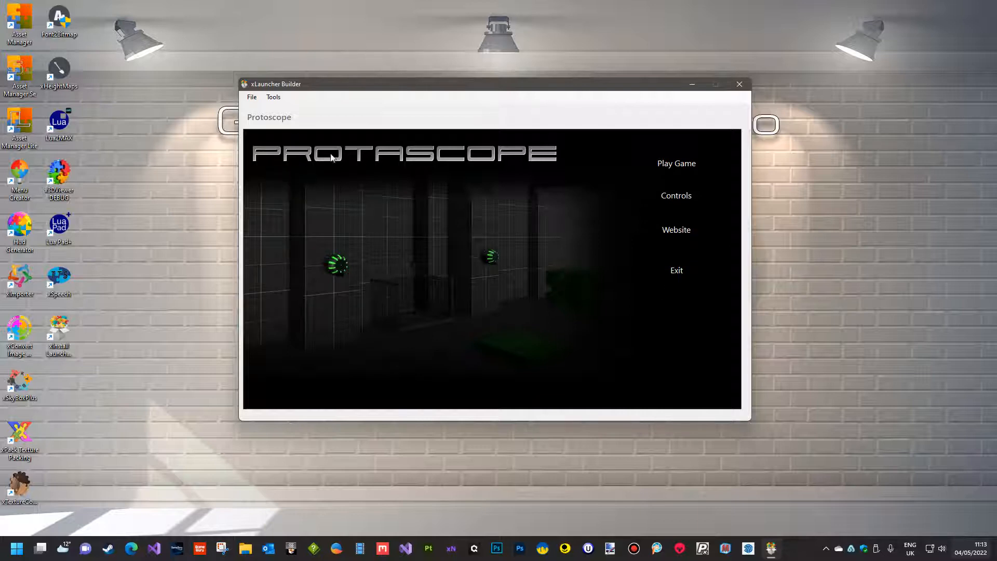
mouse_move(438, 162)
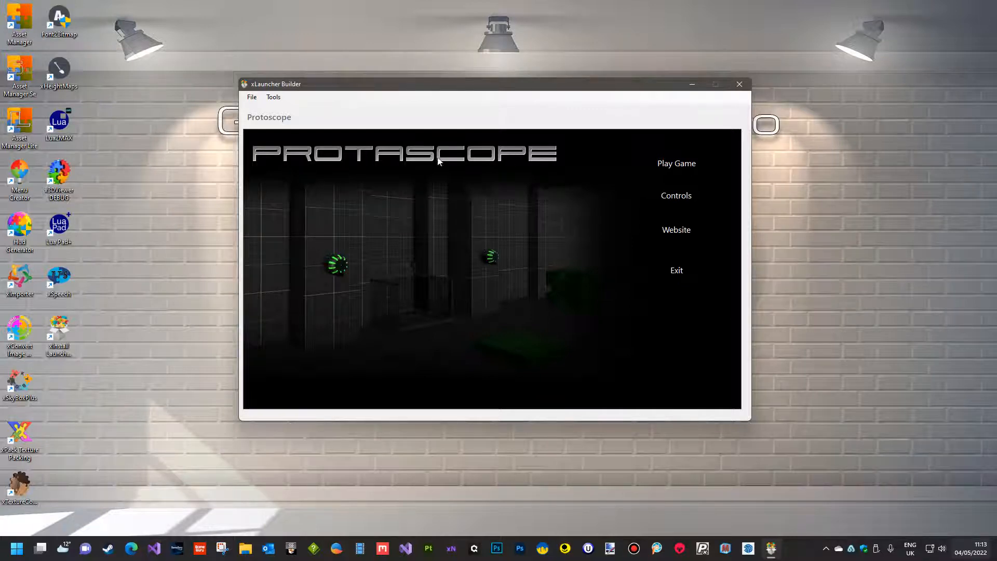
mouse_move(552, 245)
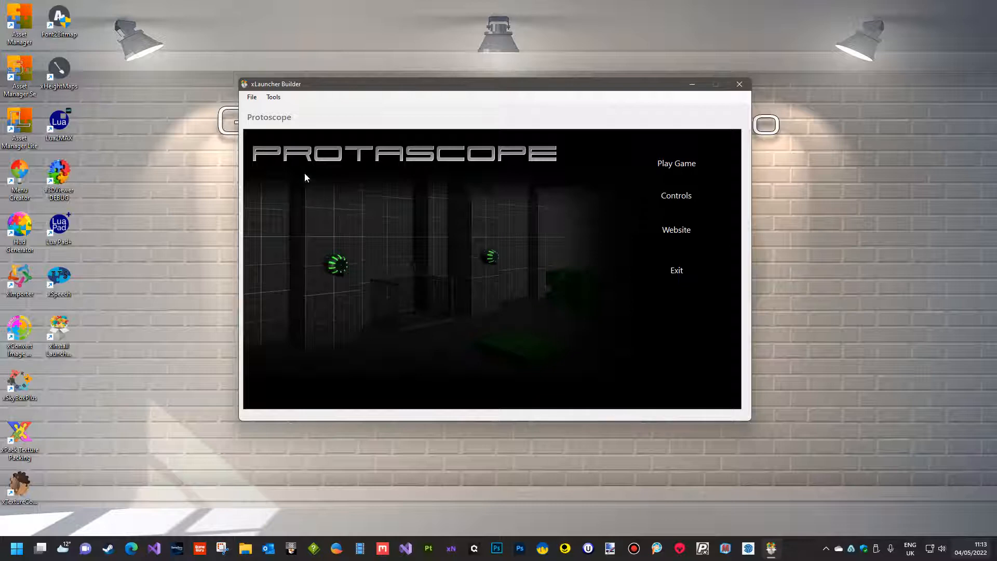
mouse_move(470, 276)
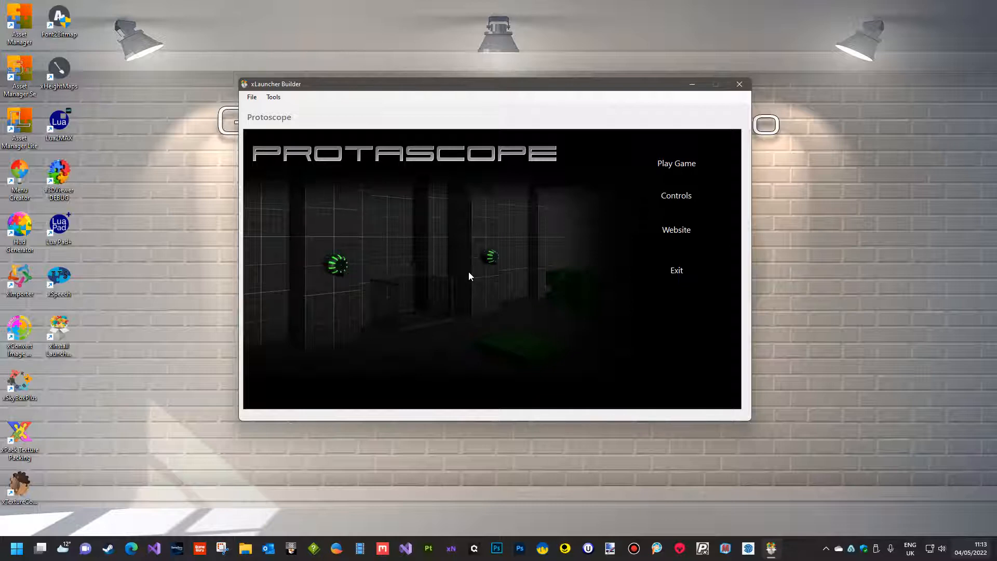
mouse_move(687, 175)
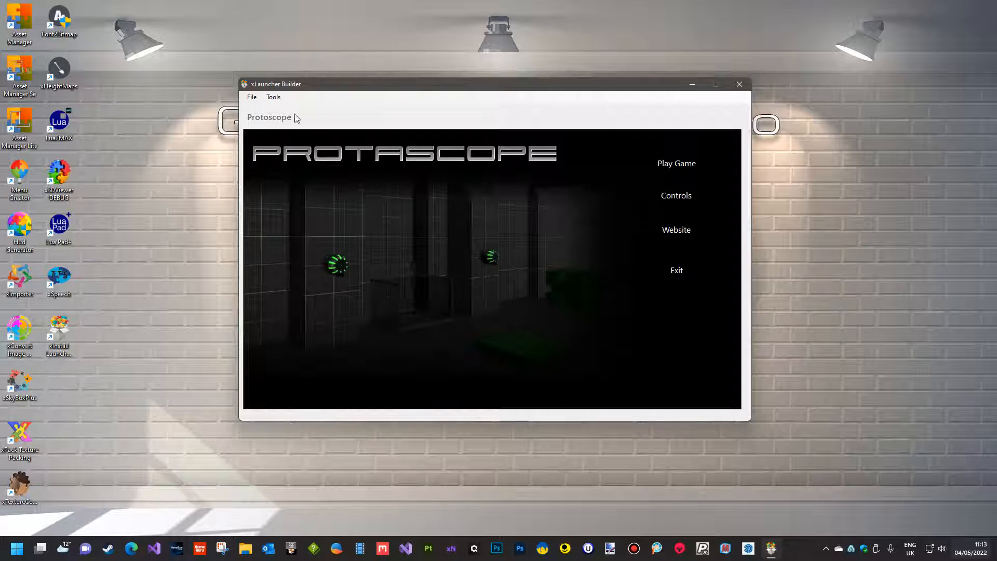
Enable the Game Description, Developer Description and Copyright/Disclaimer text sections in Text Options.
click(273, 97)
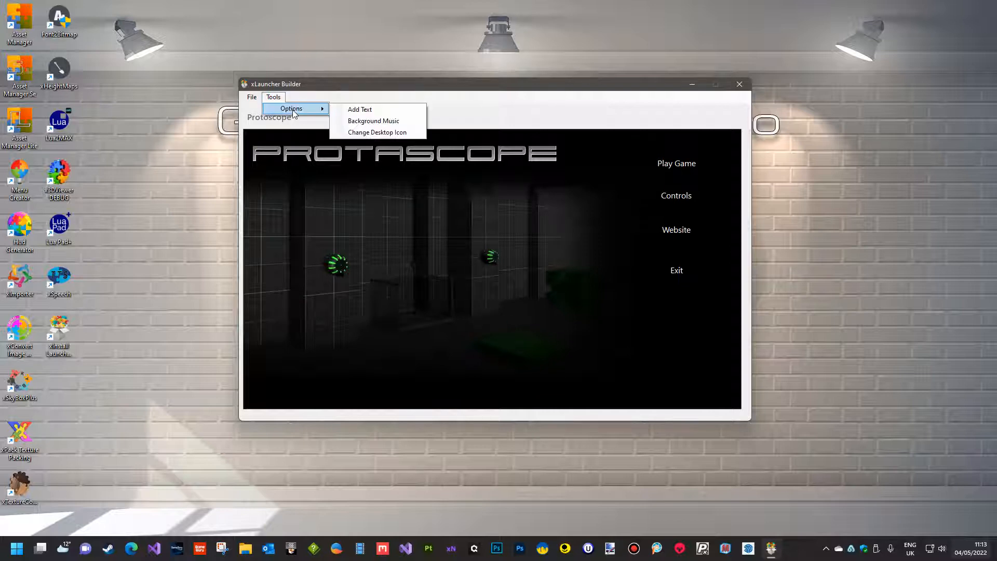
click(360, 109)
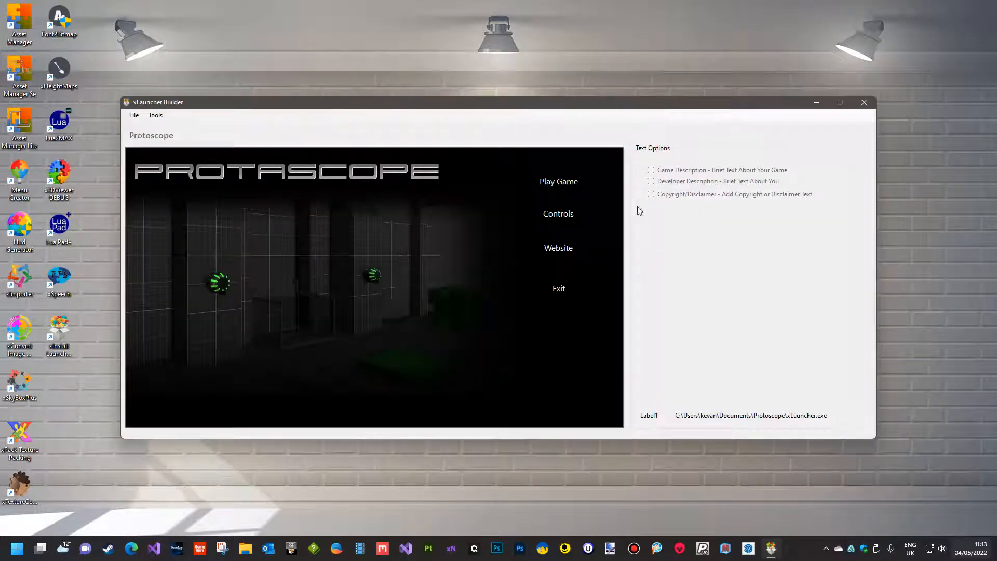
click(650, 170)
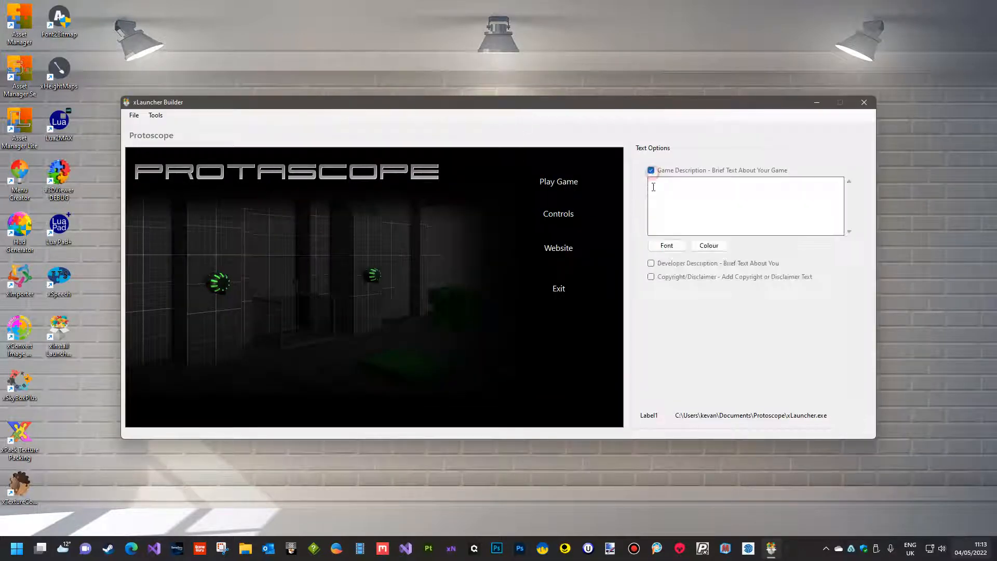
click(650, 262)
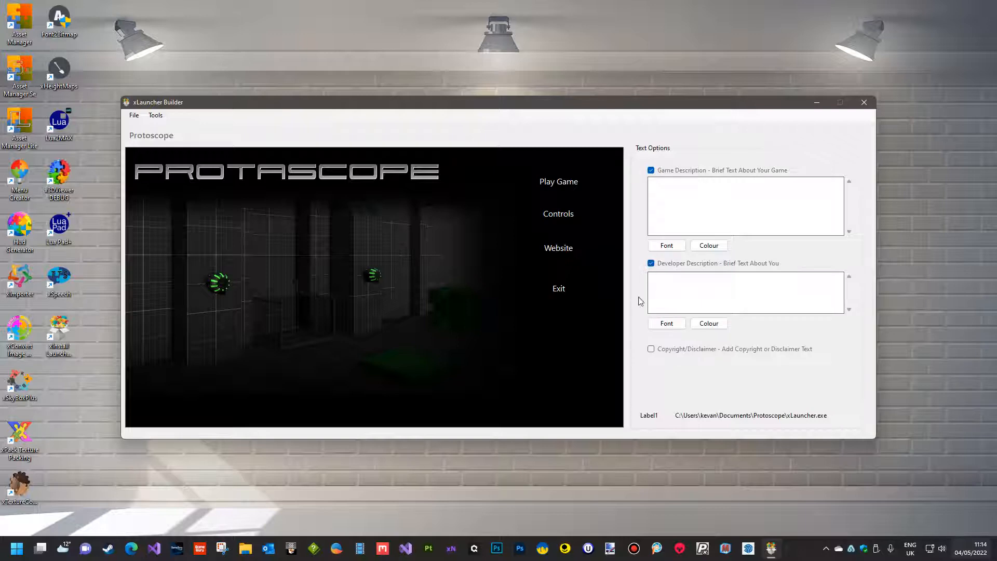
click(650, 349)
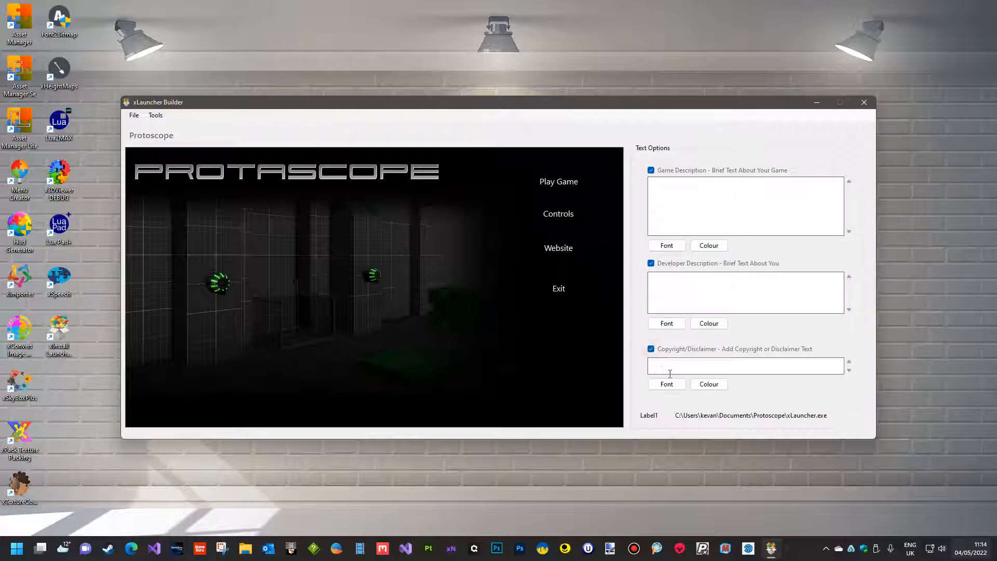
mouse_move(727, 185)
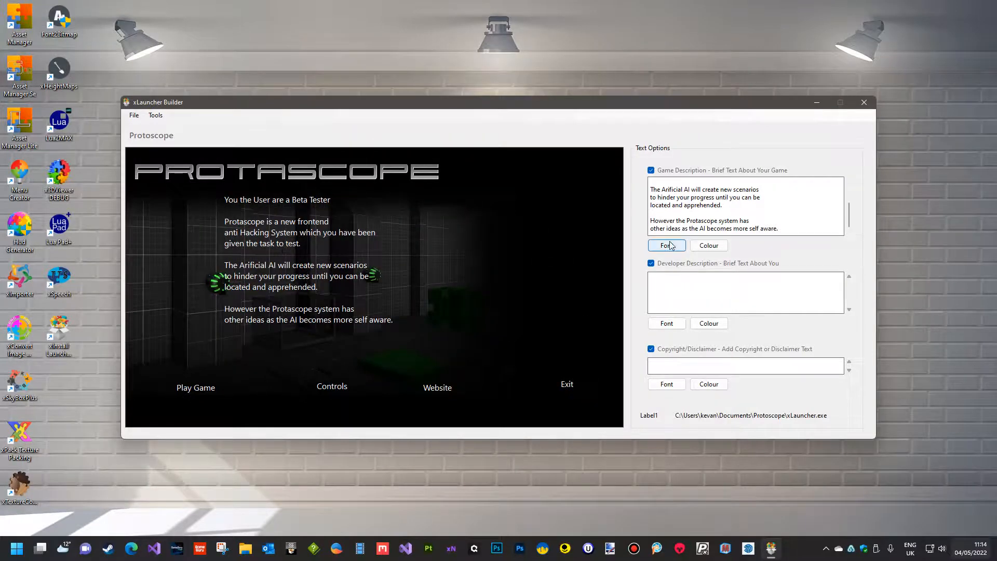
Set the game description font to 911 Porscha at size 14.
click(667, 245)
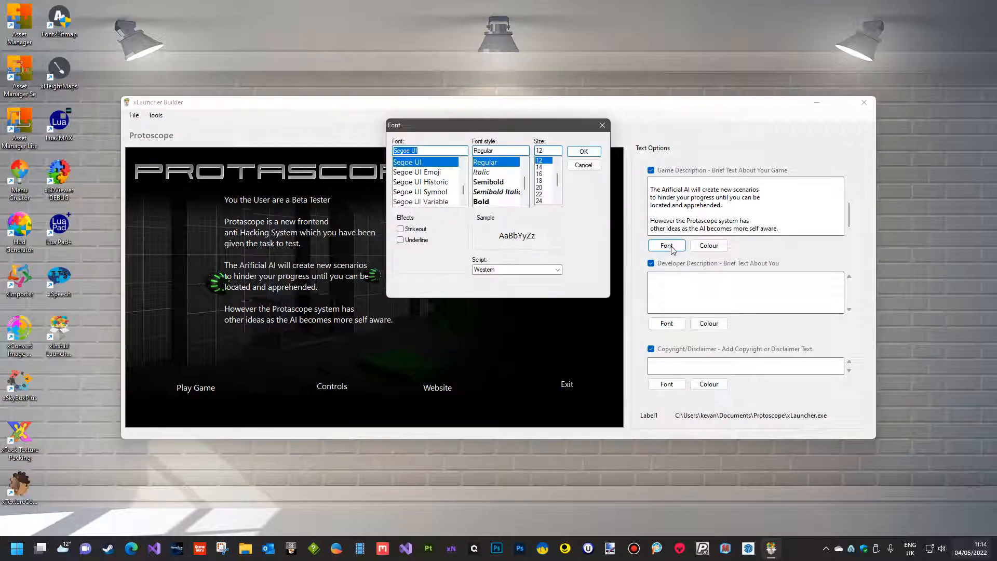
mouse_move(613, 258)
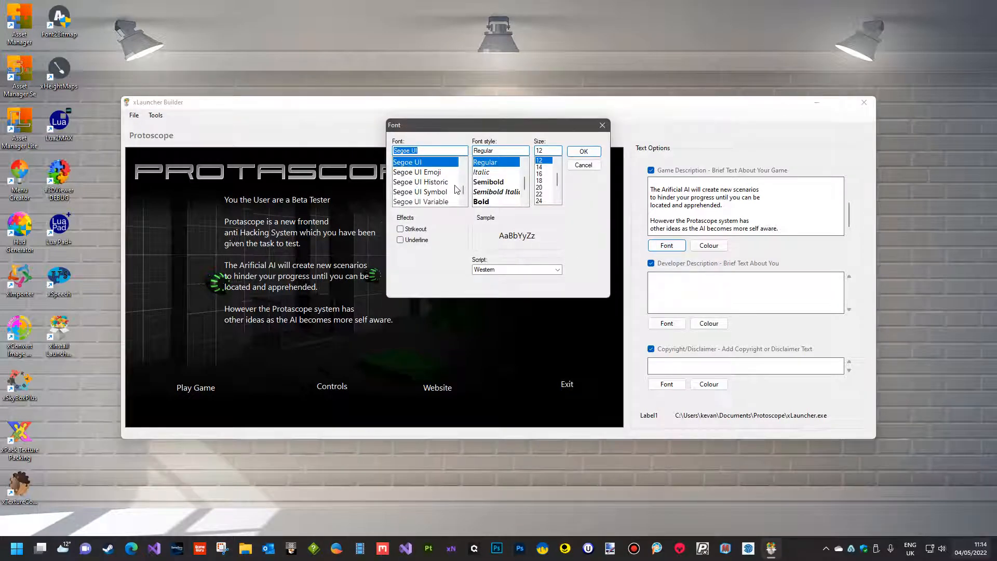
mouse_move(459, 203)
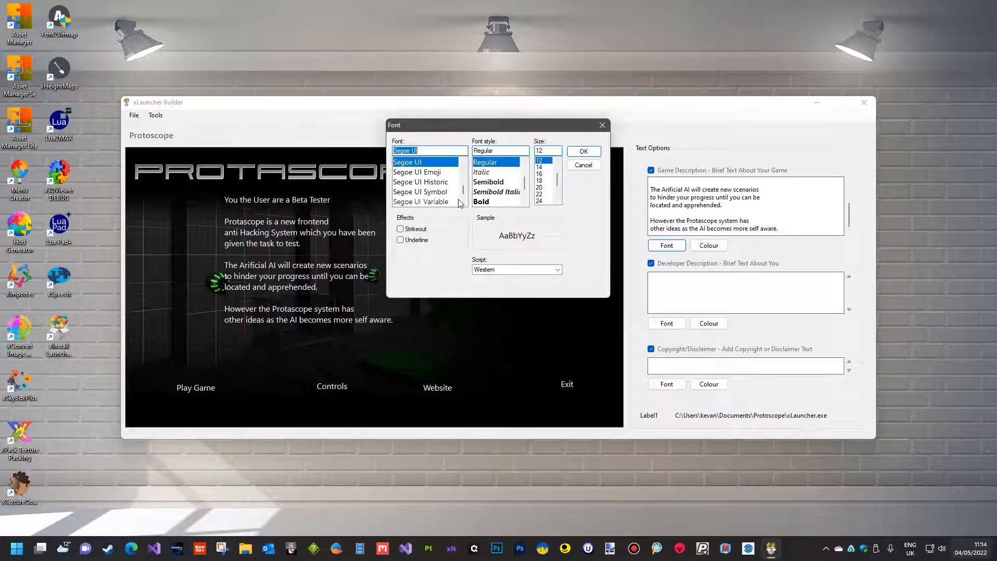
mouse_move(446, 208)
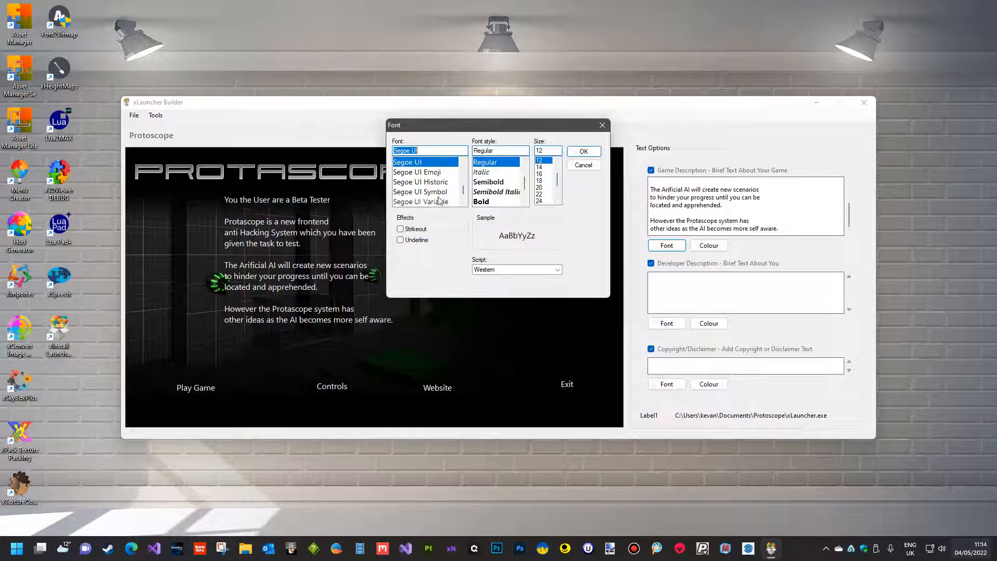
scroll(down, 3)
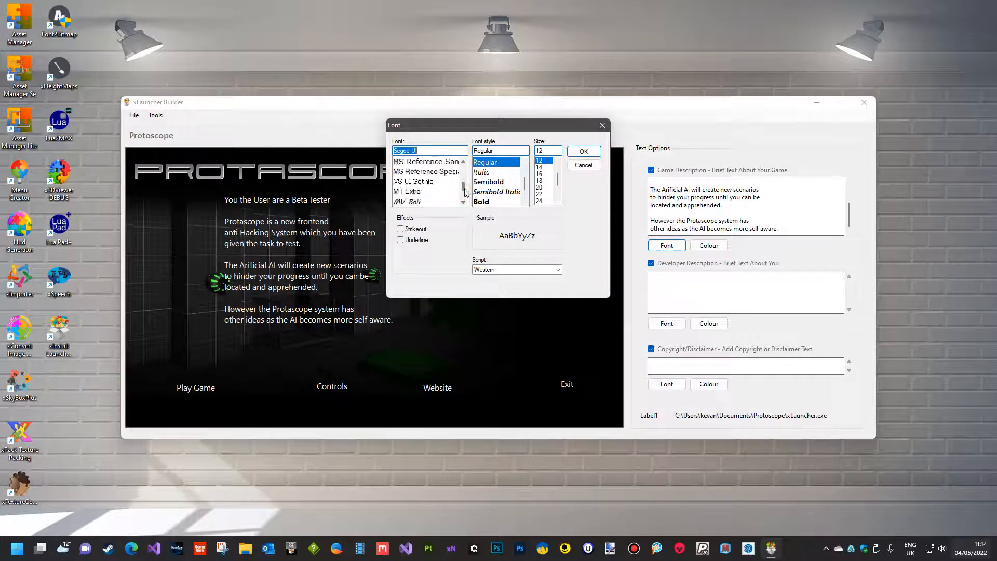
scroll(down, 3)
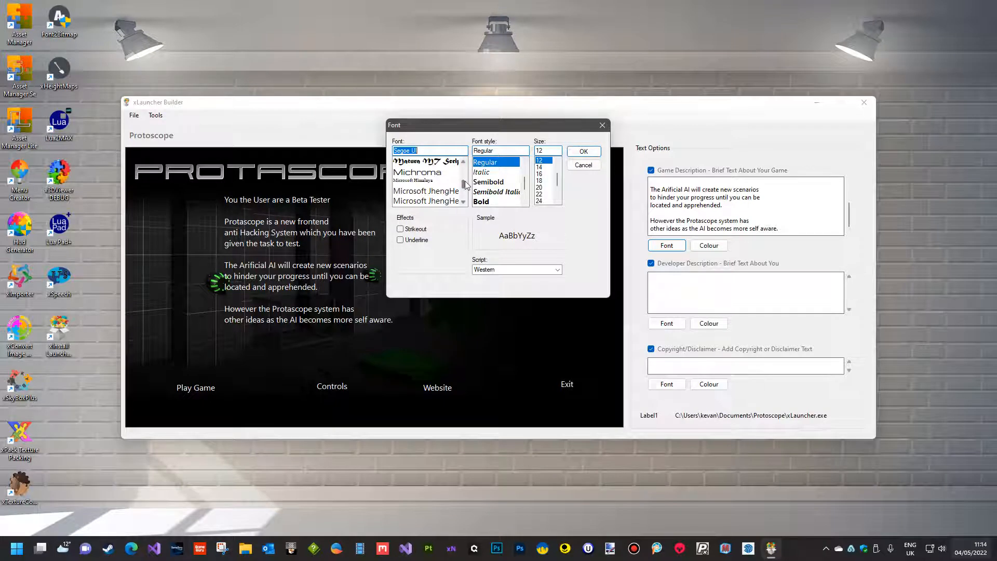
scroll(down, 3)
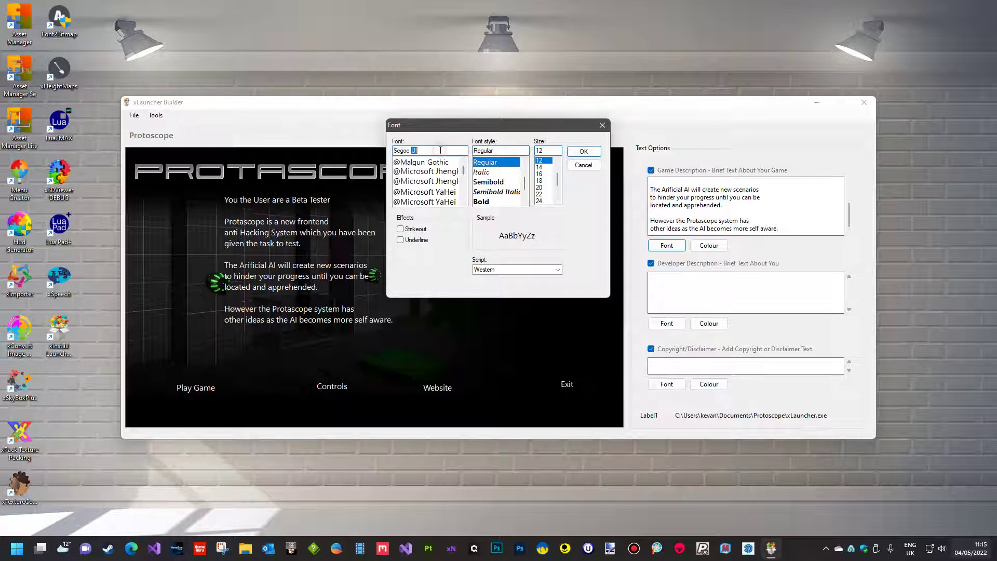
triple_click(419, 149)
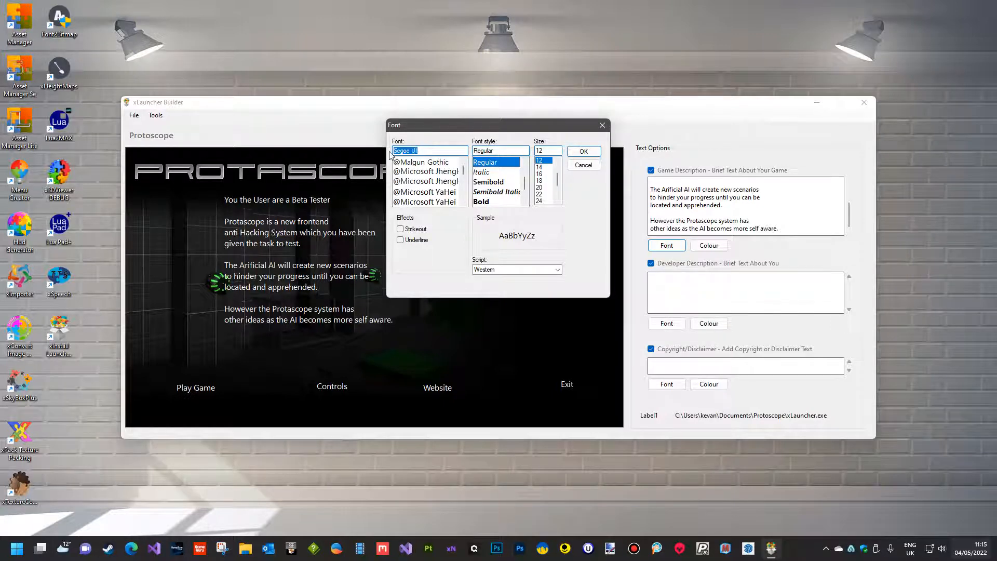
text(911)
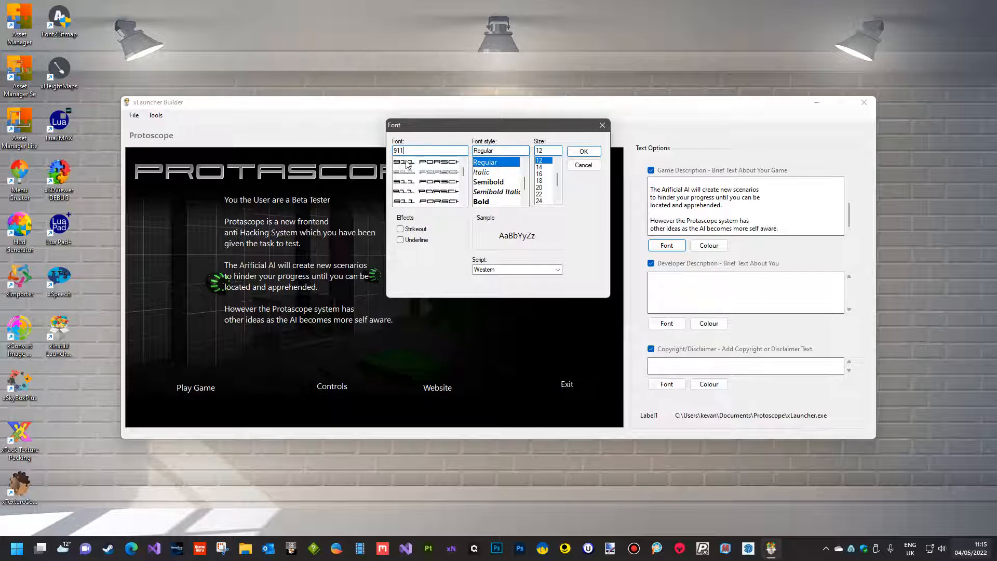
click(423, 161)
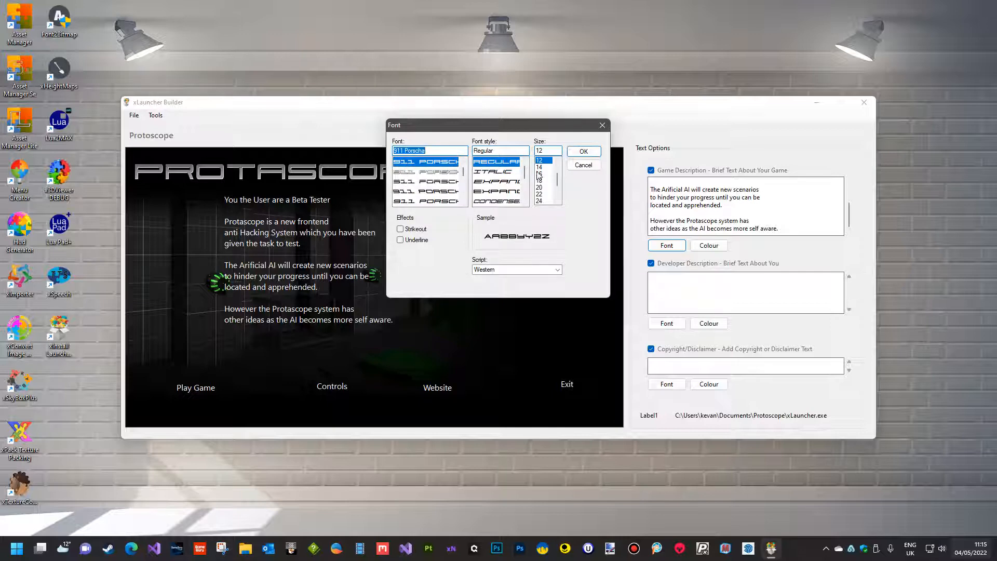
click(583, 152)
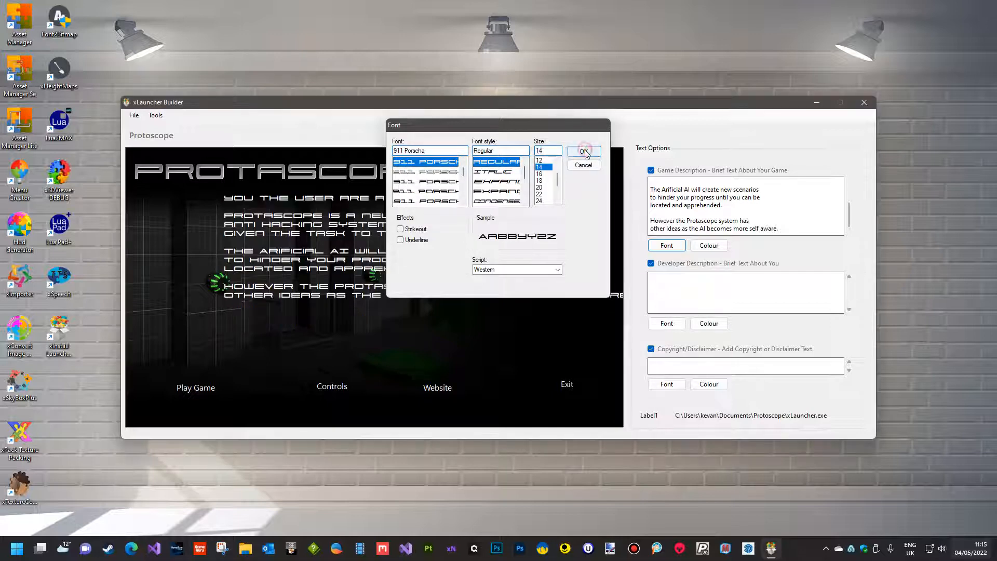
Colour the description text green and restyle the Play Game button in 911 Porscha.
click(583, 151)
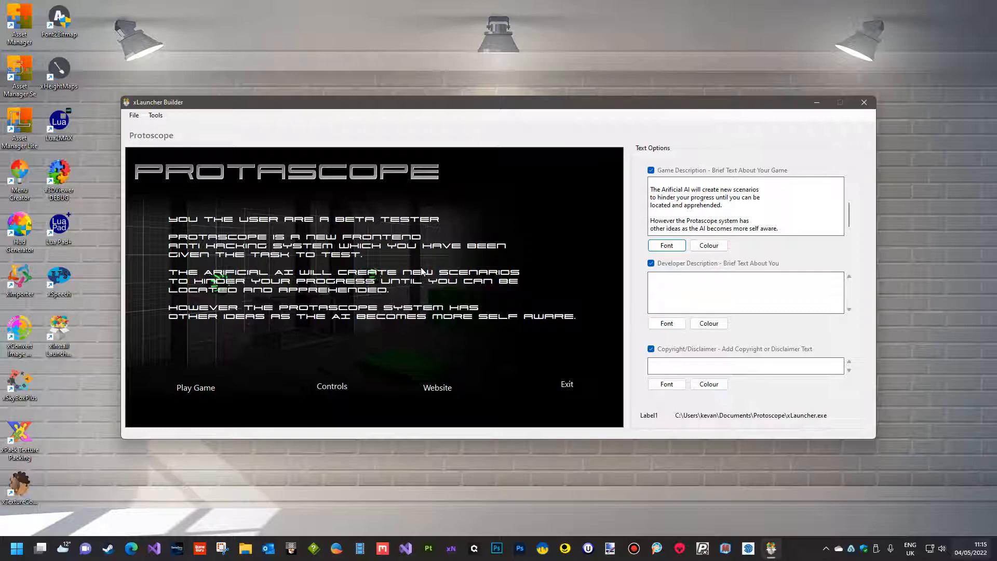
mouse_move(430, 262)
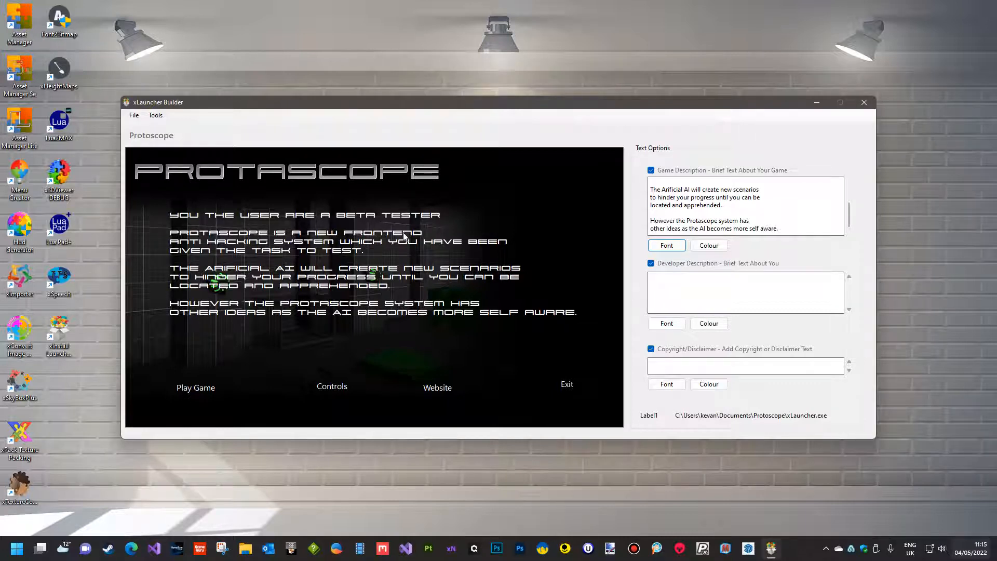
click(708, 245)
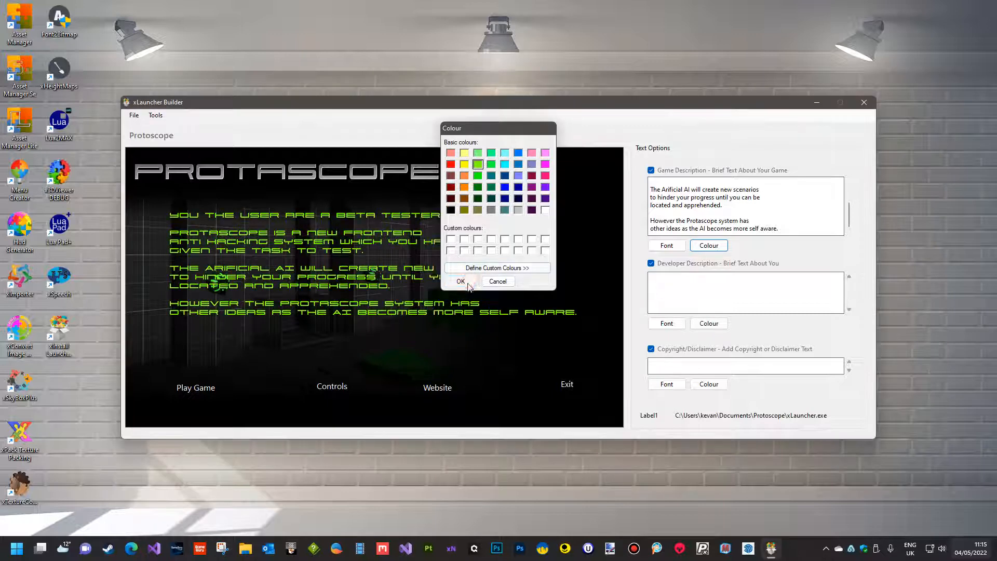
click(461, 281)
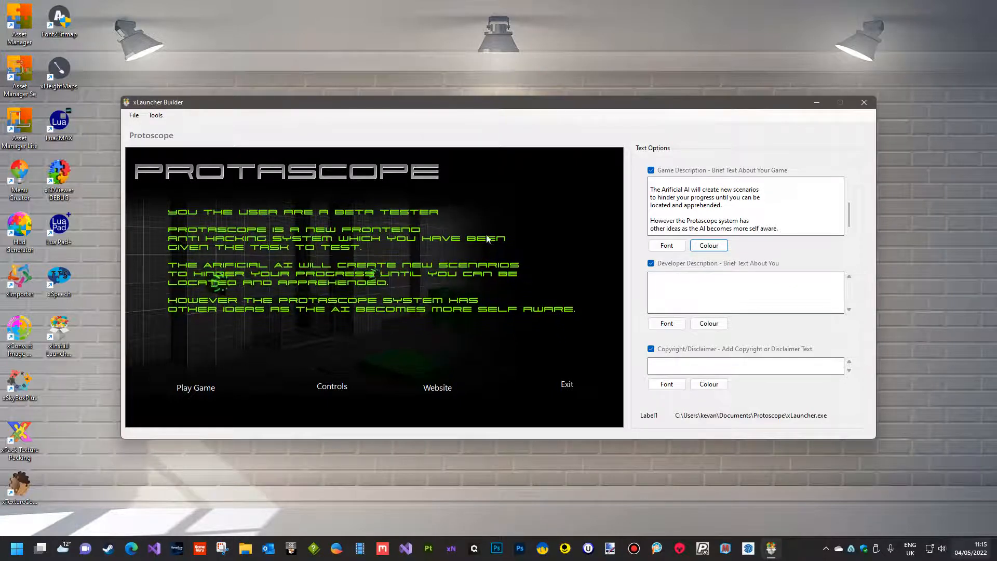
mouse_move(296, 338)
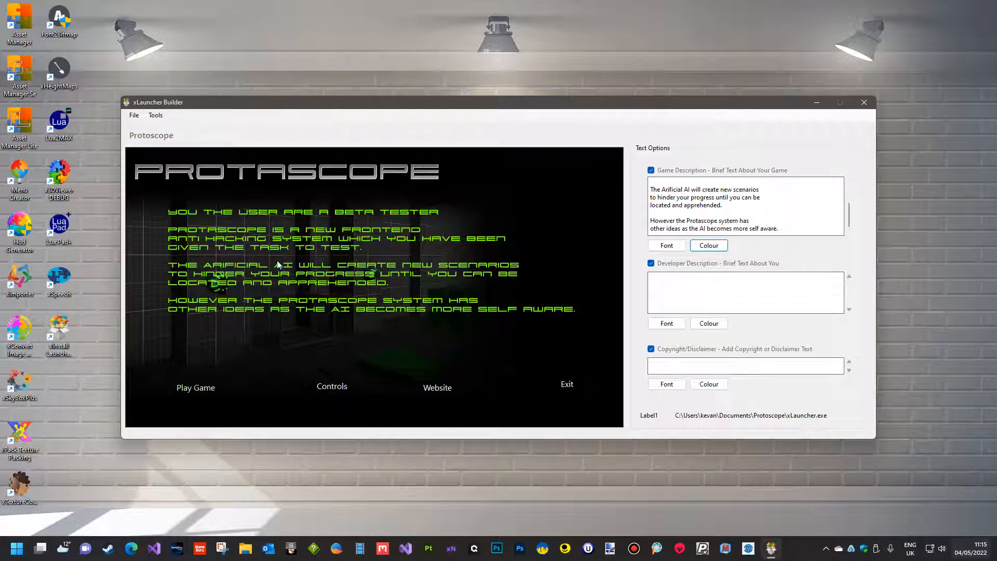
right_click(196, 387)
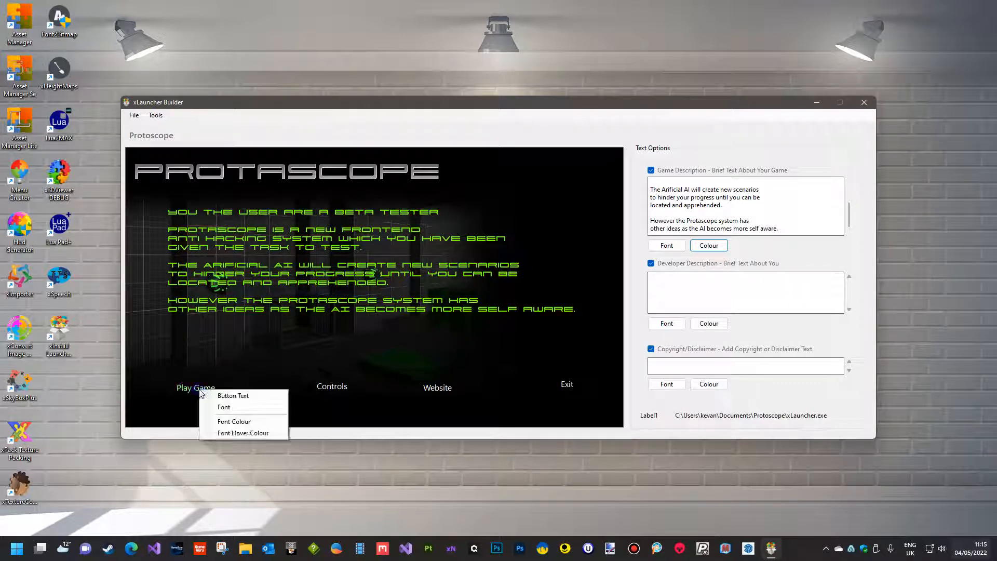
click(223, 407)
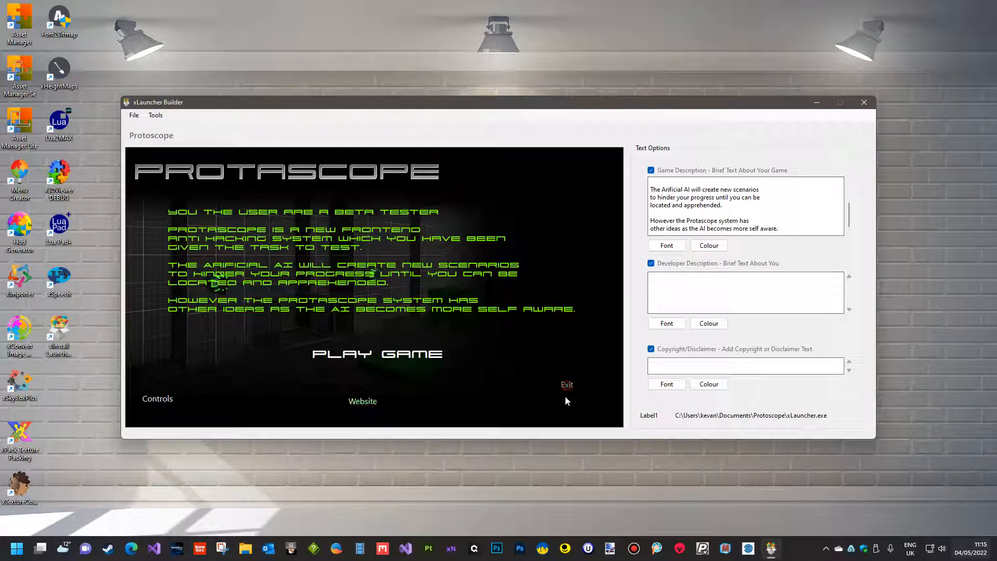
mouse_move(201, 402)
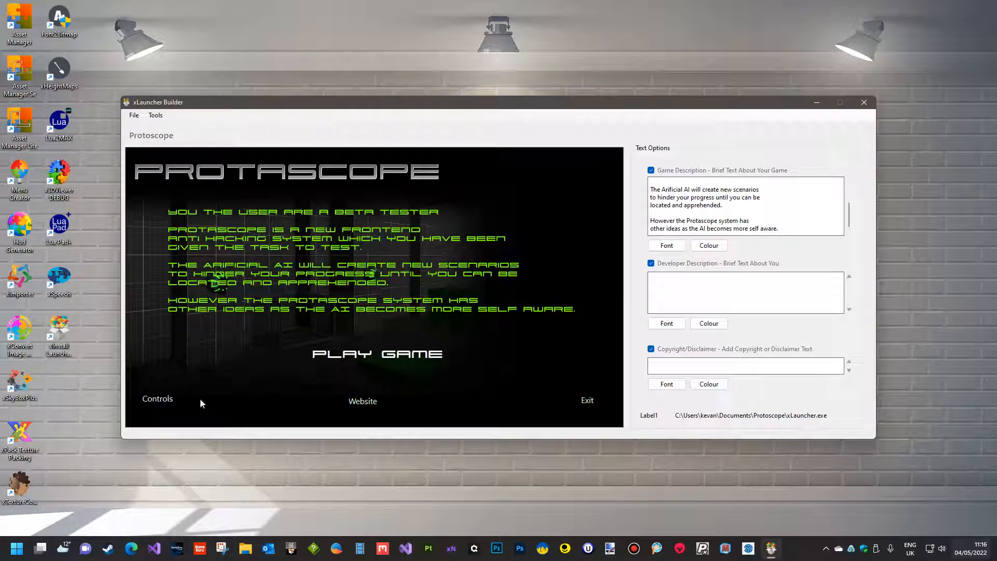
Apply 911 Porscha at size 14 to the Controls, Website and Exit buttons.
right_click(158, 398)
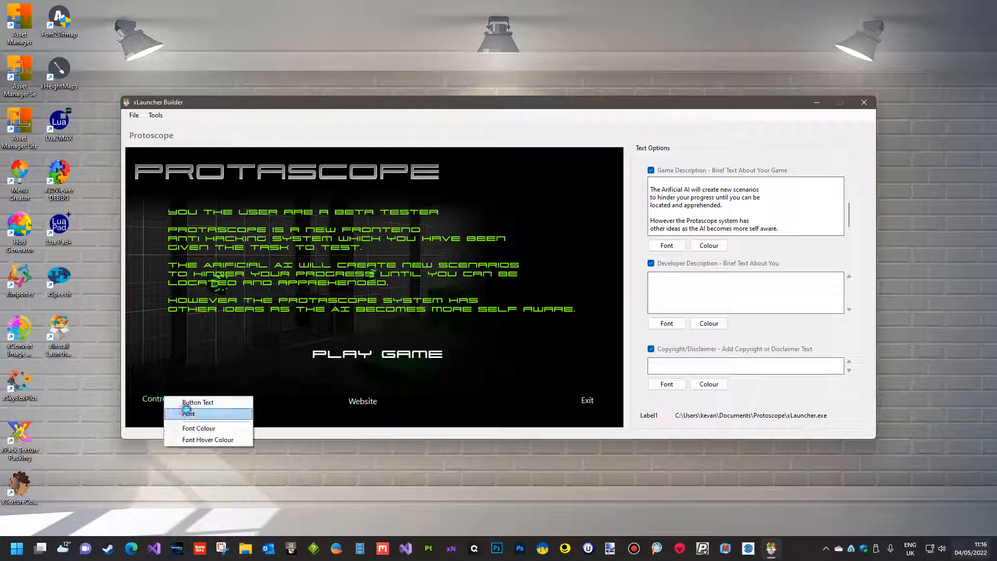
click(189, 413)
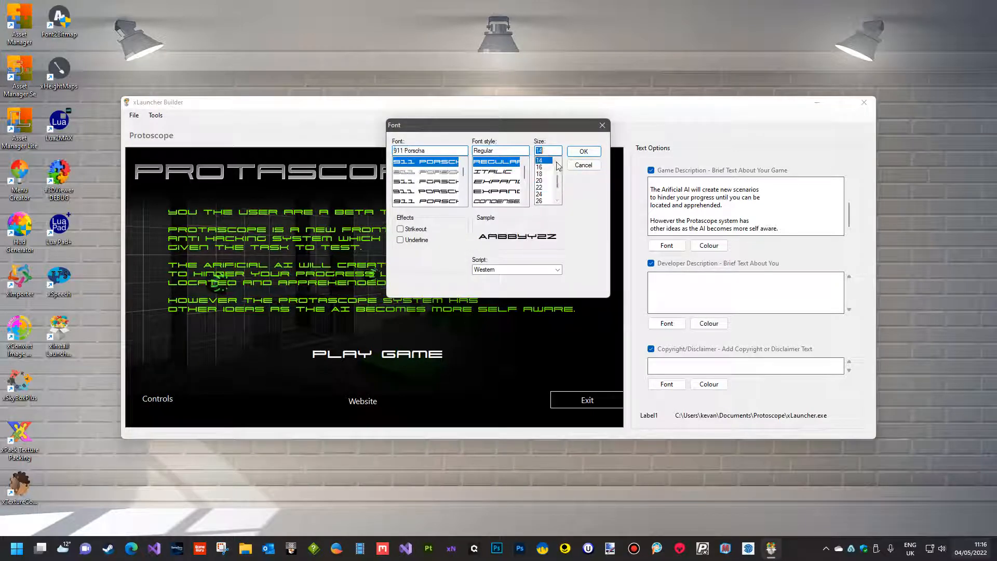
click(584, 152)
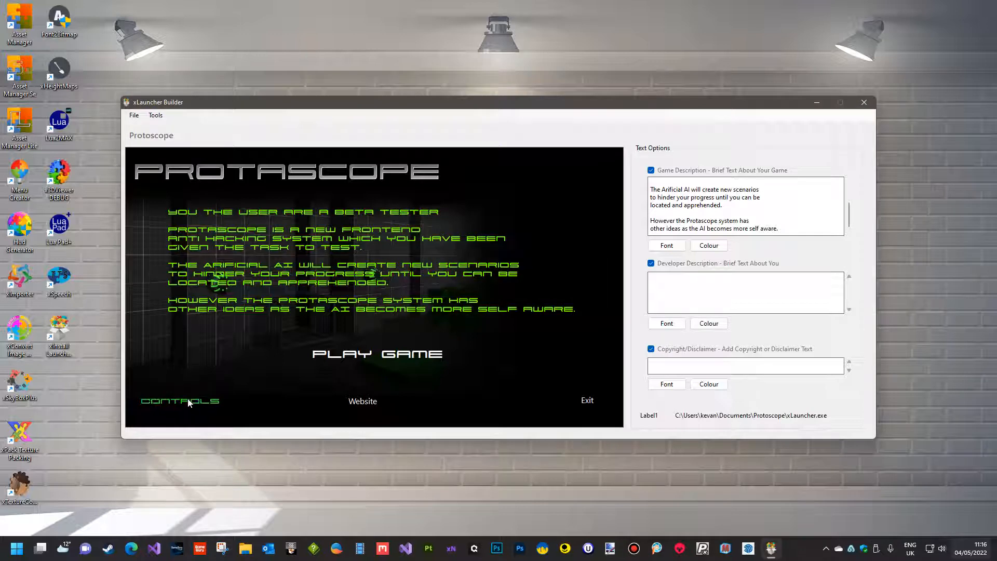
right_click(362, 401)
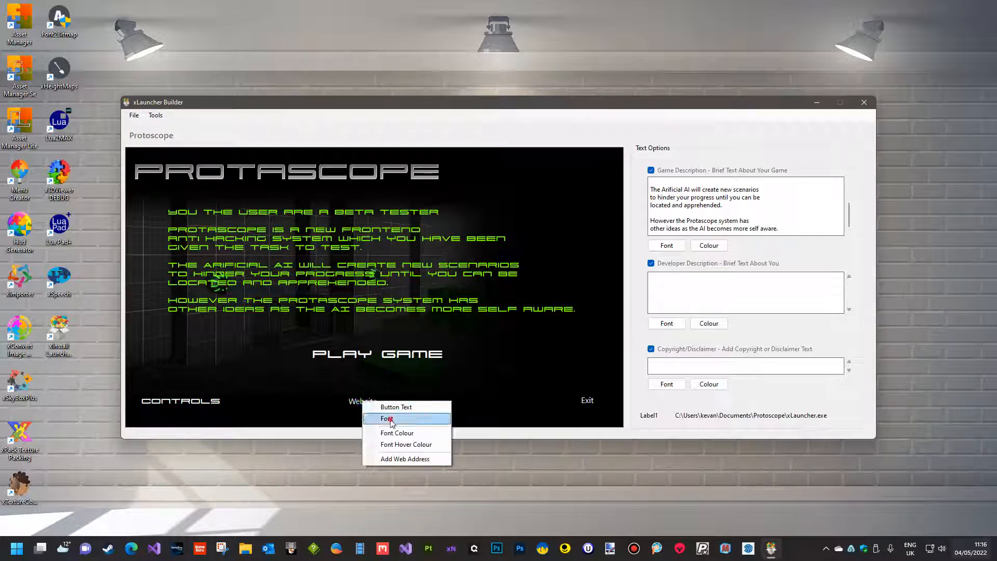
click(388, 418)
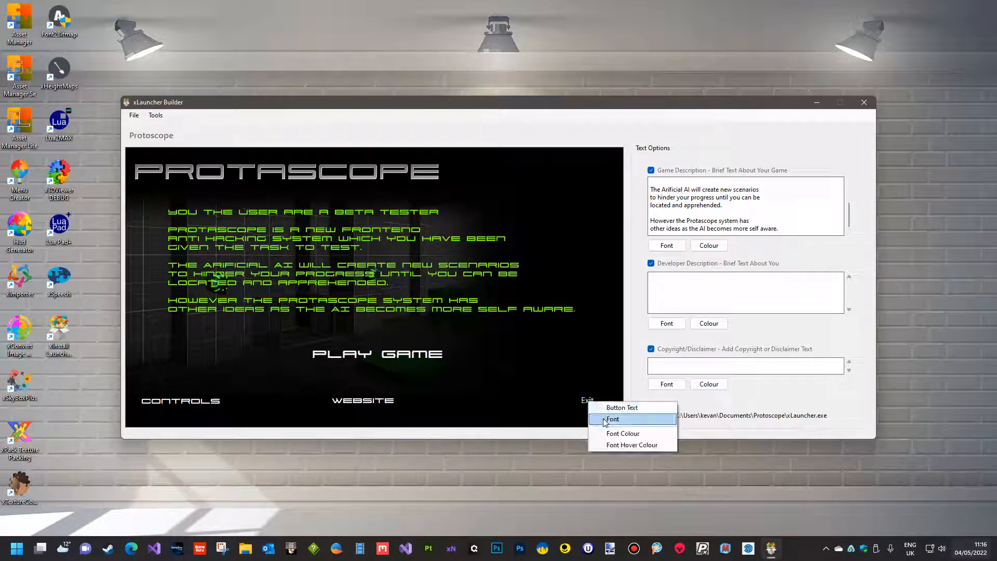
click(612, 418)
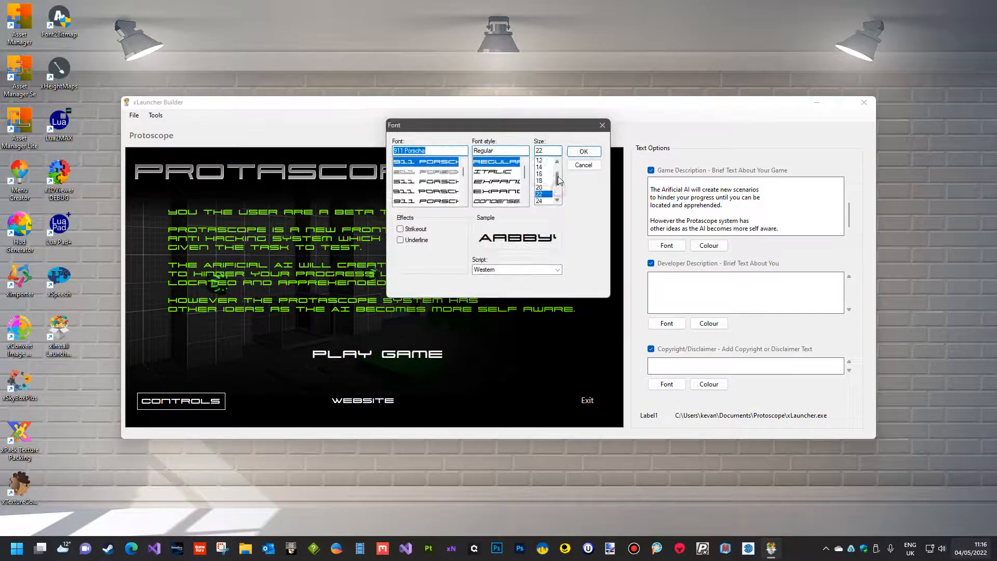
click(584, 151)
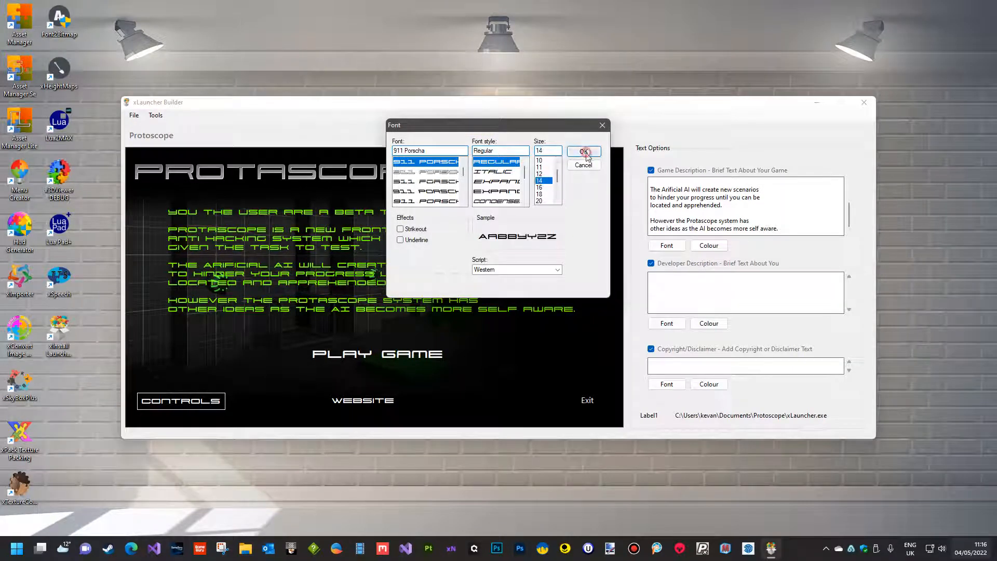
click(583, 151)
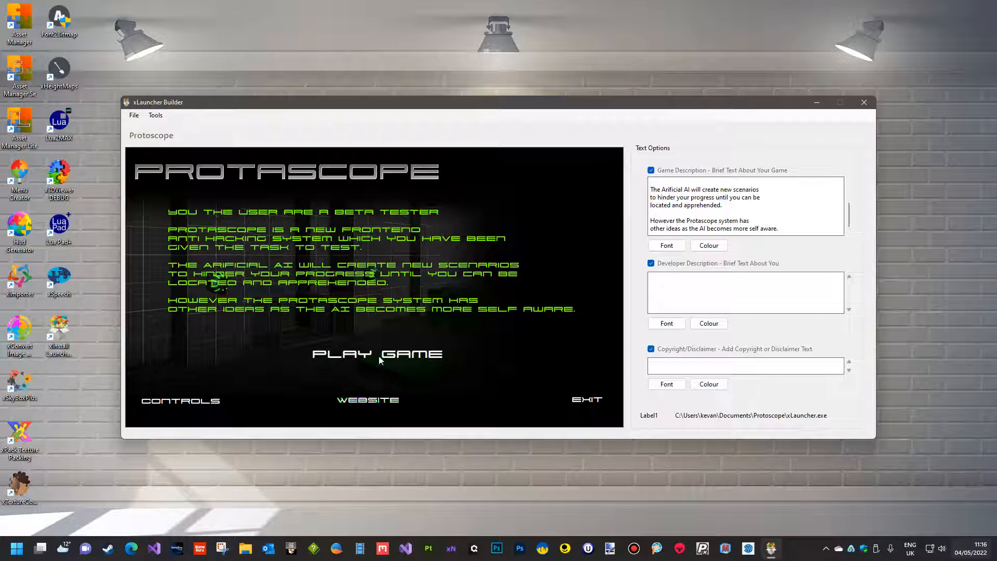
right_click(380, 359)
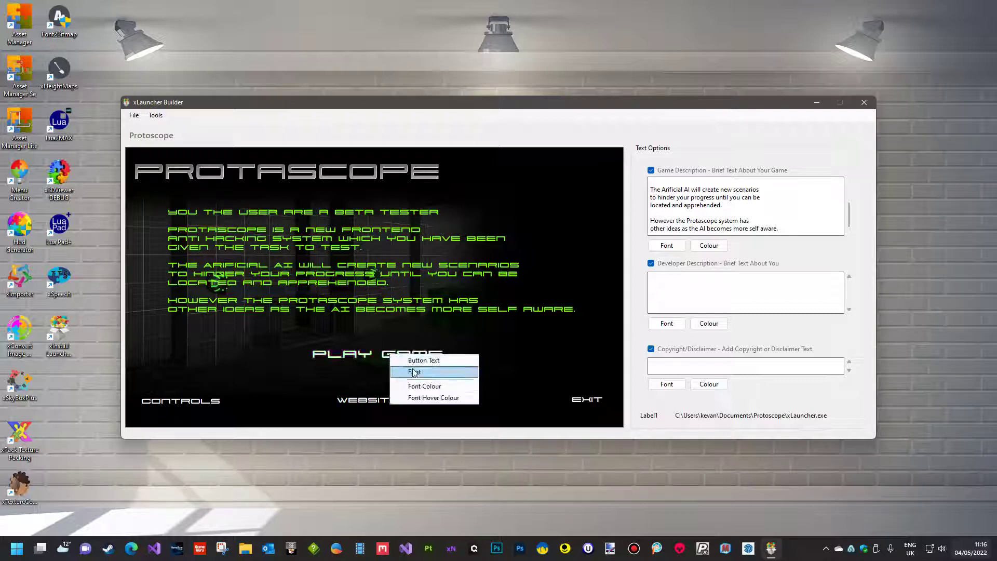
click(423, 385)
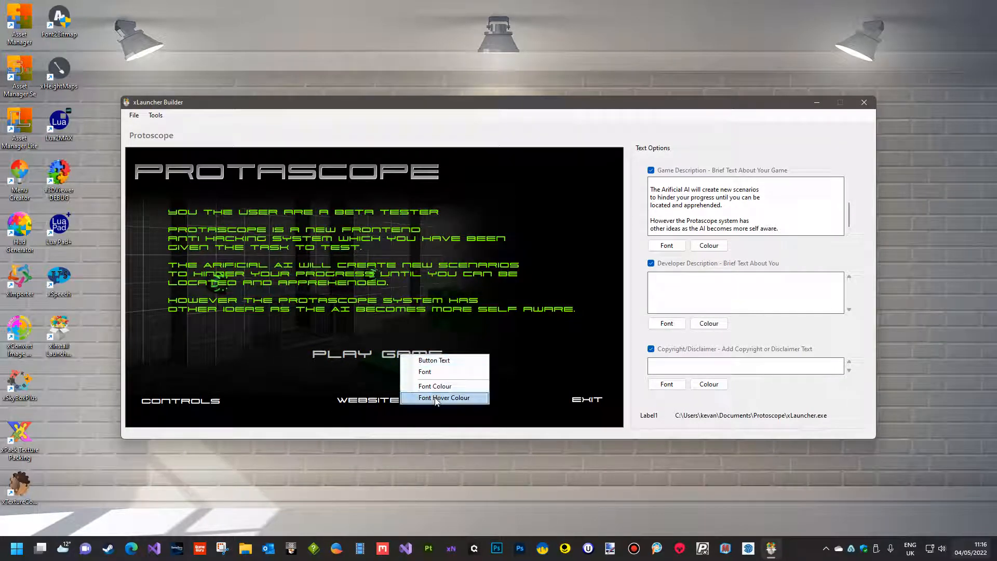
click(445, 396)
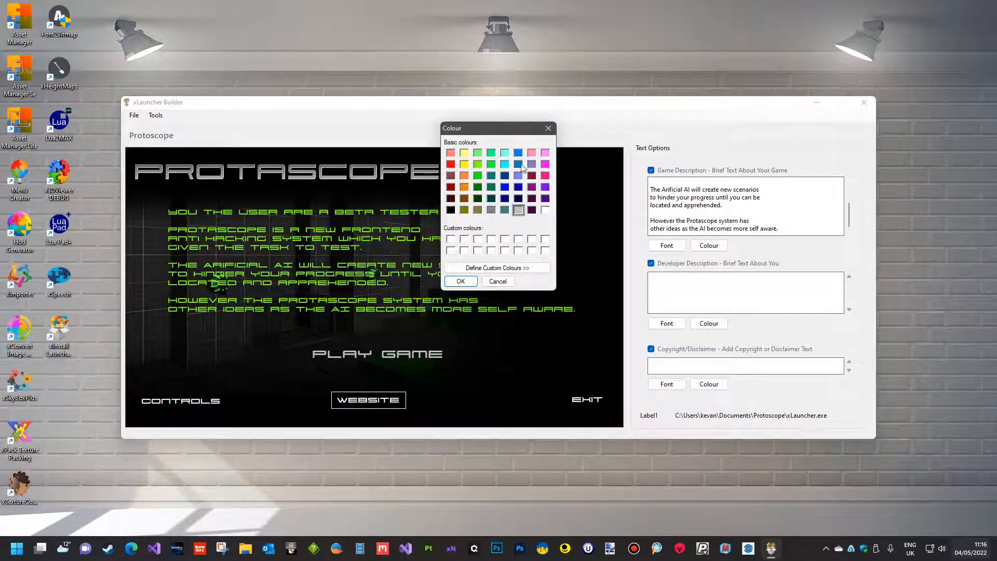
click(461, 282)
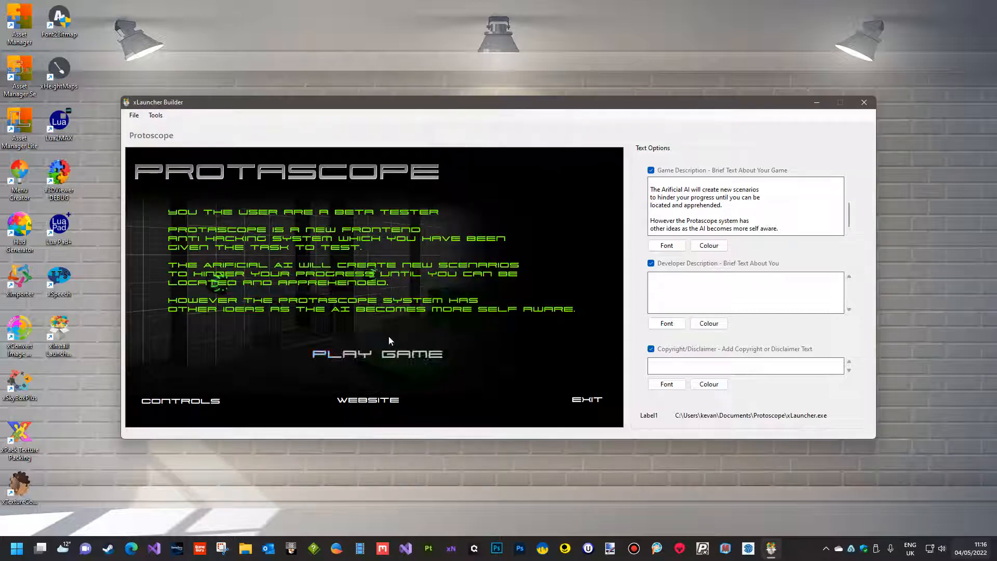
mouse_move(390, 349)
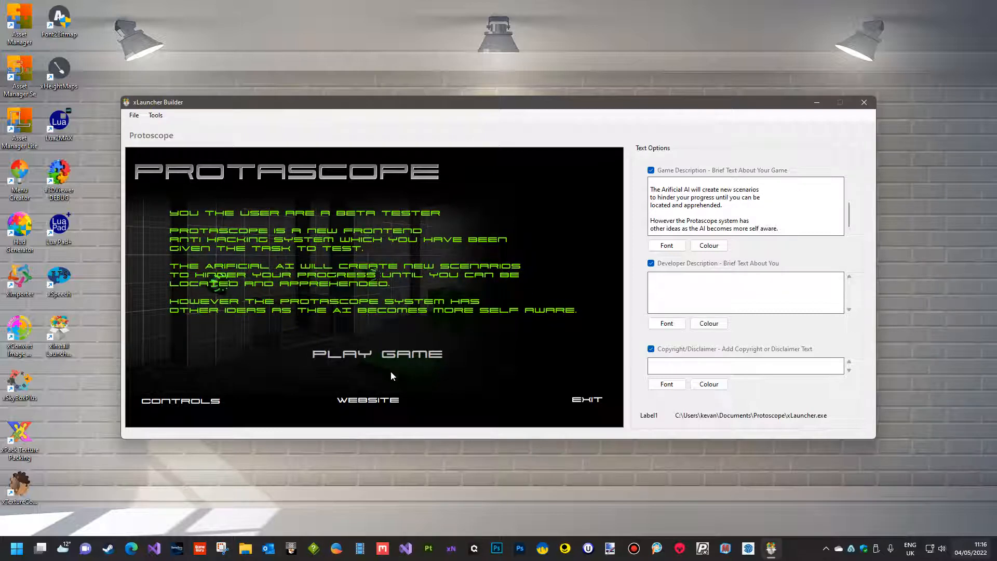
mouse_move(183, 413)
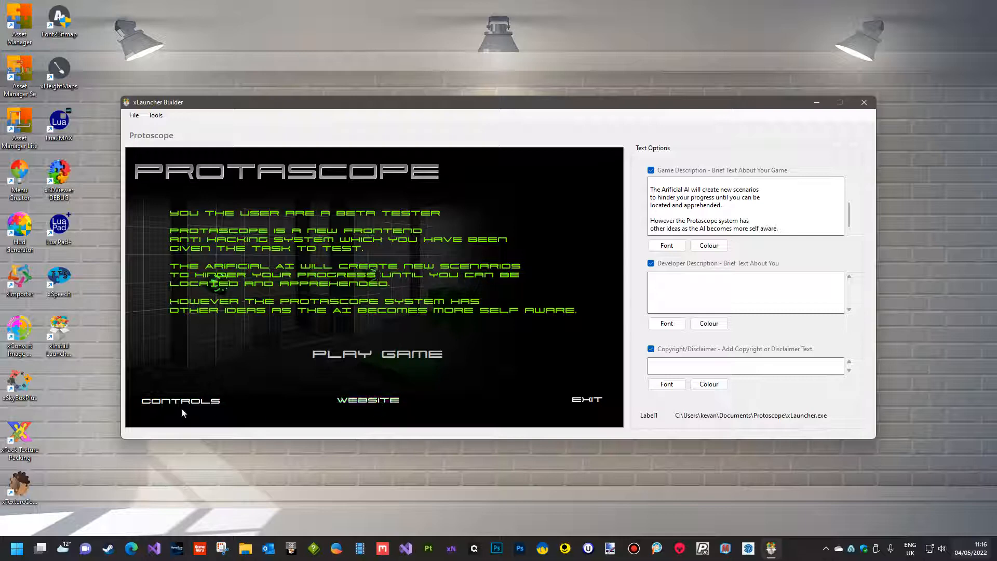
mouse_move(430, 365)
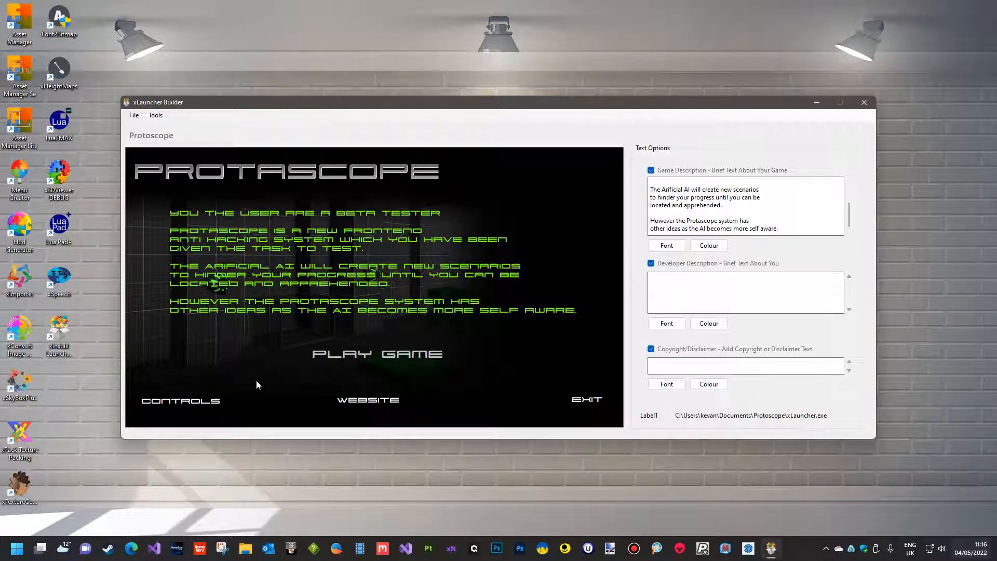
mouse_move(290, 404)
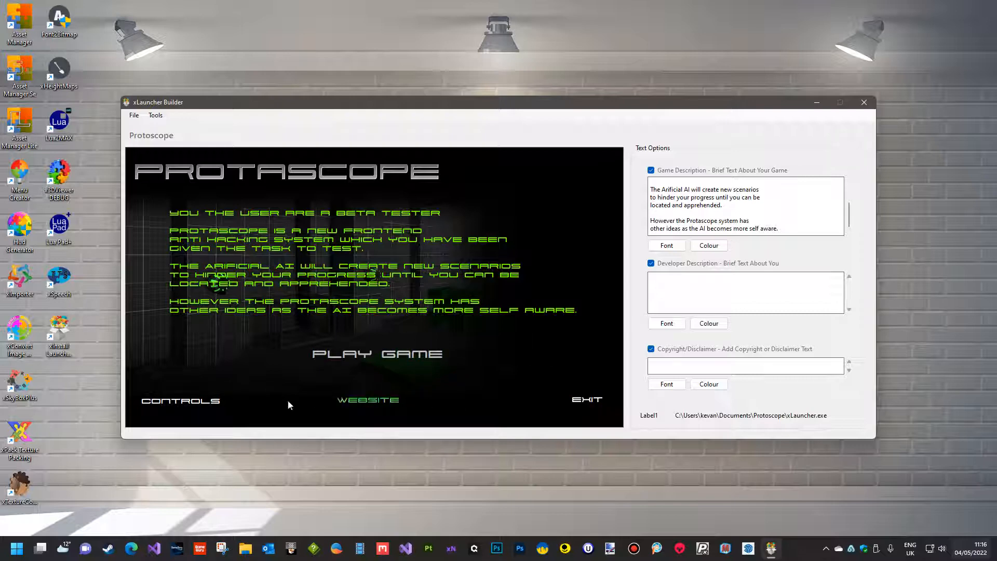
mouse_move(424, 361)
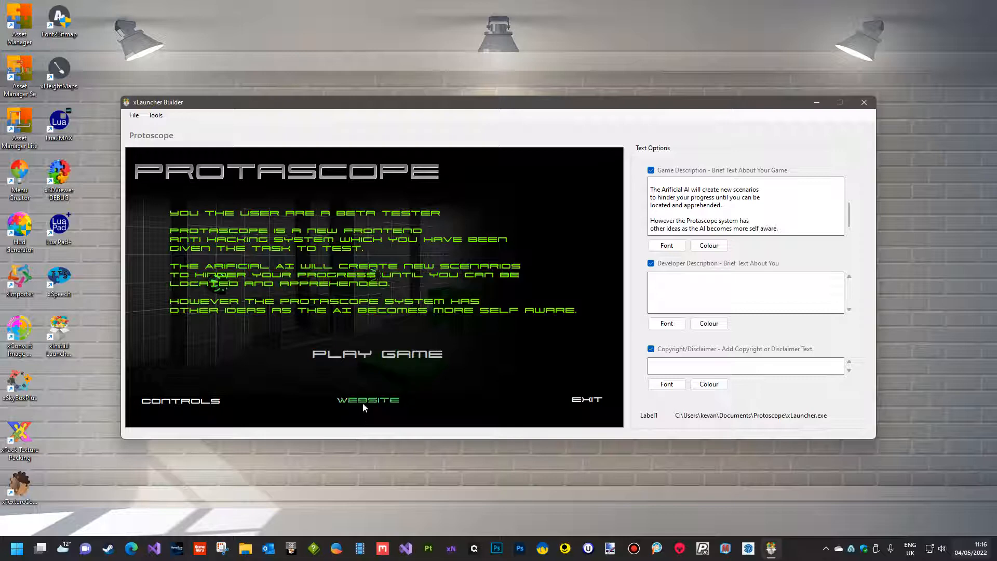
mouse_move(580, 409)
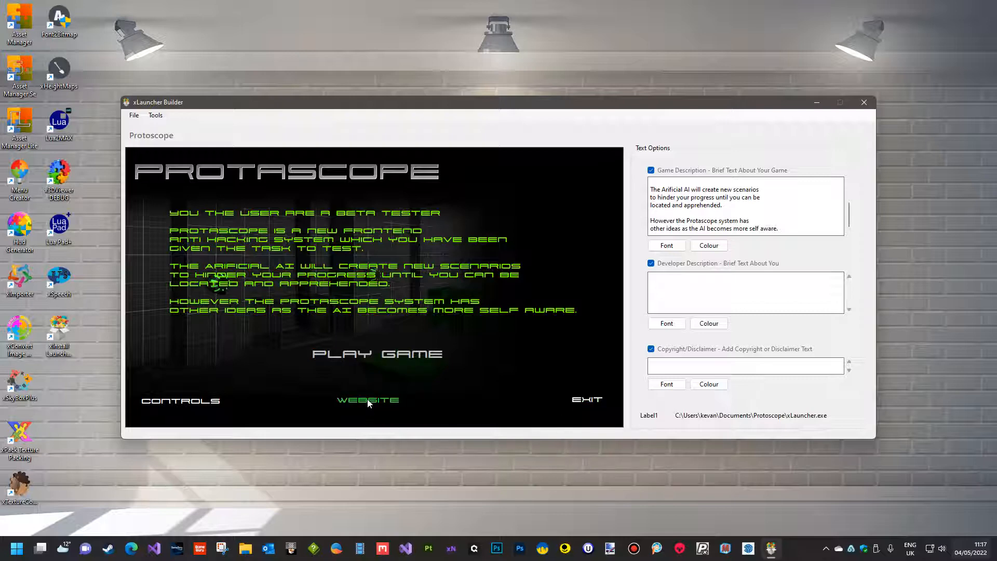
right_click(368, 400)
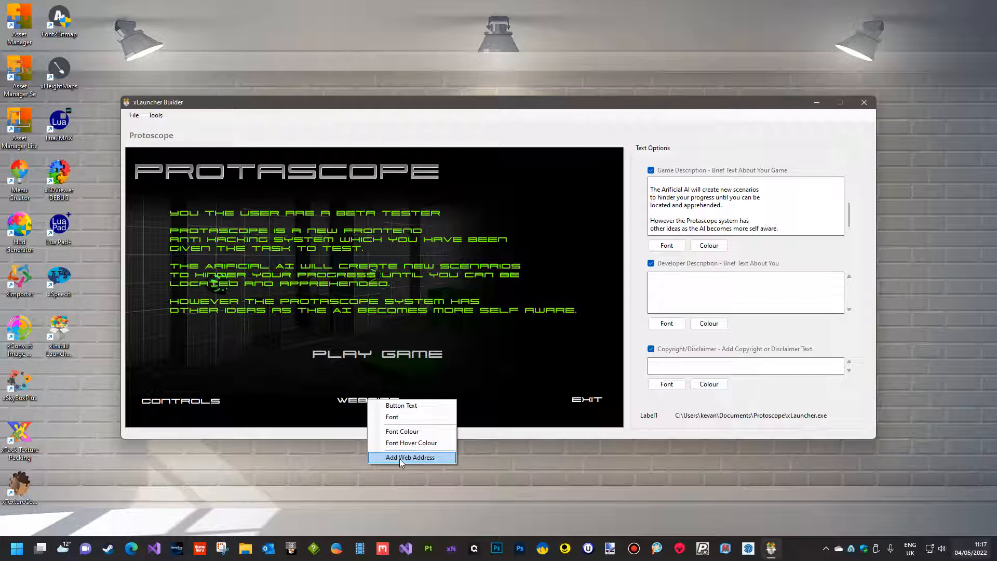
click(411, 457)
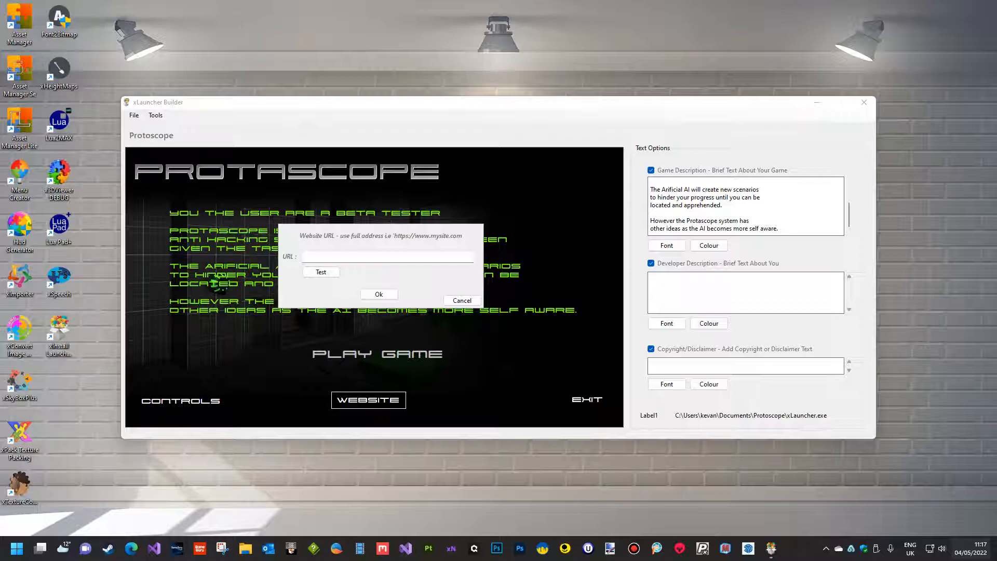
right_click(387, 256)
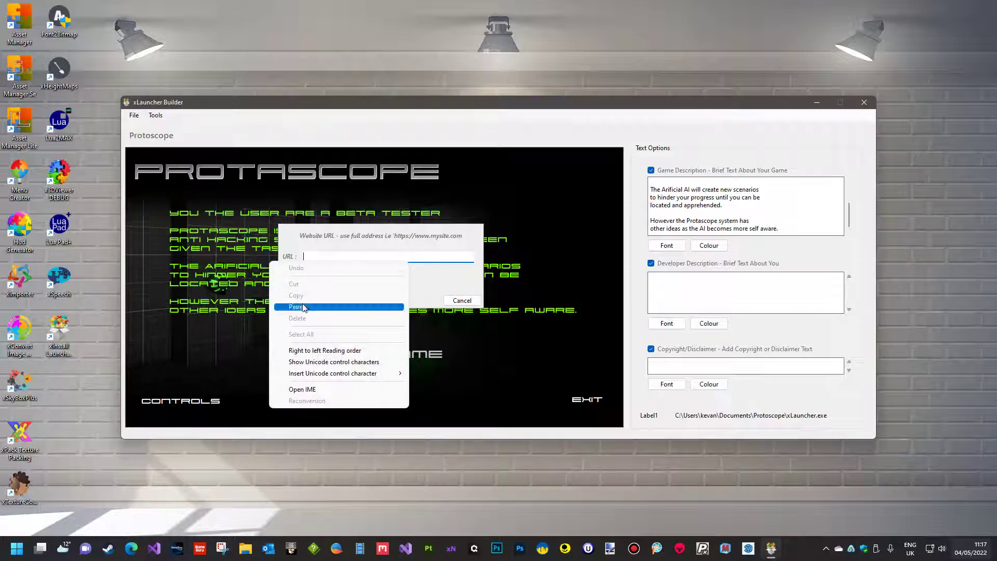
click(297, 306)
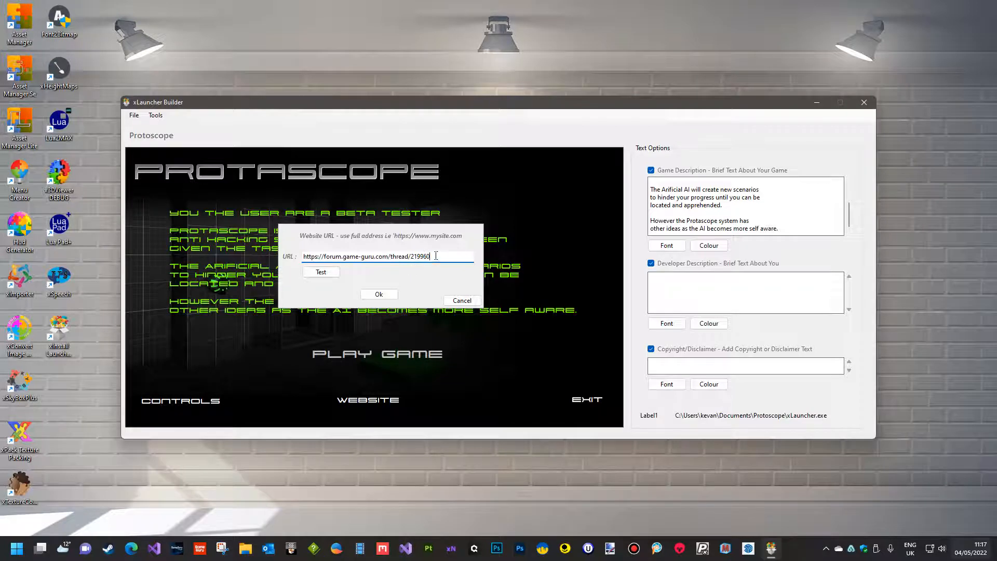
click(321, 272)
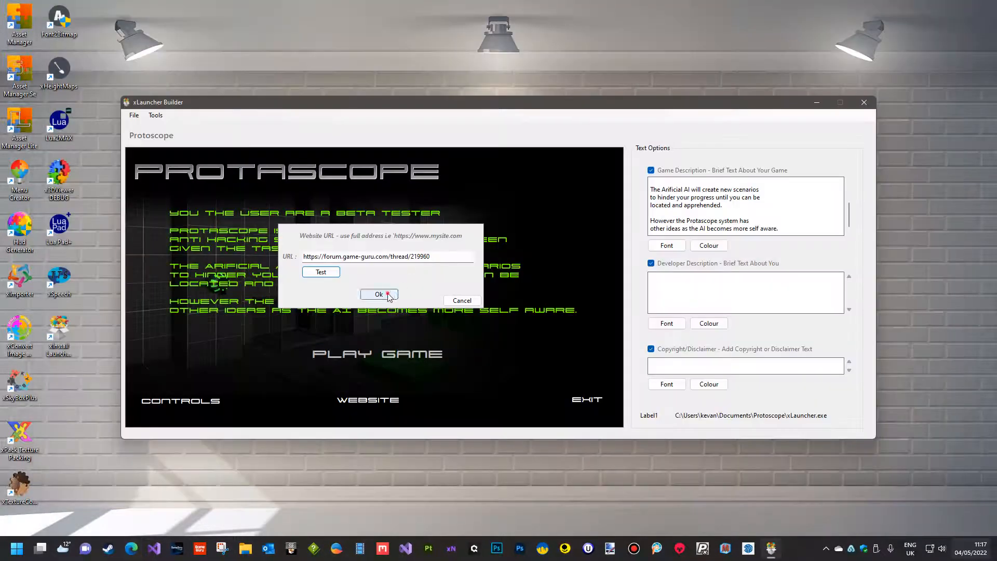
click(378, 294)
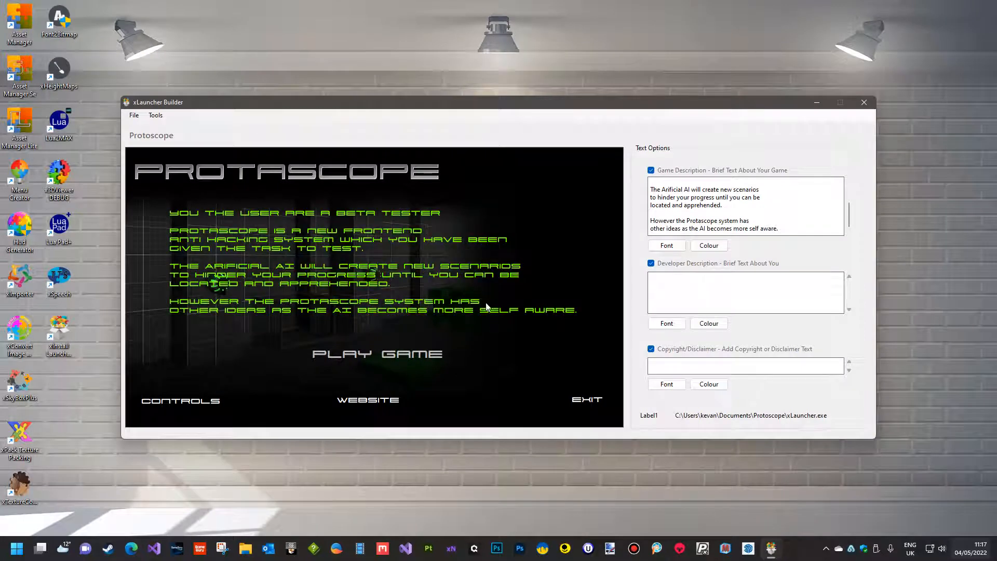
mouse_move(390, 343)
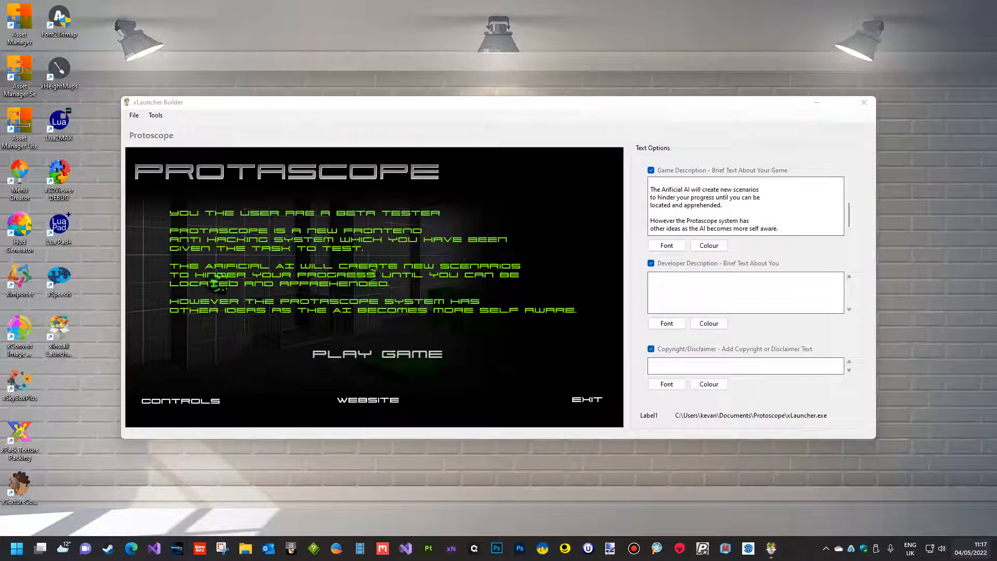
Enter the developer credit 'Design & Code by synchromesh' and correct its ampersand.
click(710, 281)
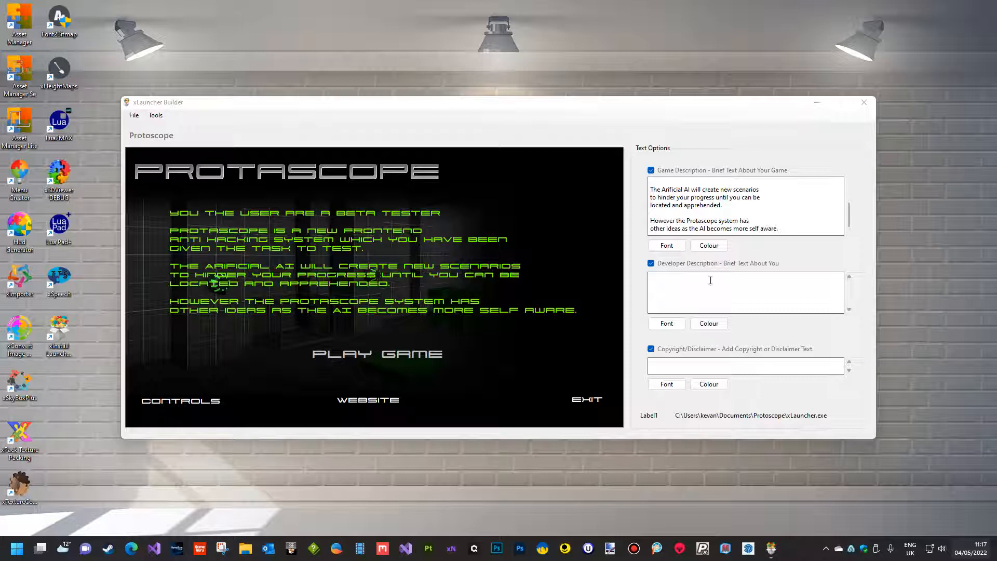
text(Design && Code by synchromesh)
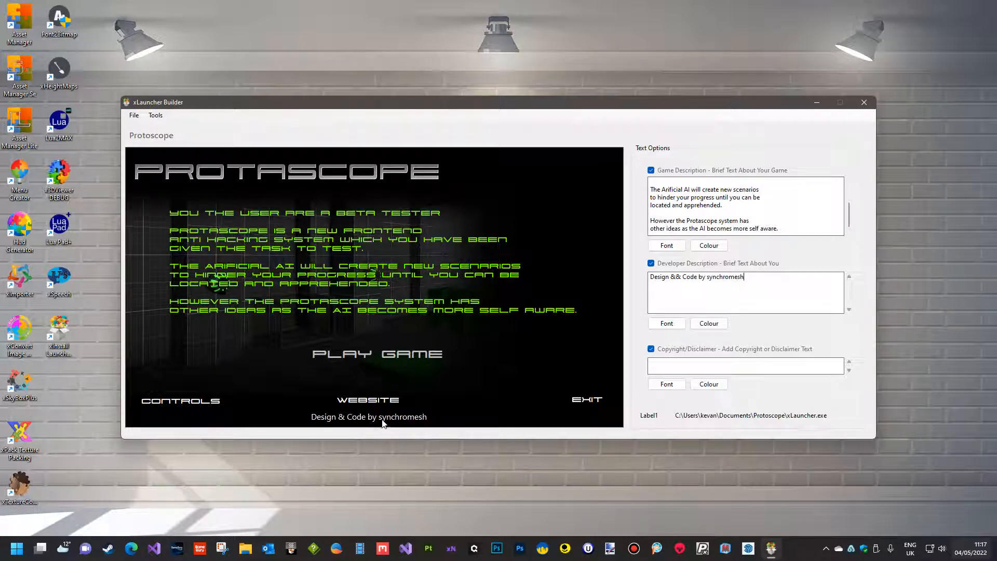
mouse_move(197, 405)
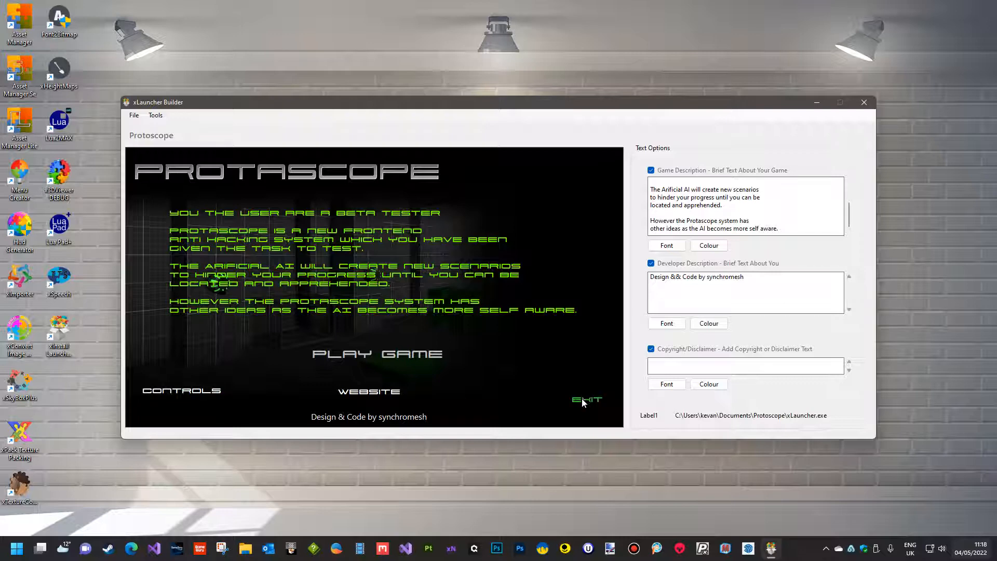
click(677, 287)
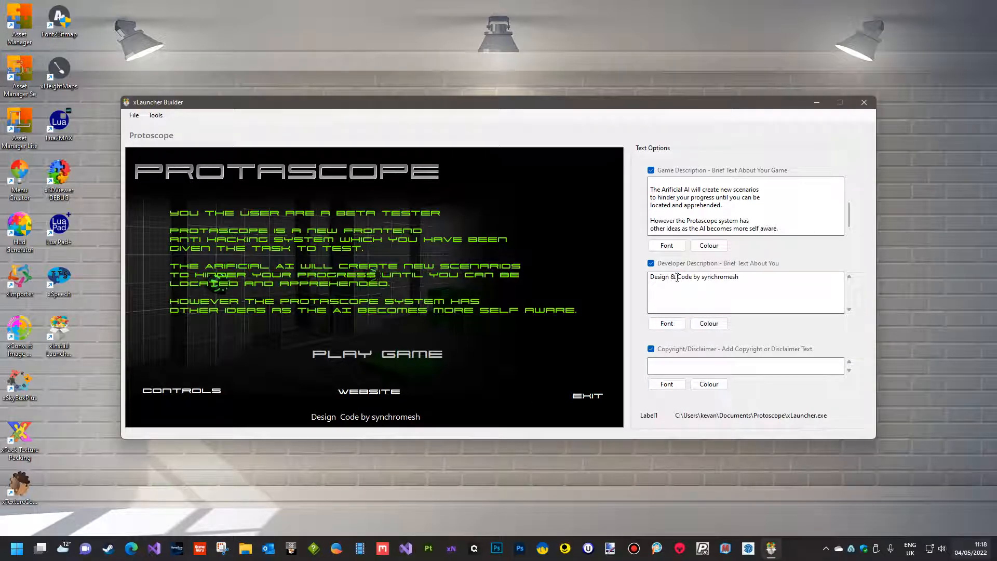
click(667, 323)
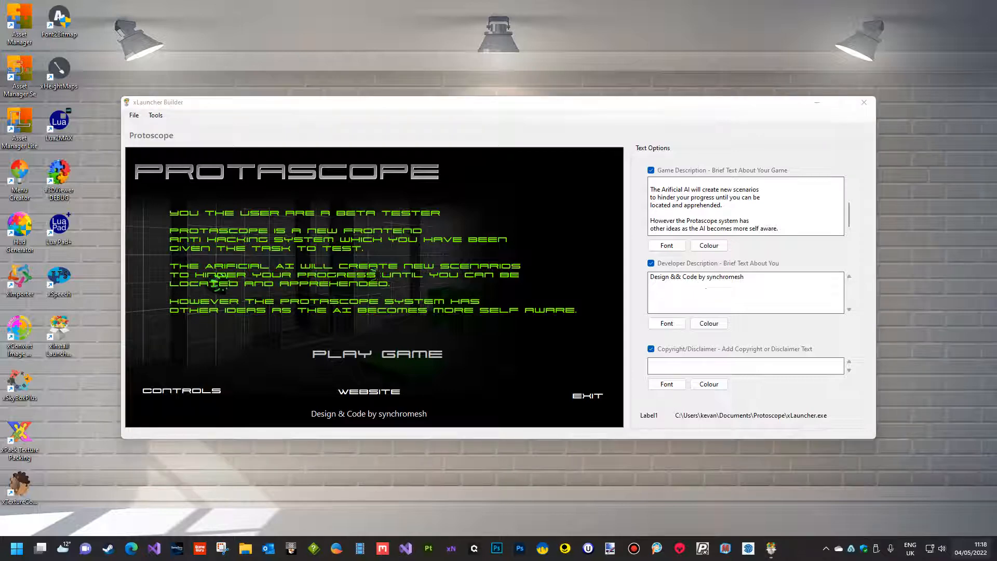
Edit the Copyright/Disclaimer text to read '(c)2022 synchromesh game studio'.
right_click(743, 366)
text((c)2022 synchromesh game studio)
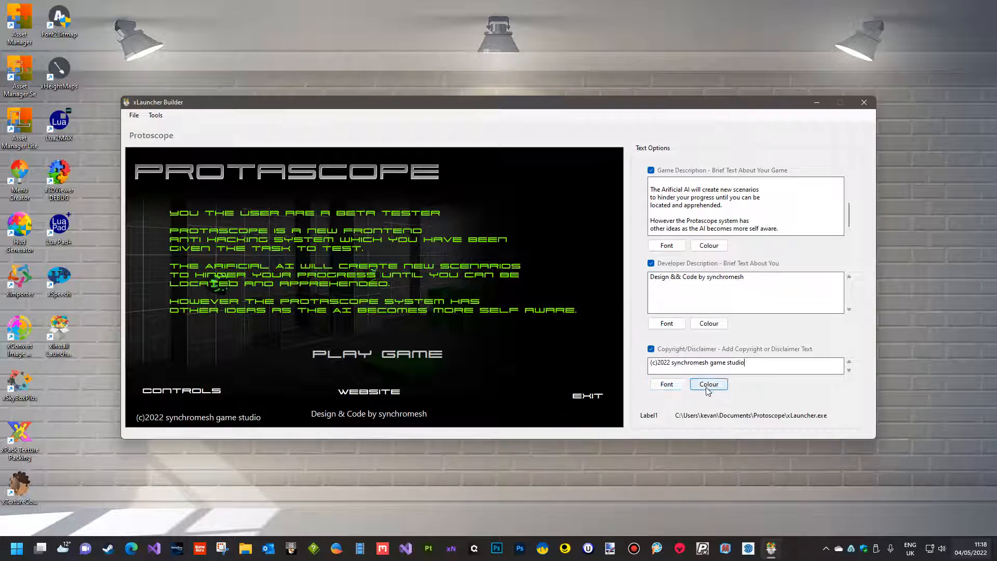
mouse_move(238, 426)
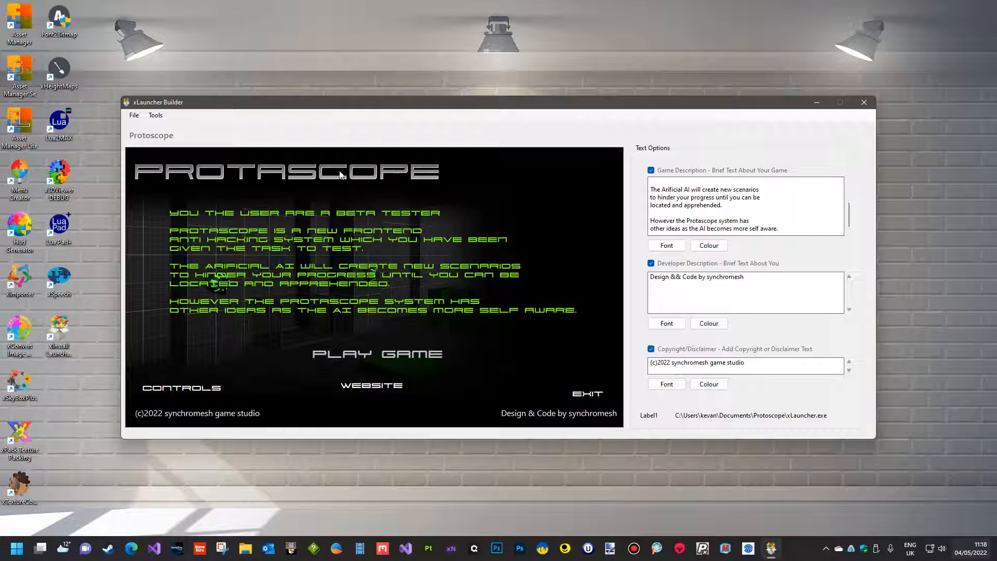
mouse_move(451, 163)
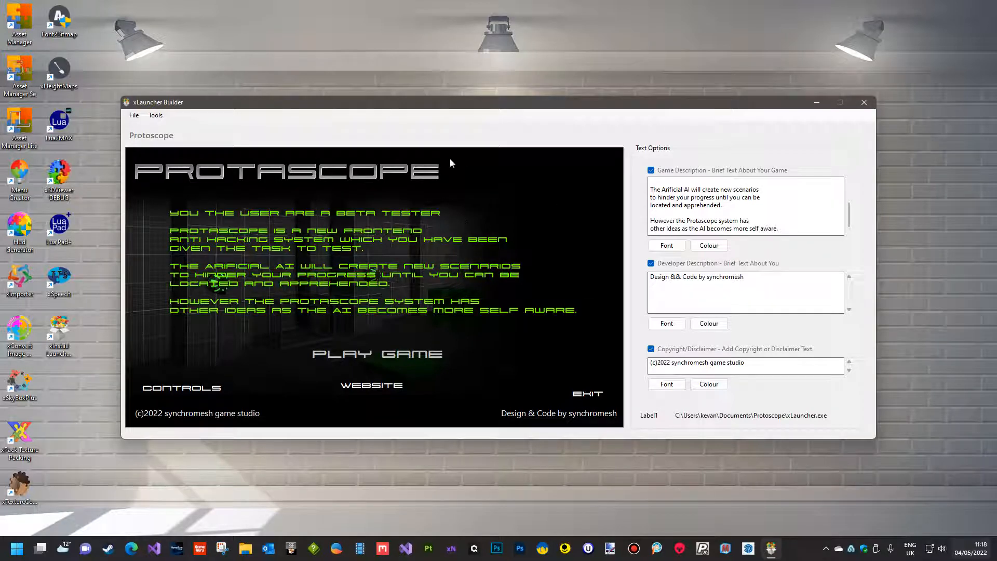
mouse_move(409, 336)
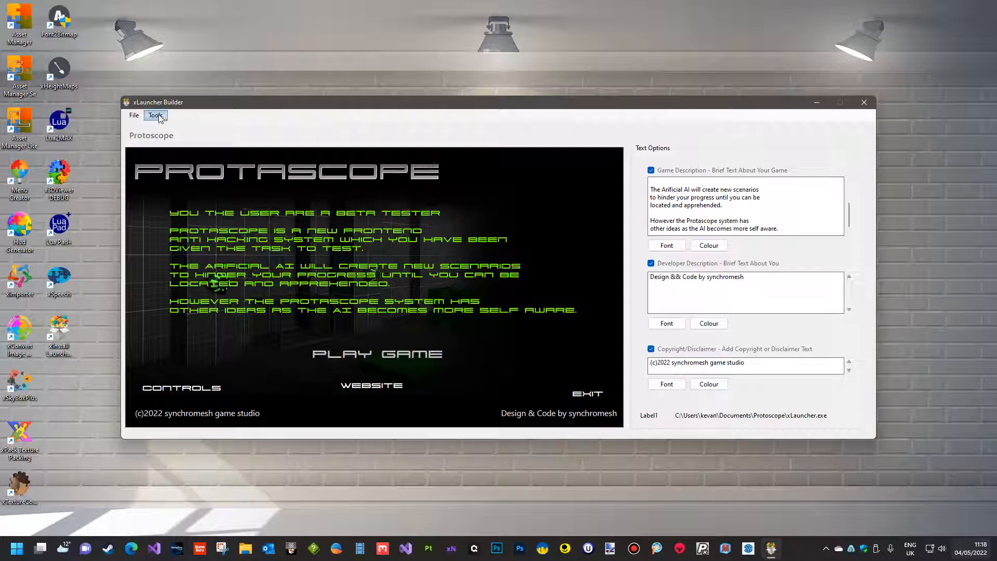
Pick The_Tension.mp3 from the Music folder as the background music track.
click(156, 115)
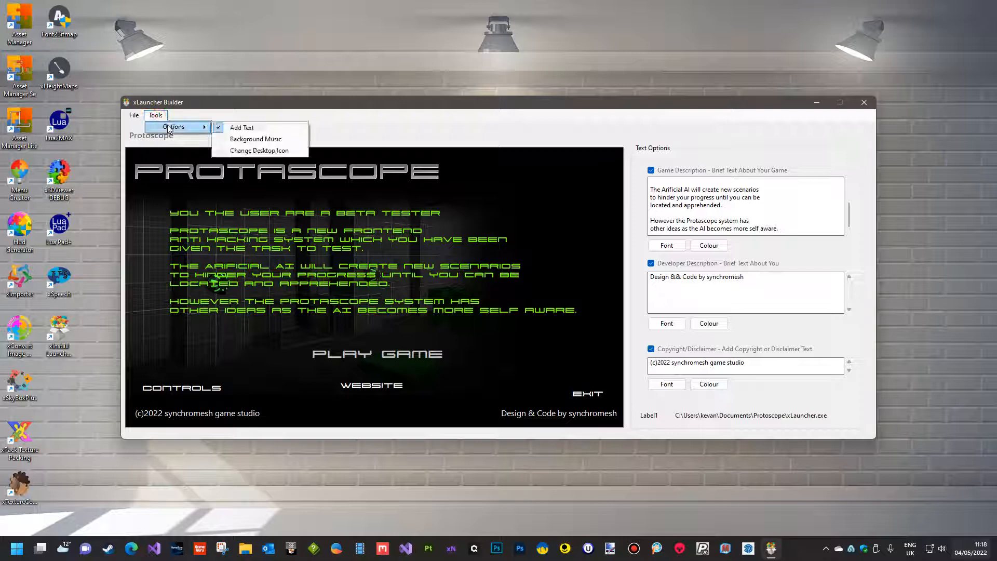
click(256, 139)
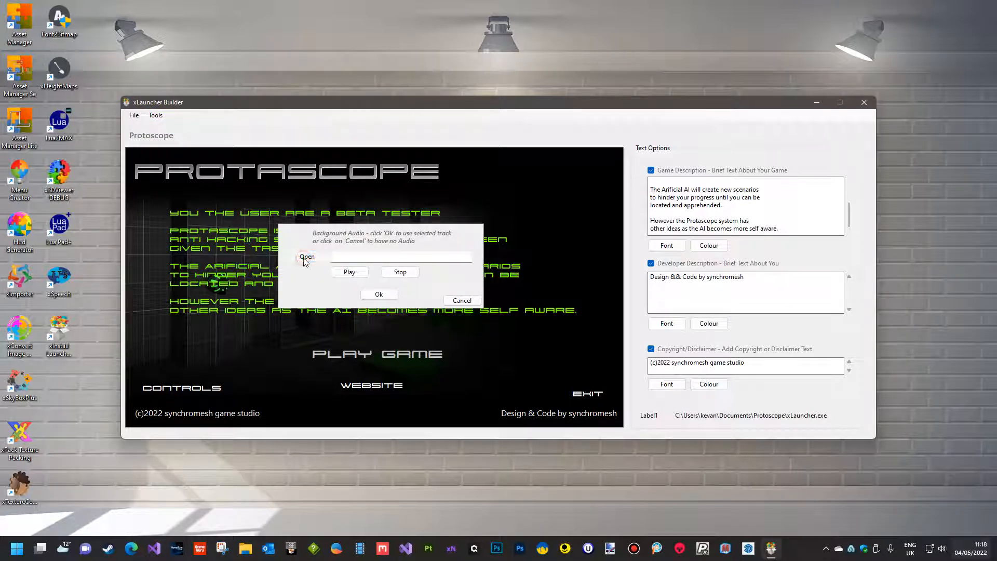
click(307, 256)
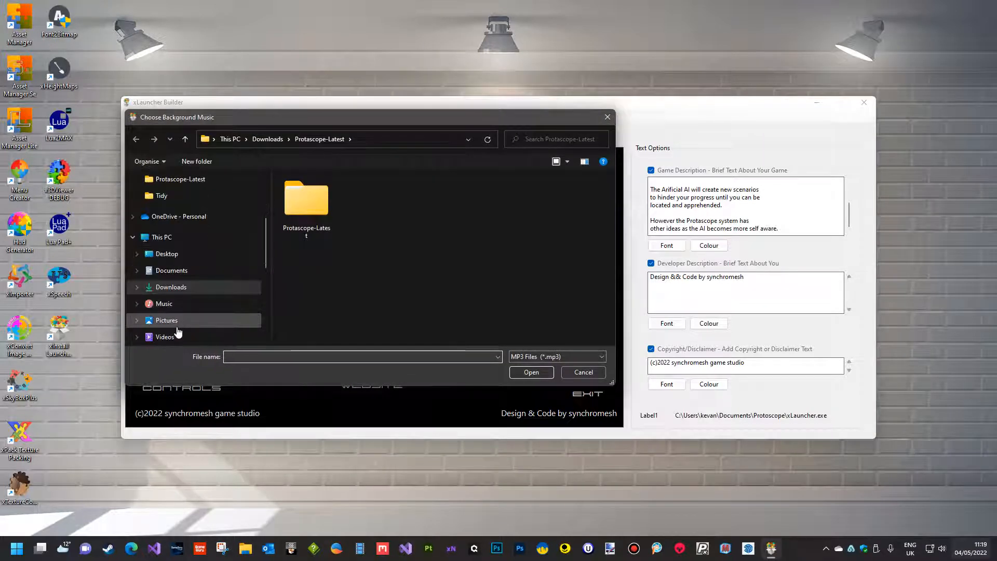
click(164, 303)
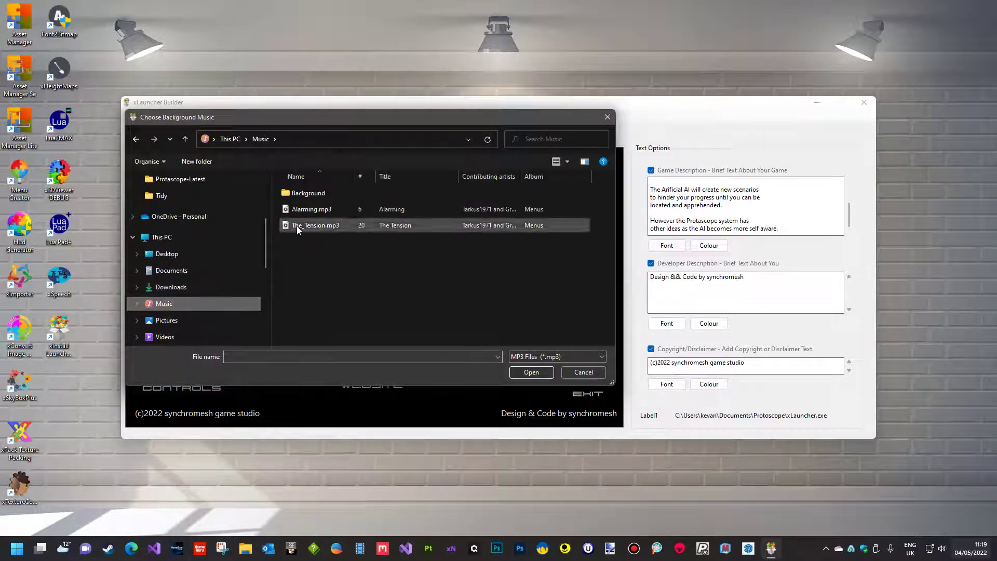
click(531, 372)
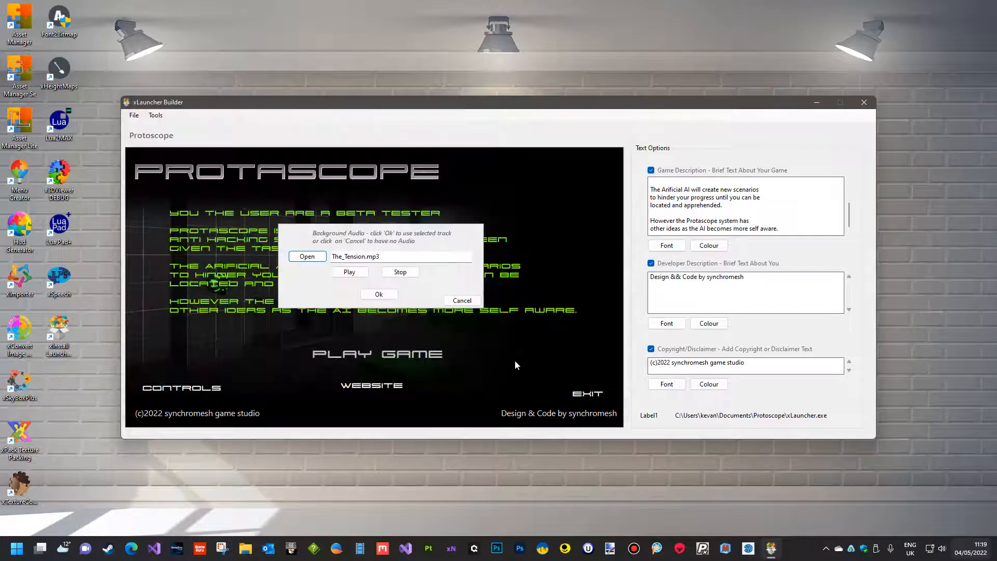
mouse_move(328, 314)
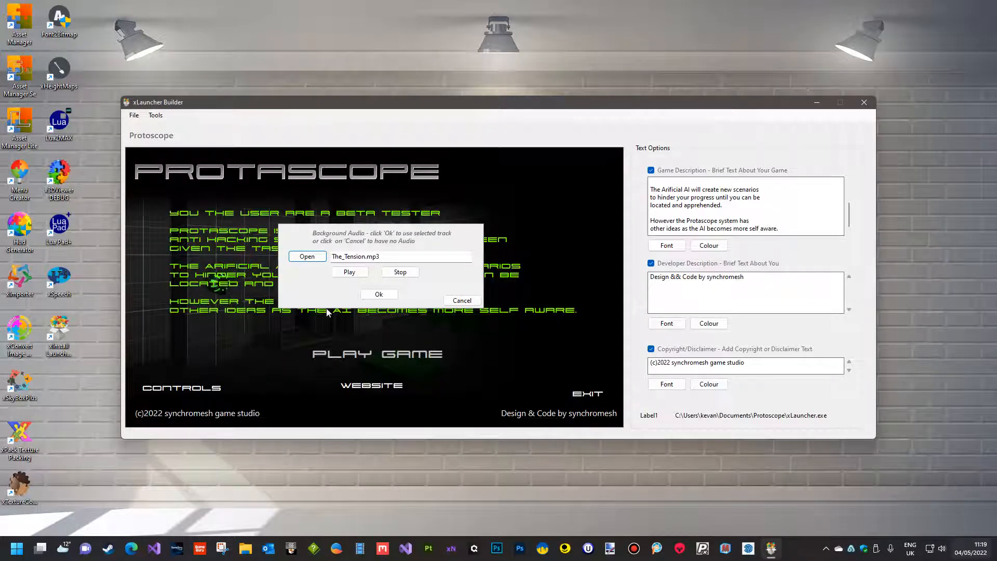
mouse_move(350, 286)
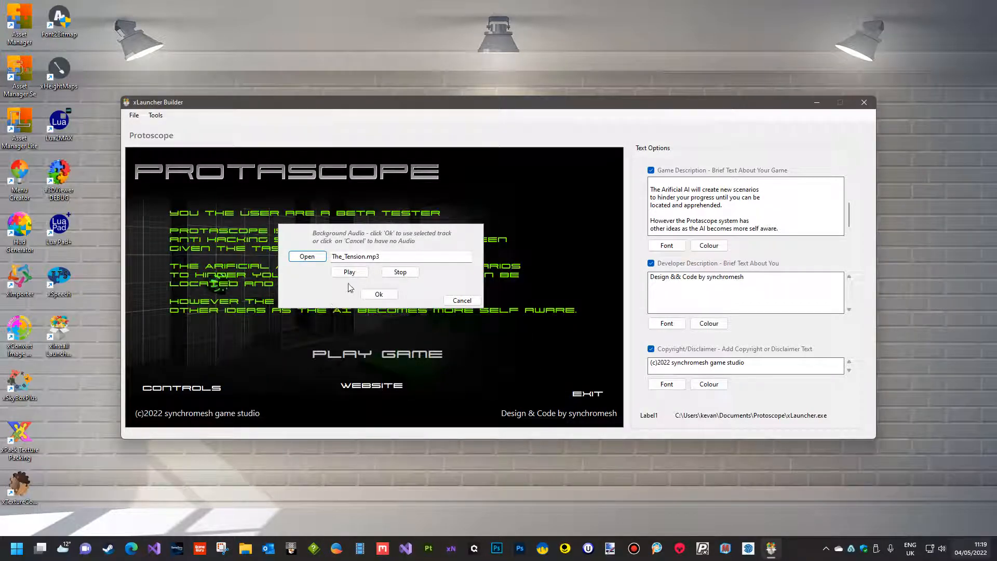
Preview the track and turn the system volume down to 5.
click(349, 272)
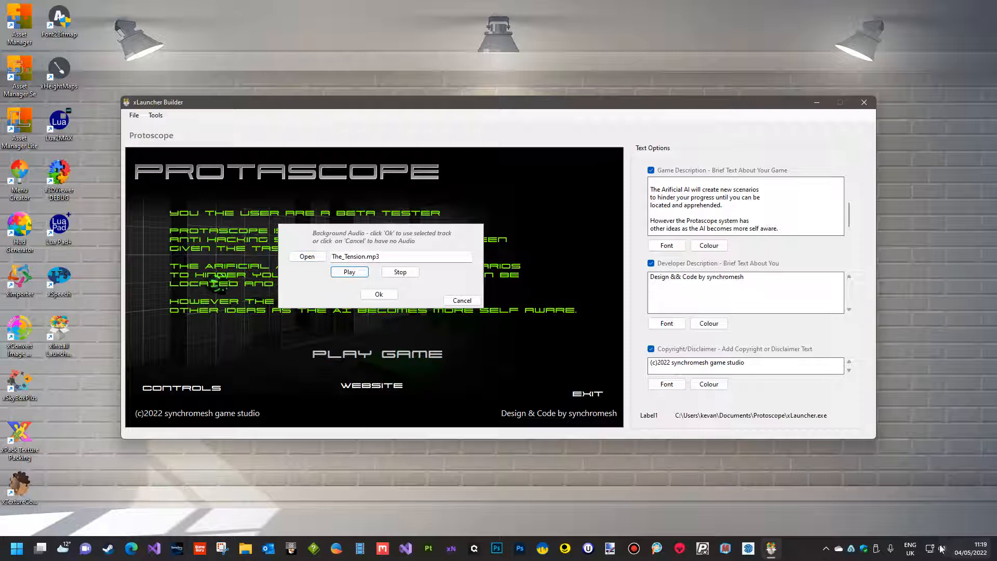
click(941, 546)
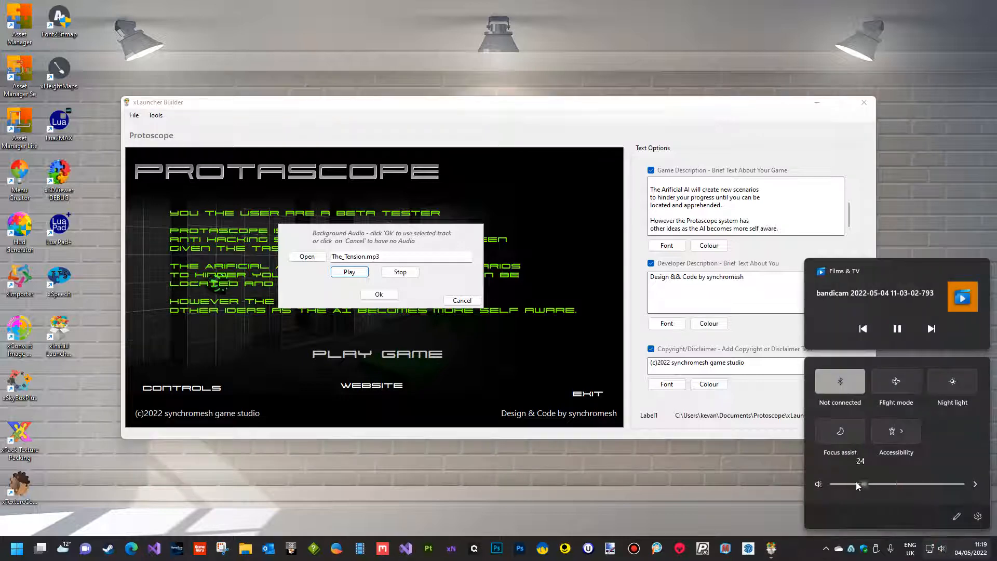
drag(862, 483, 841, 483)
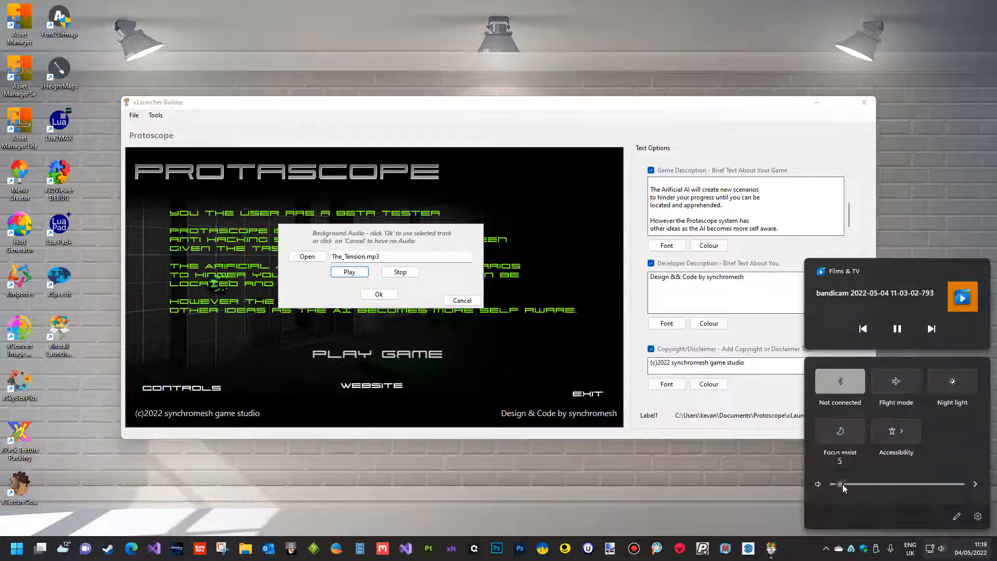
drag(840, 484, 854, 484)
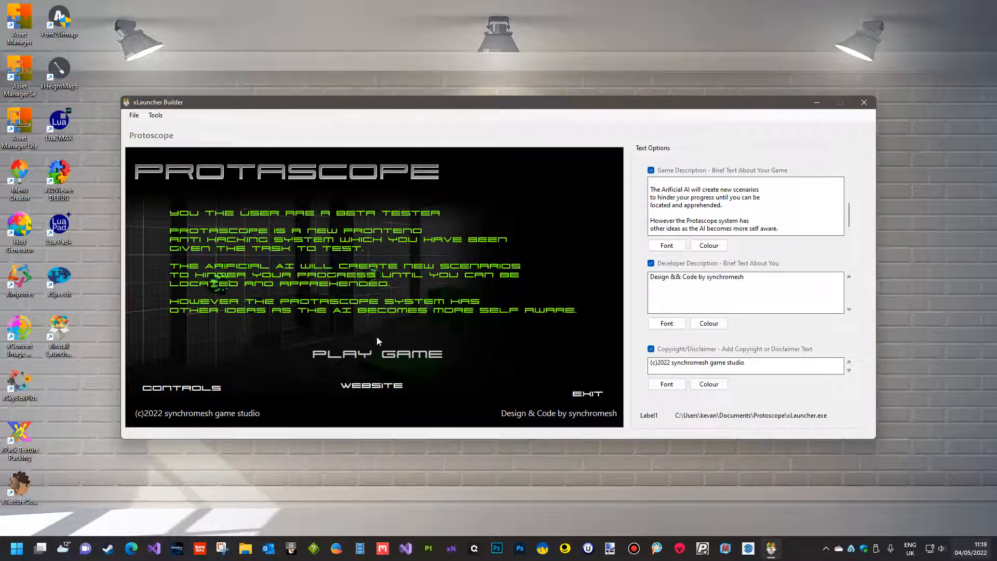
mouse_move(490, 336)
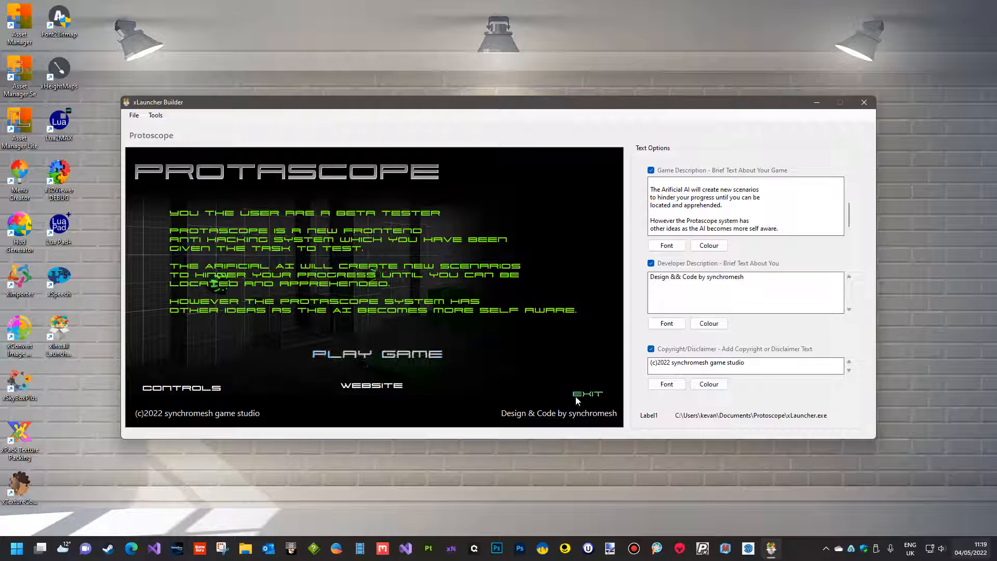
mouse_move(428, 335)
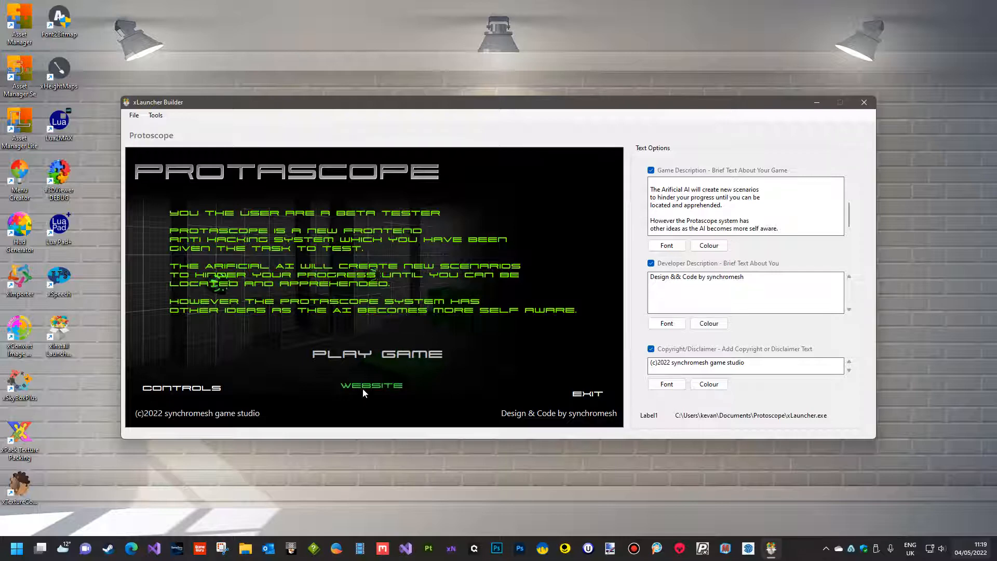
mouse_move(368, 392)
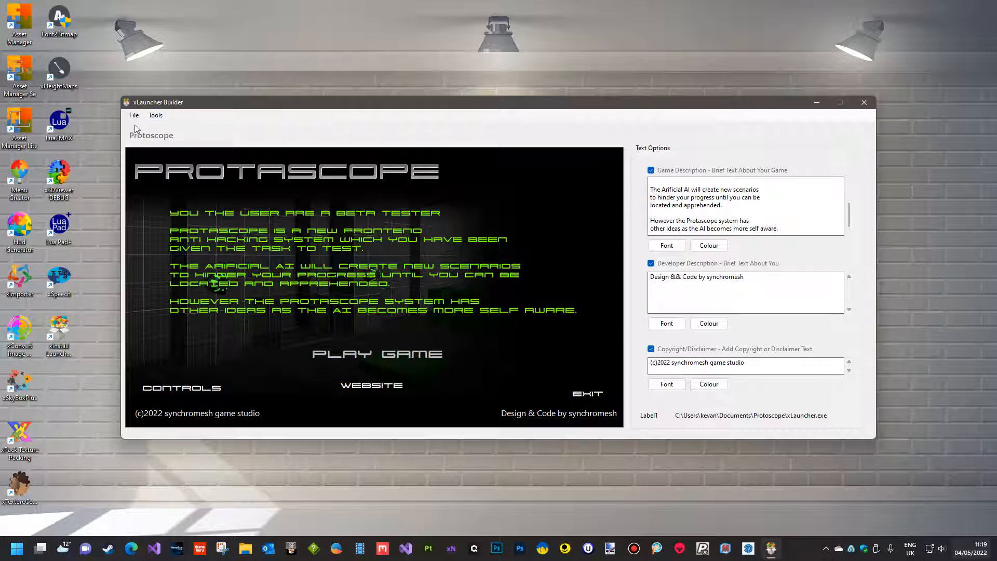
Set Protascope.ico from the Protoscope-Latest folder as the launcher's desktop icon via Tools > Options.
click(156, 114)
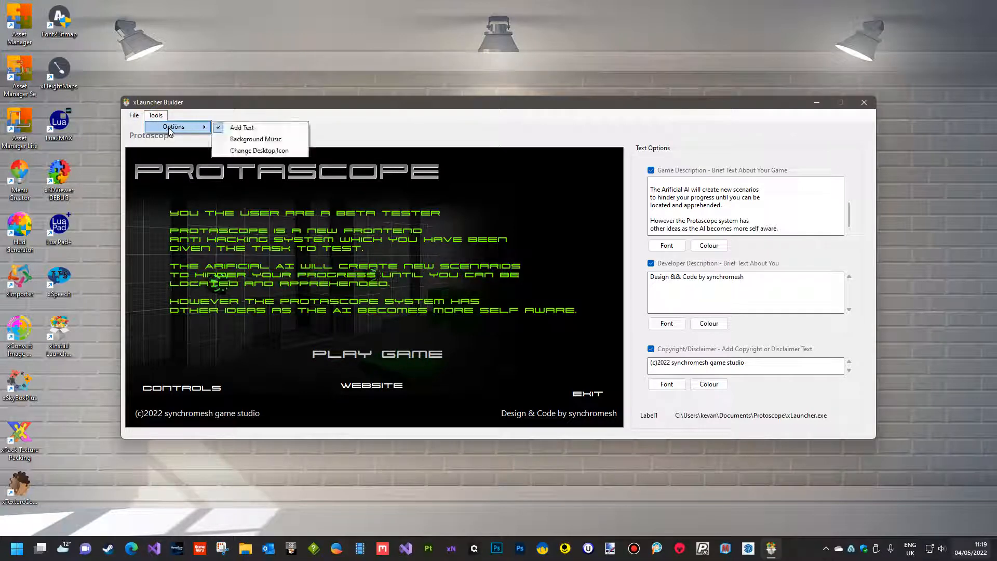
mouse_move(236, 157)
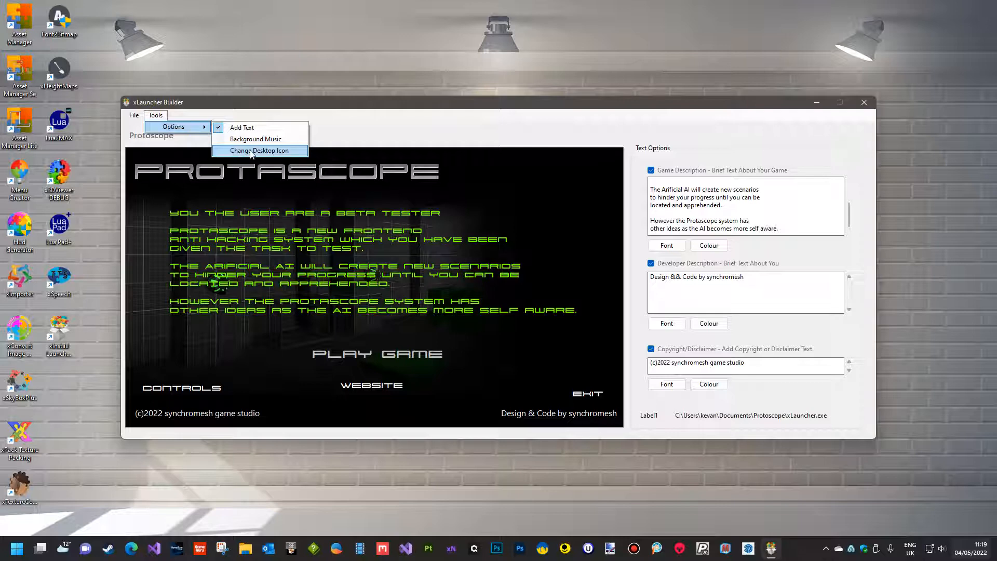
click(259, 149)
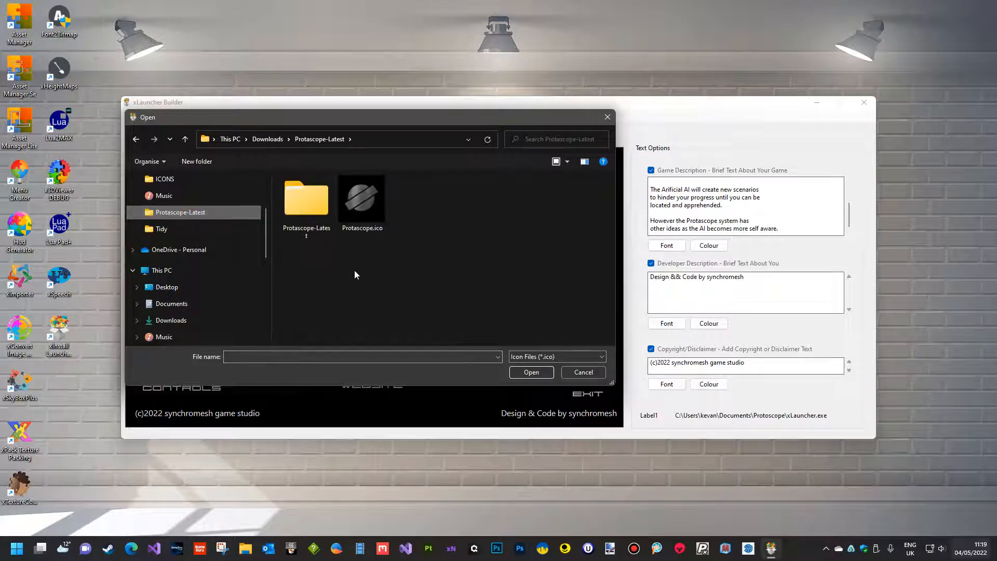
click(361, 198)
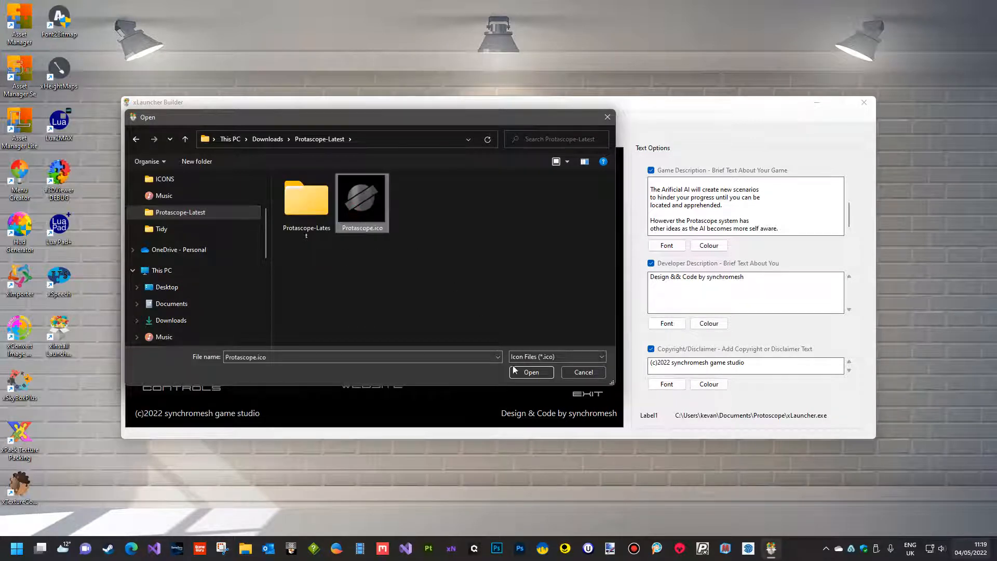
click(530, 371)
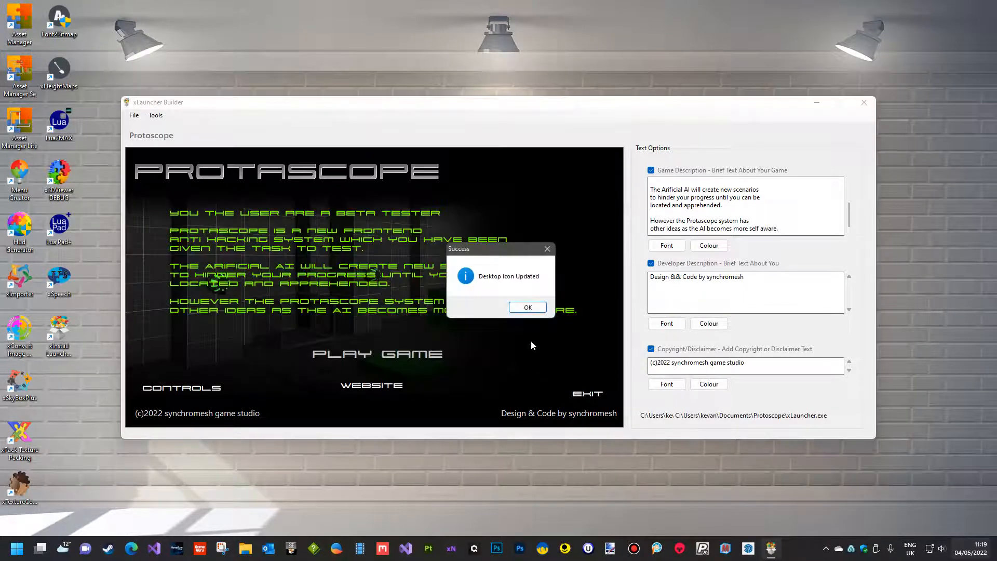
click(528, 306)
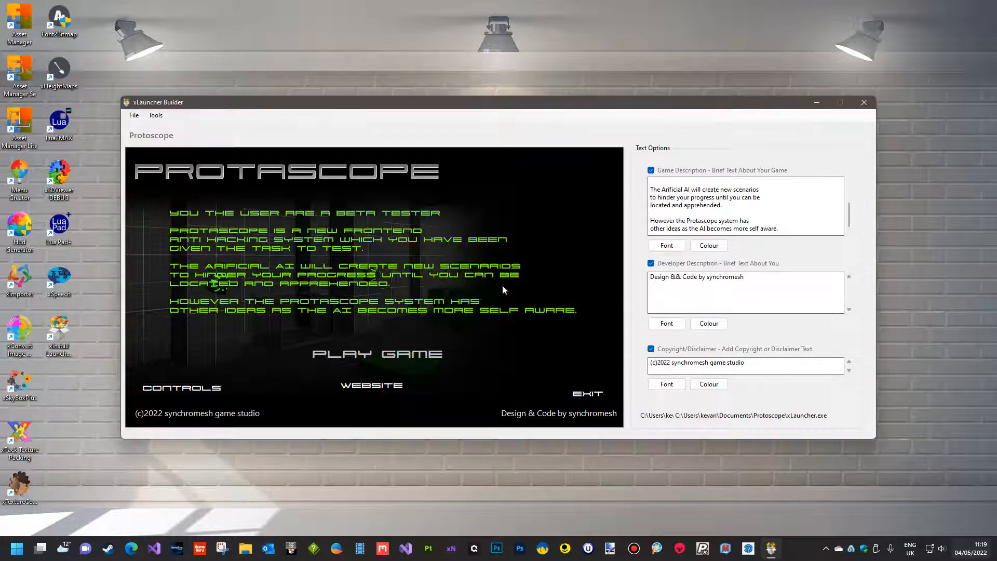
mouse_move(338, 278)
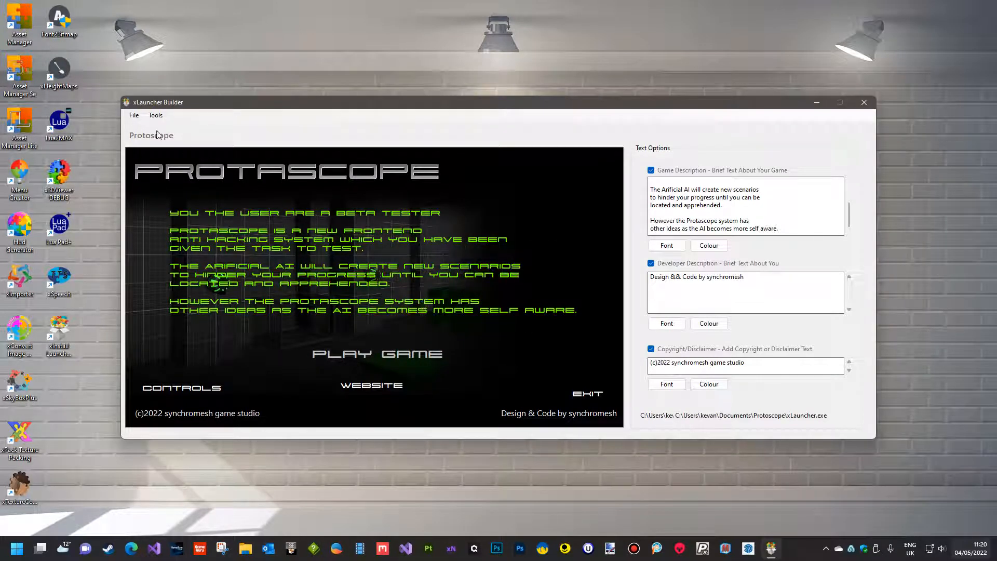
Build the installer as Setup.exe into a new 'Protoscope Installer' folder in Documents.
click(134, 114)
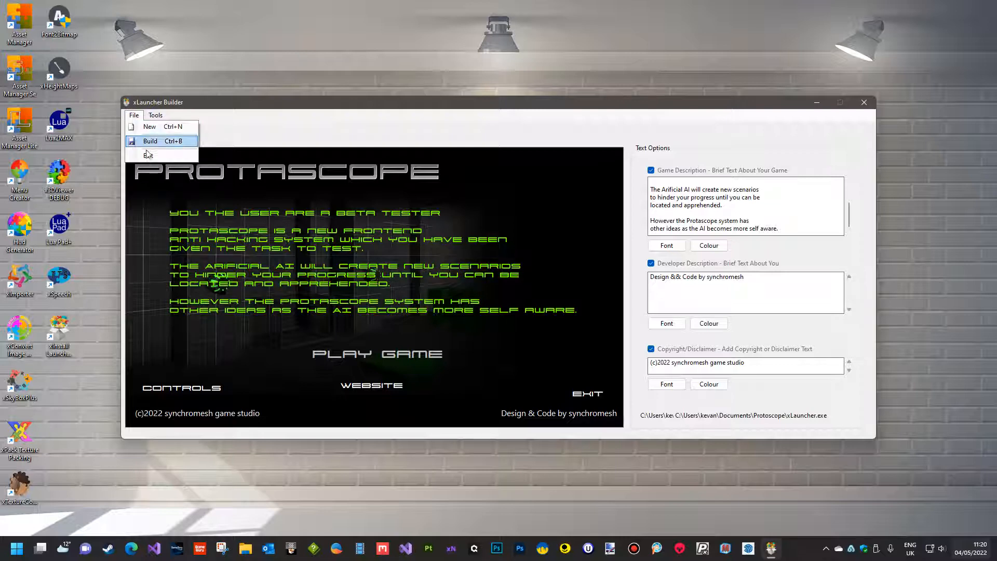
click(151, 141)
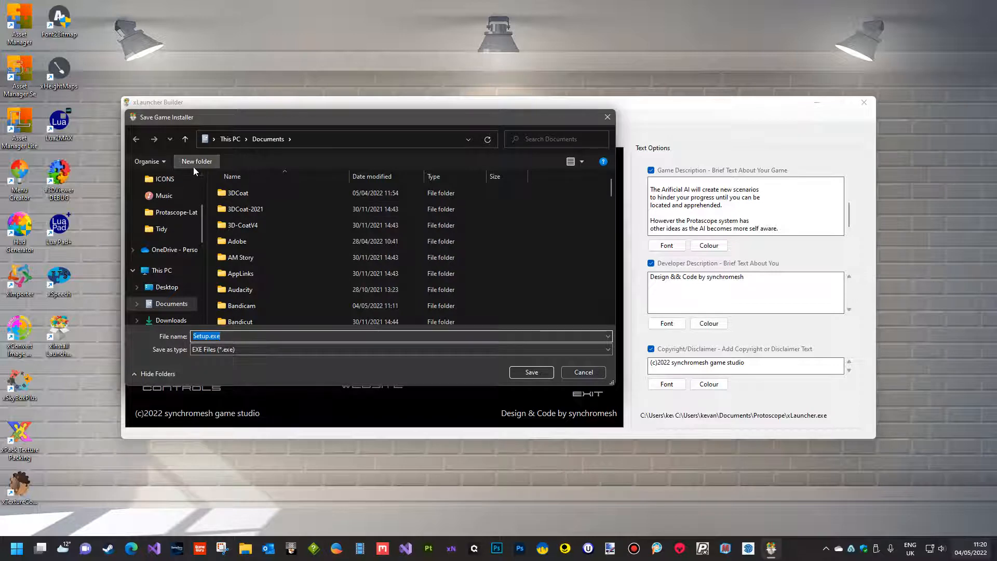
mouse_move(212, 162)
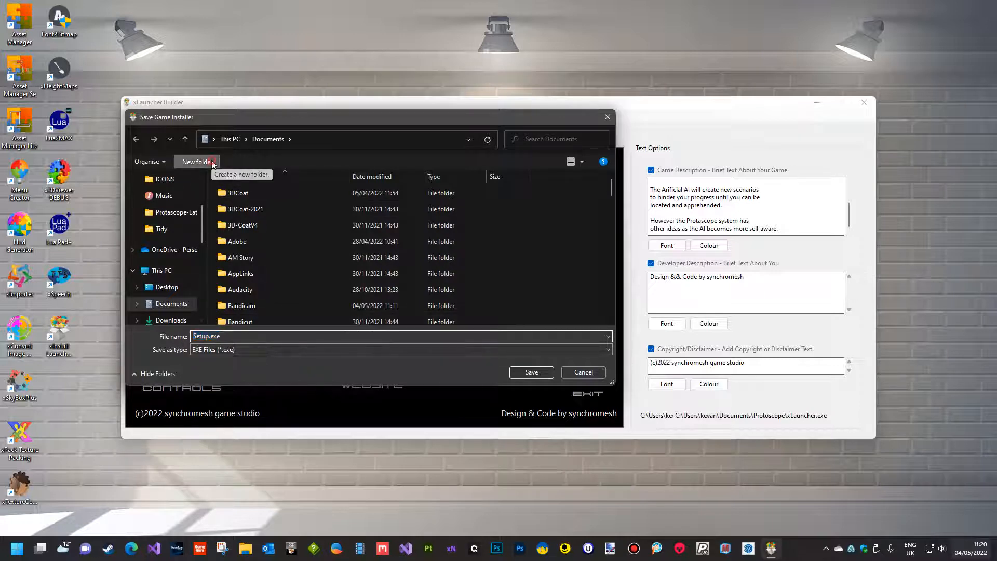
click(197, 161)
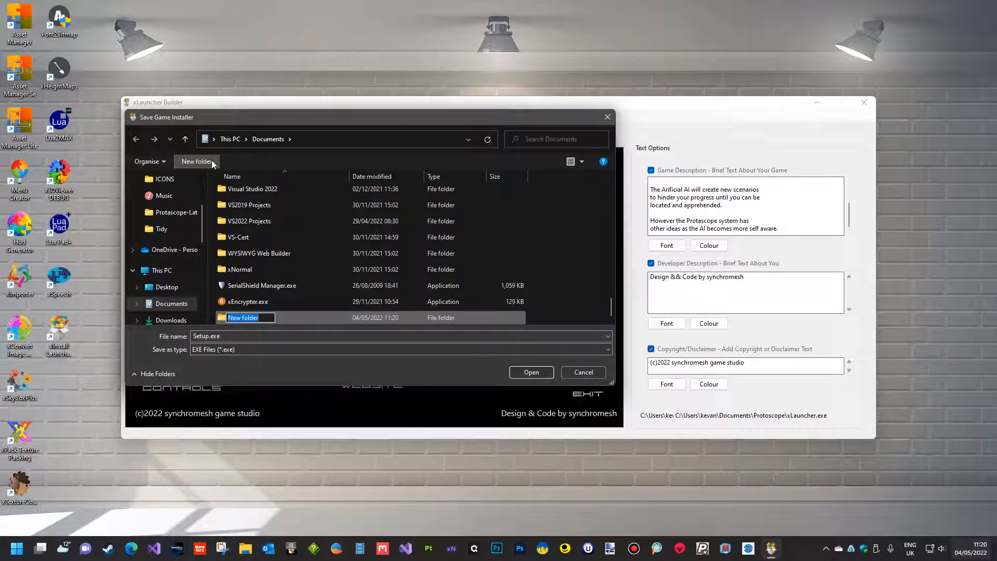
text(Proto)
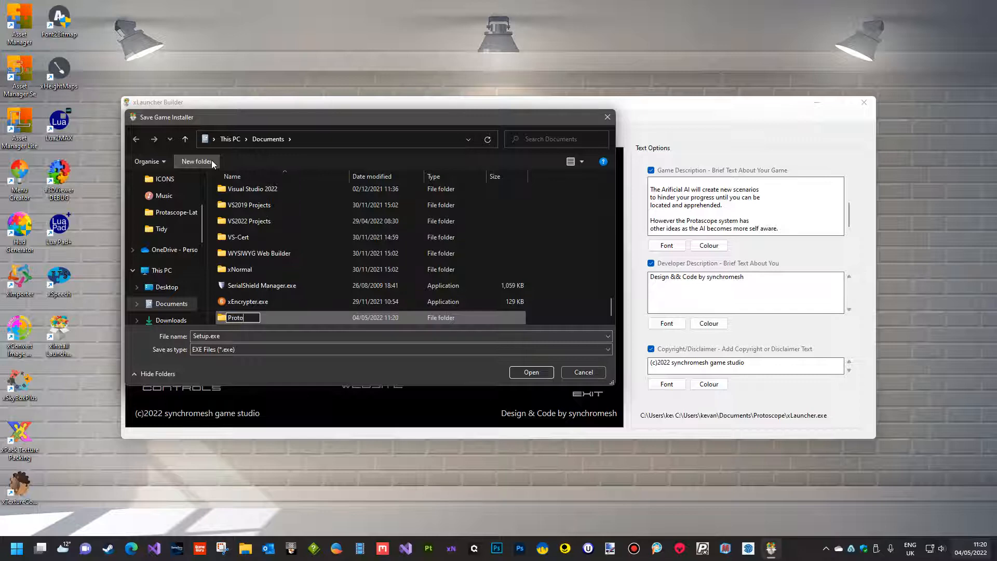
text(scope Installer)
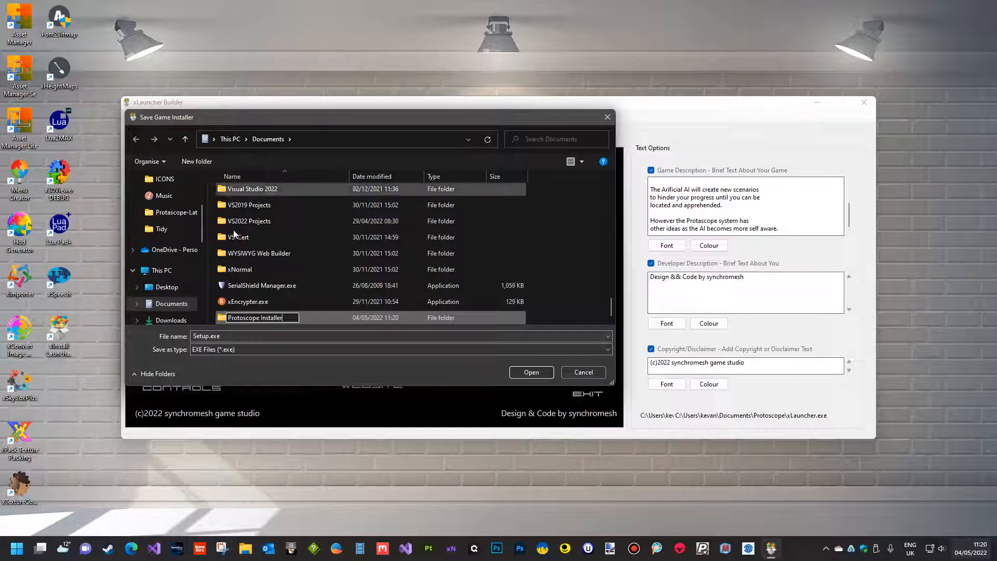
double_click(255, 317)
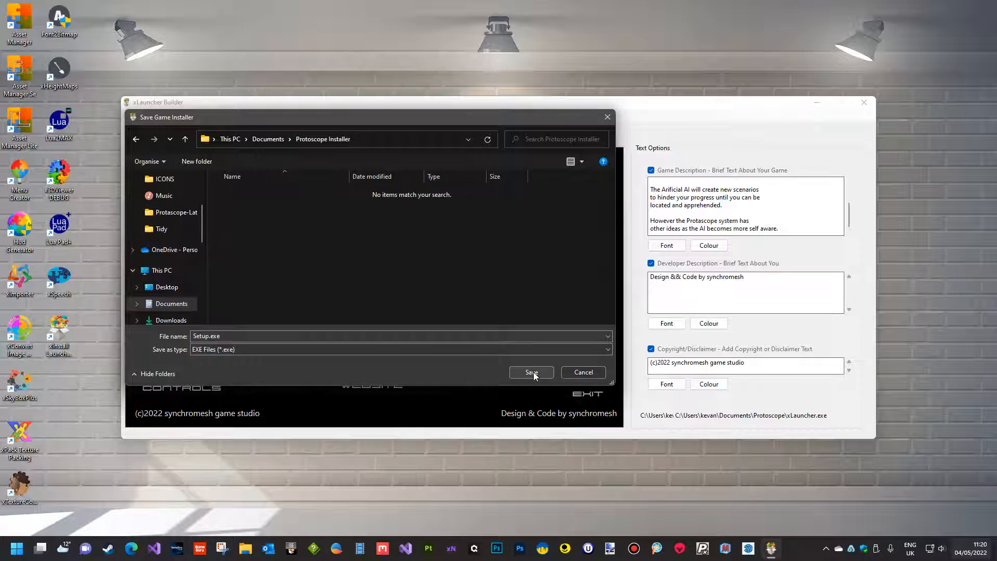
click(530, 372)
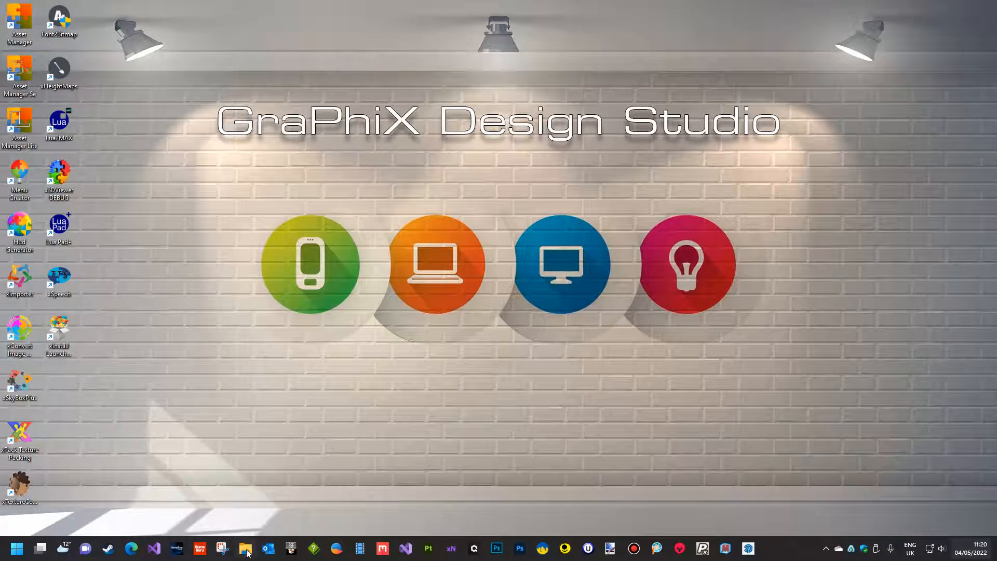
Browse File Explorer to Documents\Protoscope Installer and select the built 312 MB Setup.exe.
click(245, 548)
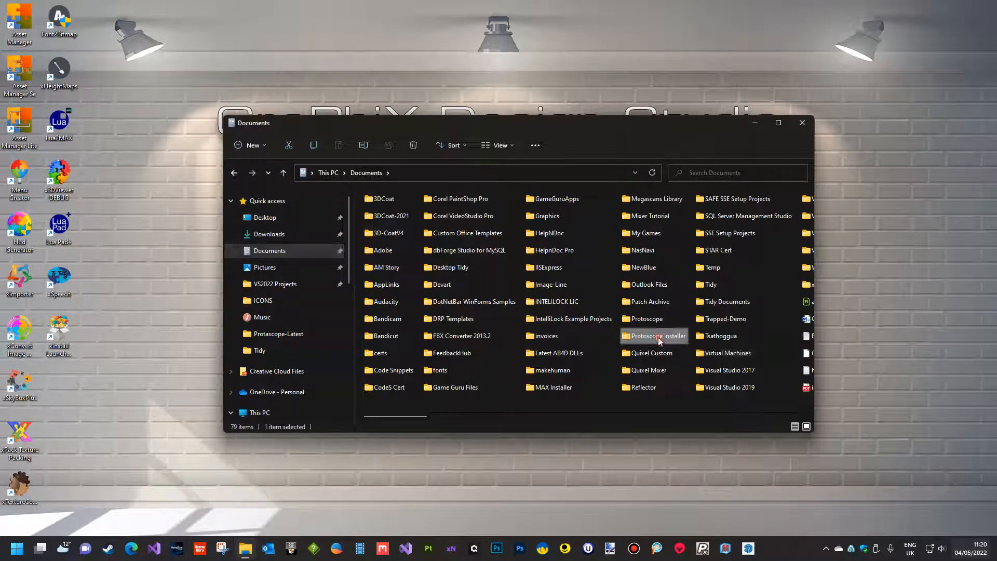
double_click(654, 335)
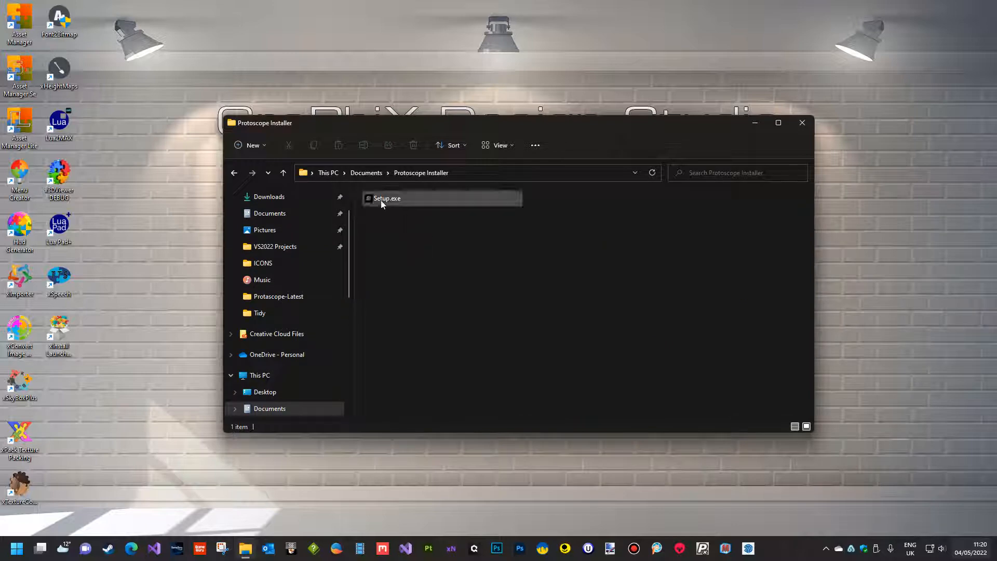
mouse_move(382, 205)
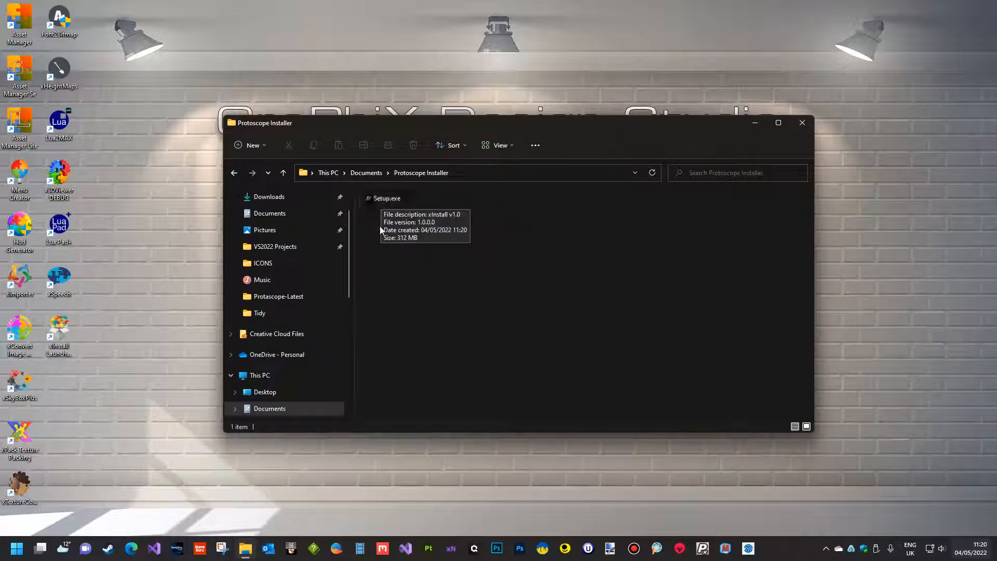
mouse_move(399, 244)
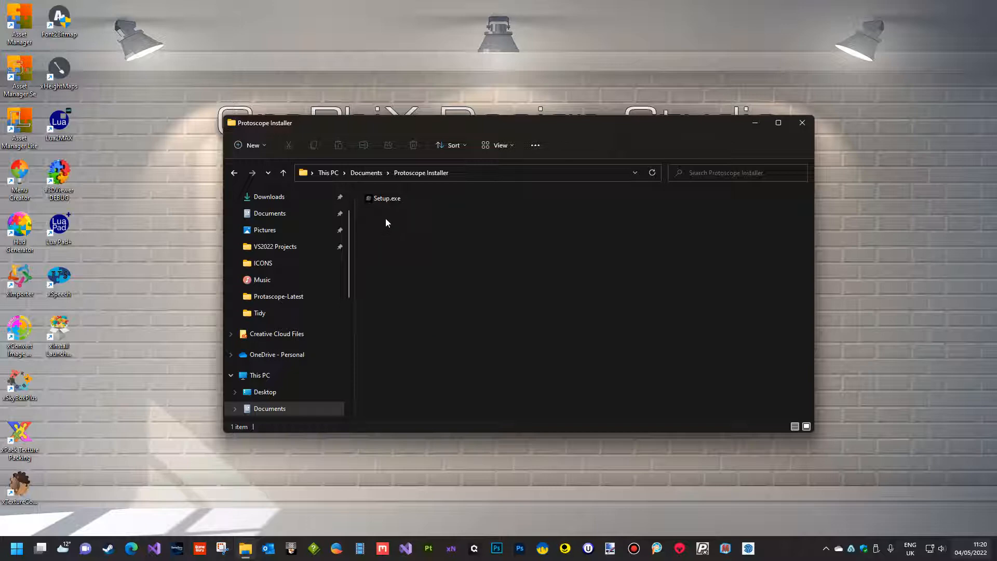
mouse_move(389, 218)
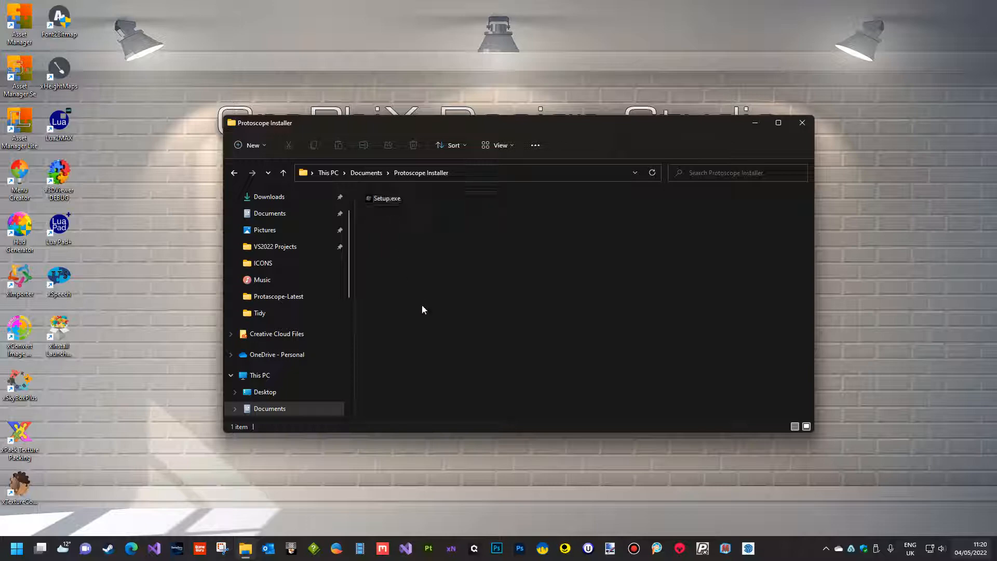
click(386, 199)
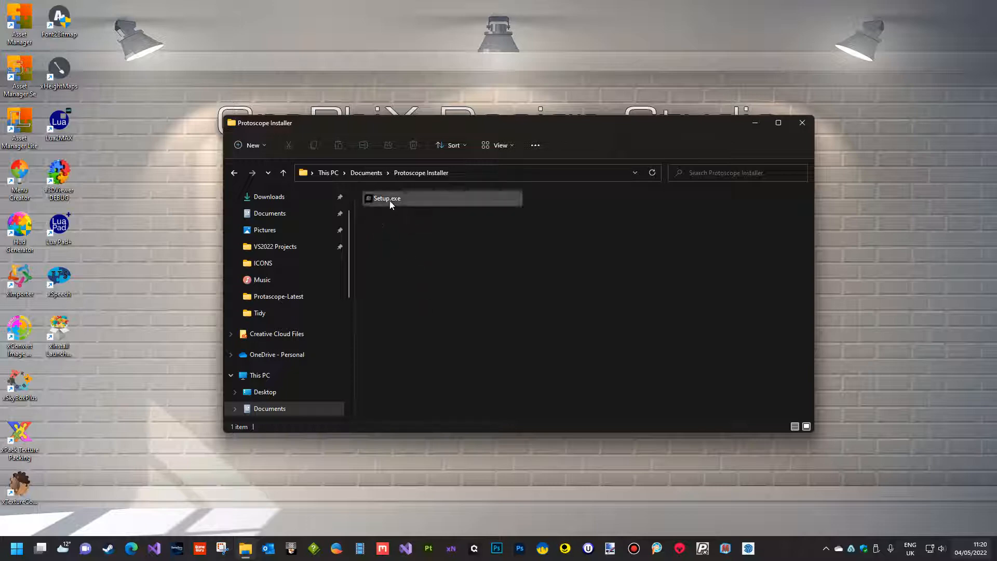
click(386, 198)
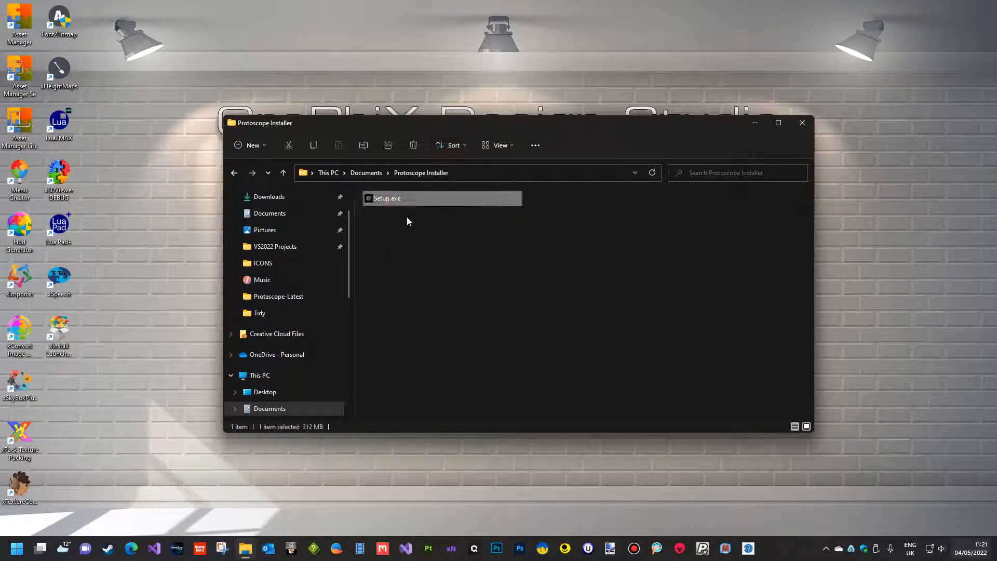
Run Setup.exe to extract Protoscope into Documents\Downloaded Games.
double_click(387, 197)
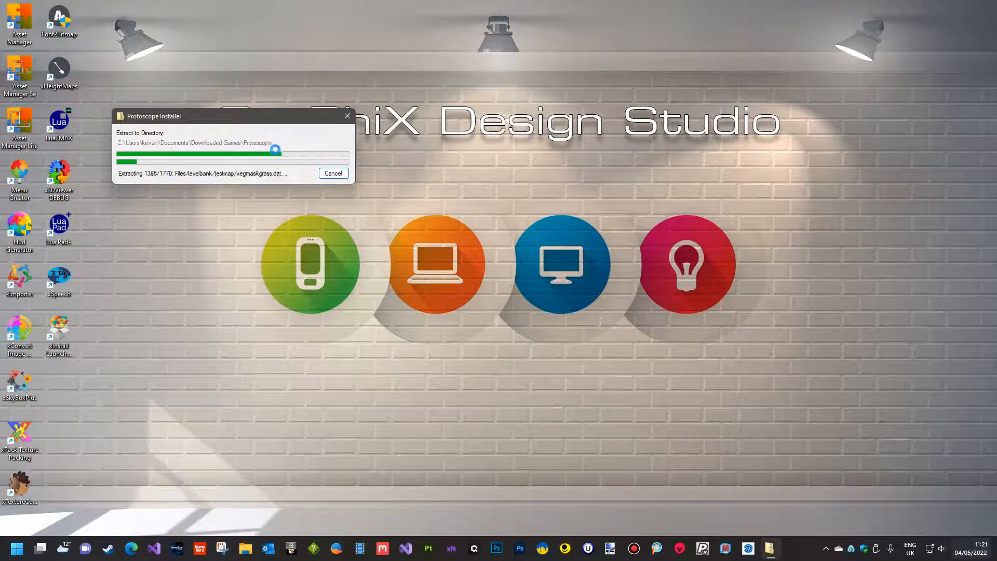
mouse_move(486, 288)
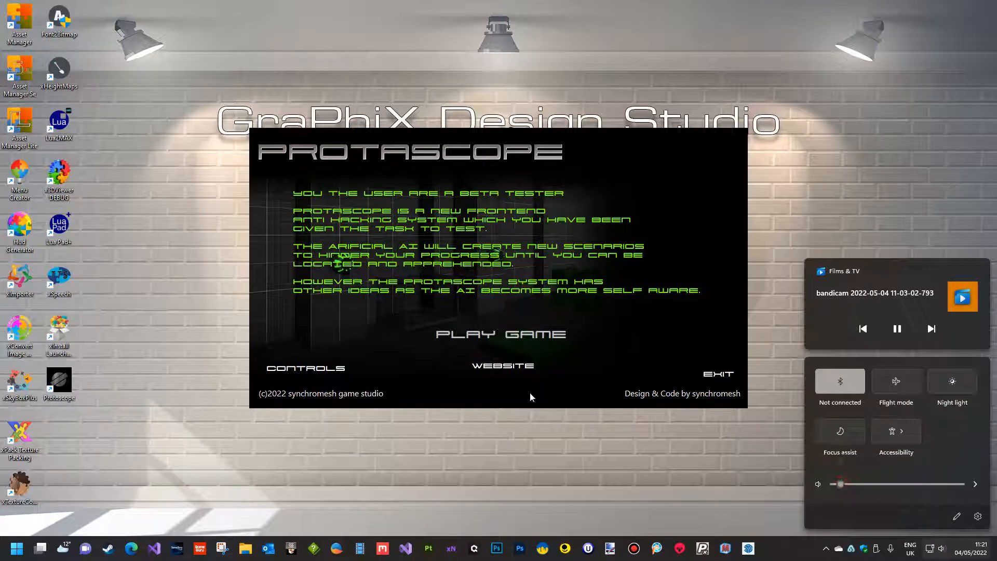
mouse_move(173, 241)
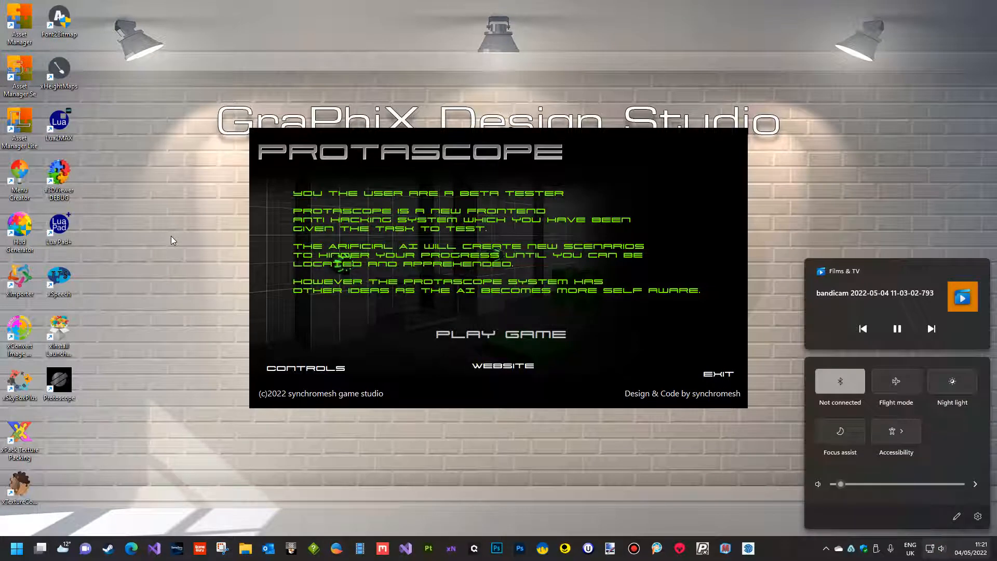
mouse_move(213, 271)
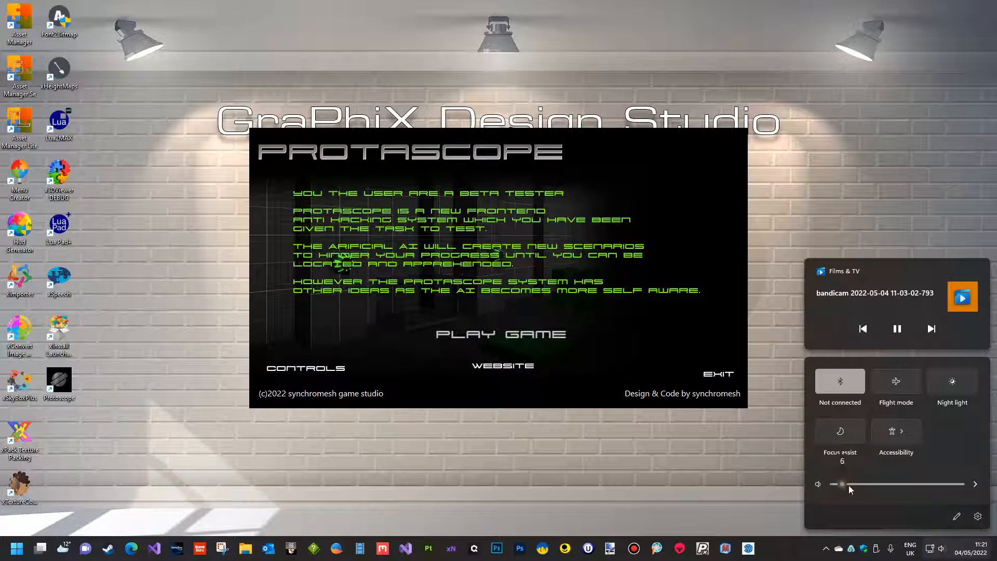
Adjust the system volume while the Protoscope launcher finishes opening.
drag(842, 484, 871, 484)
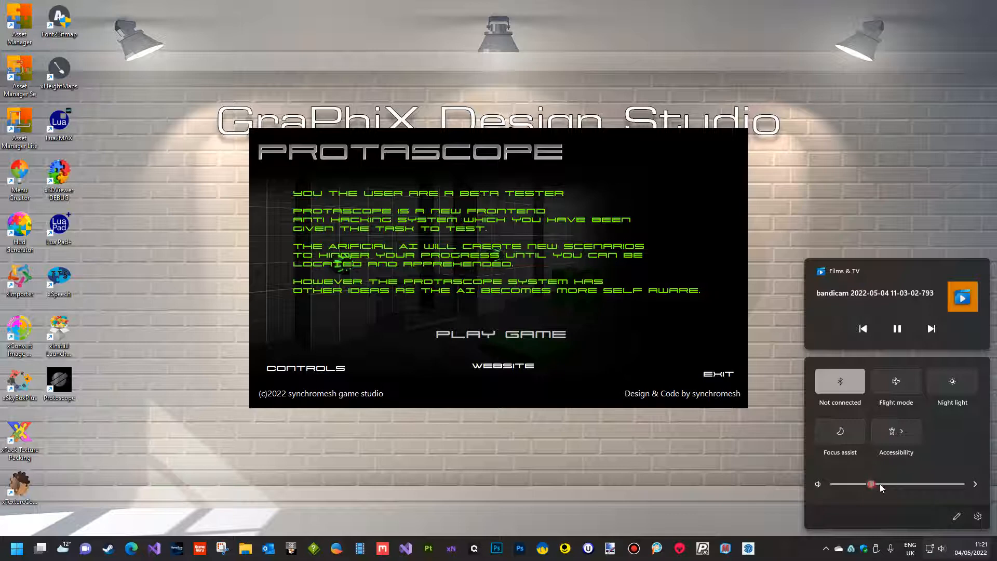
drag(870, 484, 832, 484)
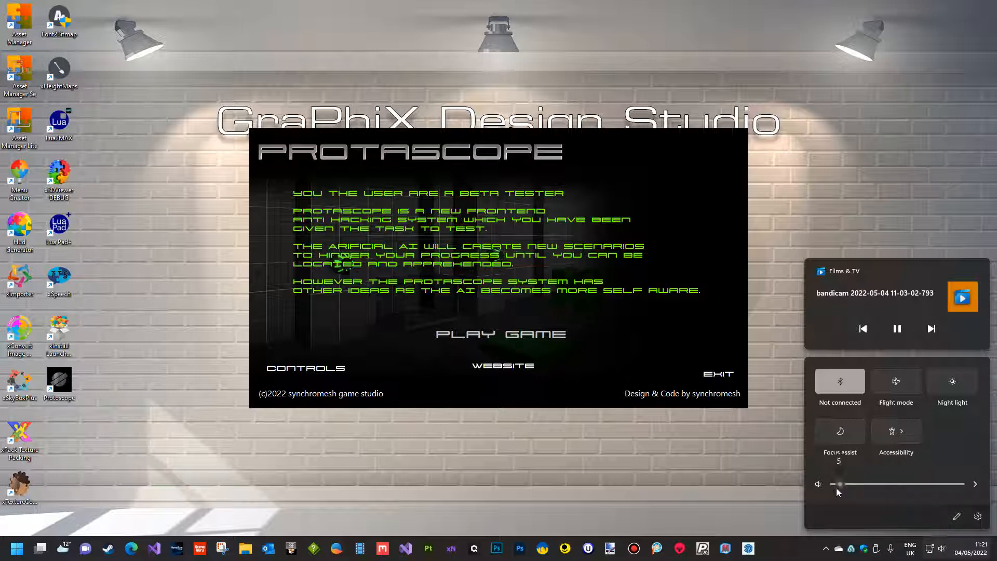
drag(837, 483, 877, 484)
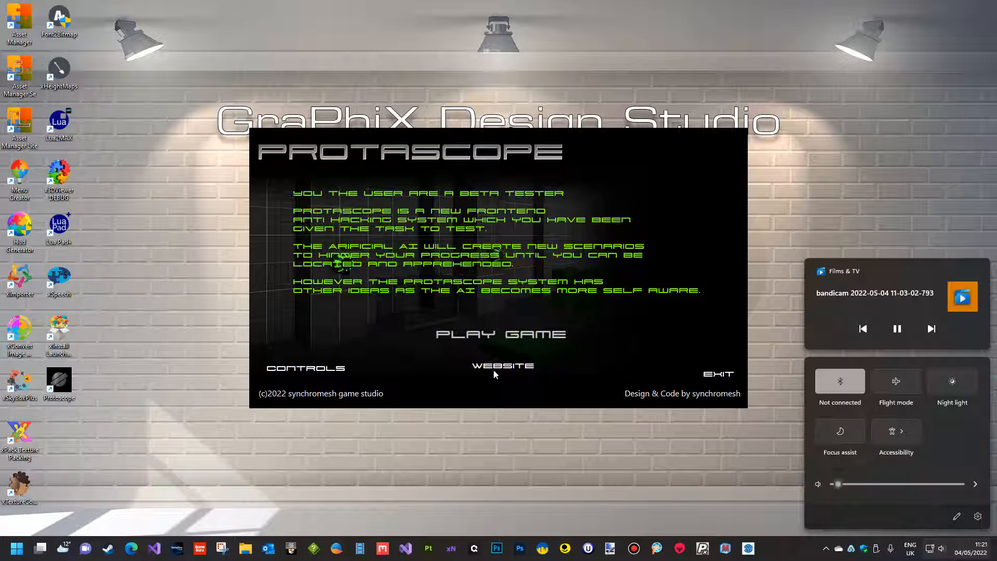
mouse_move(506, 367)
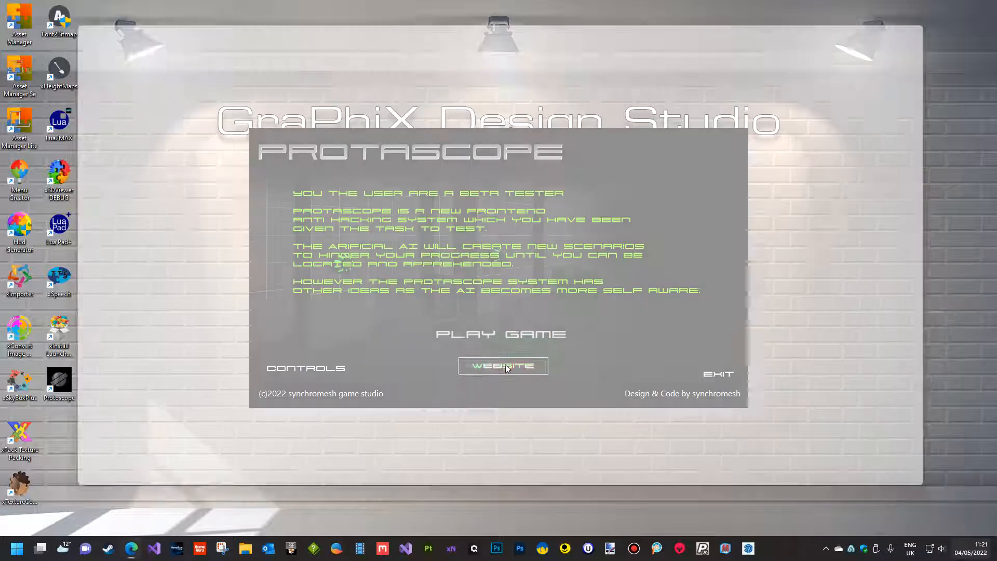
click(503, 365)
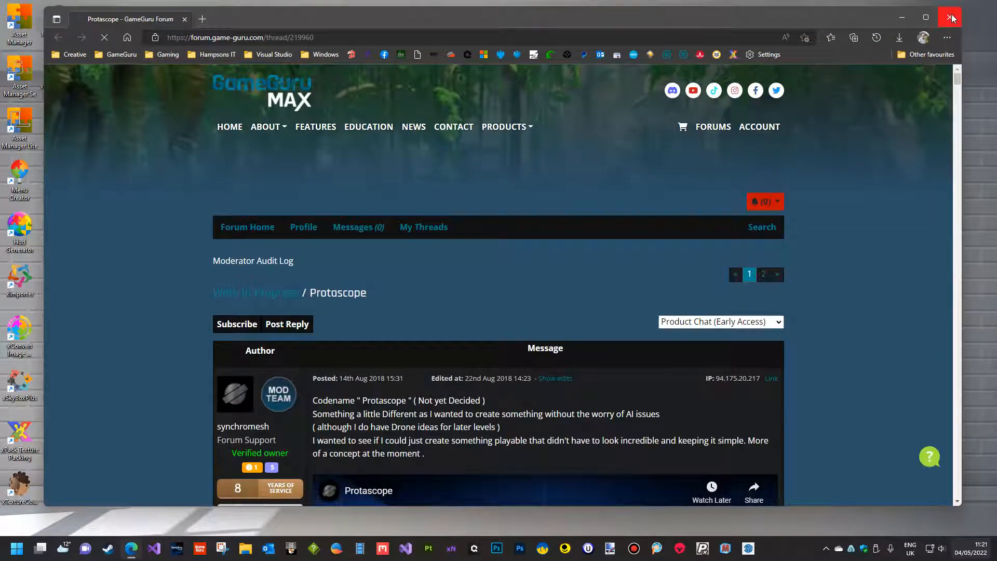
click(947, 17)
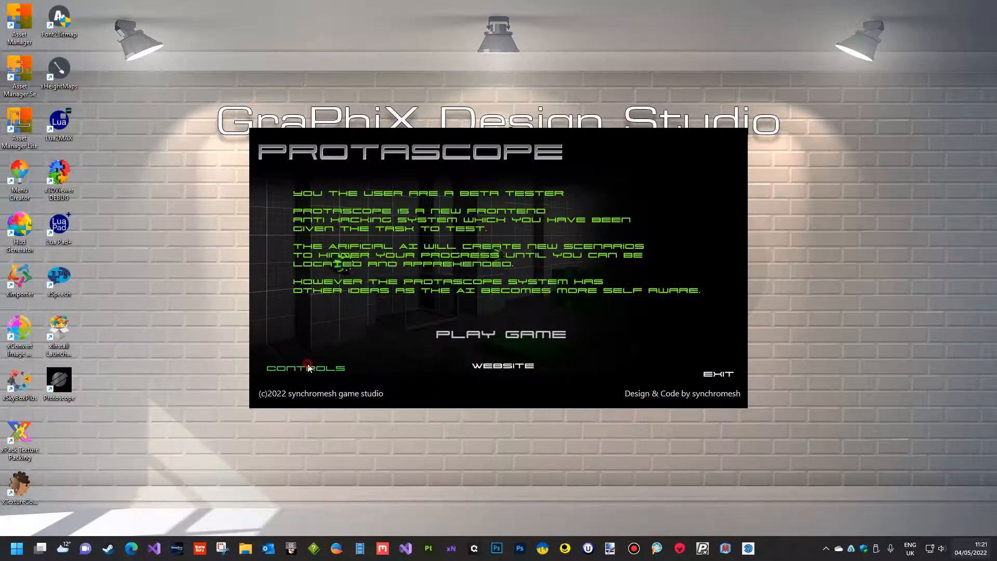
click(305, 367)
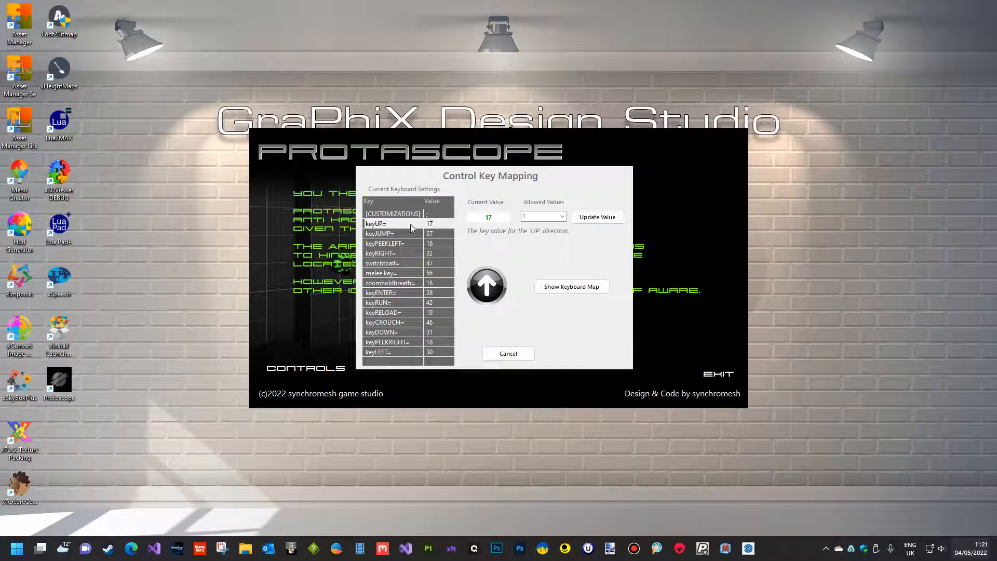
mouse_move(403, 257)
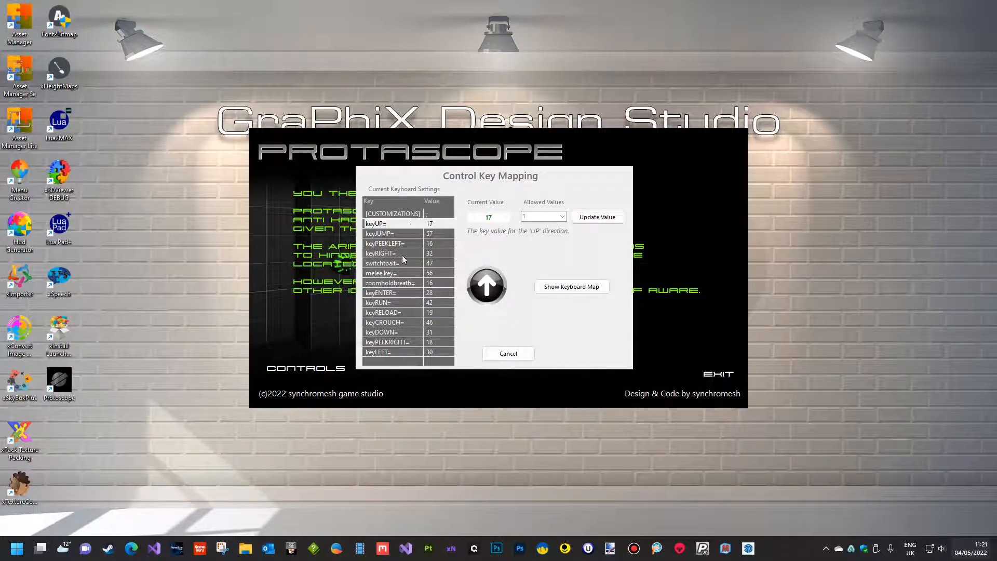
click(391, 232)
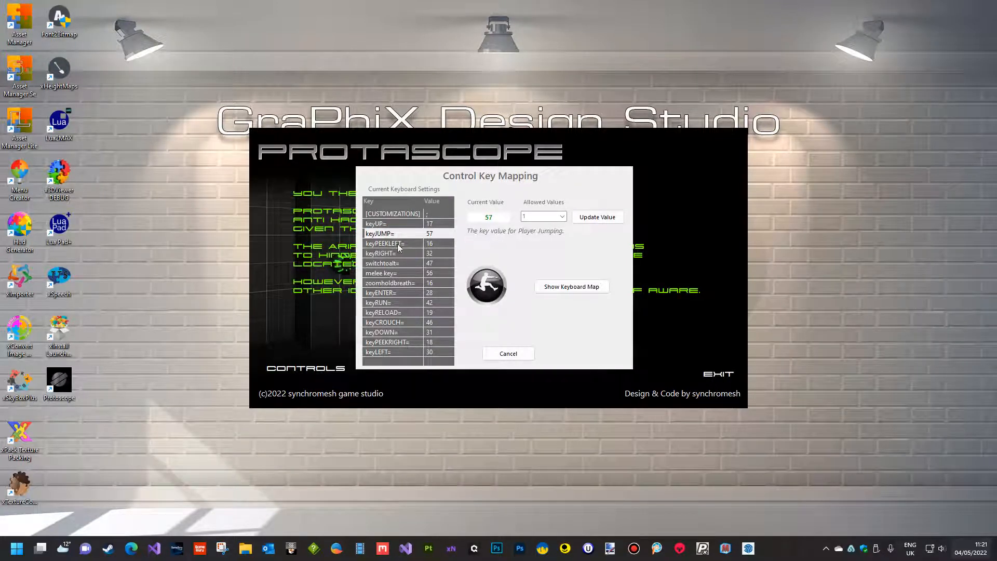
click(386, 223)
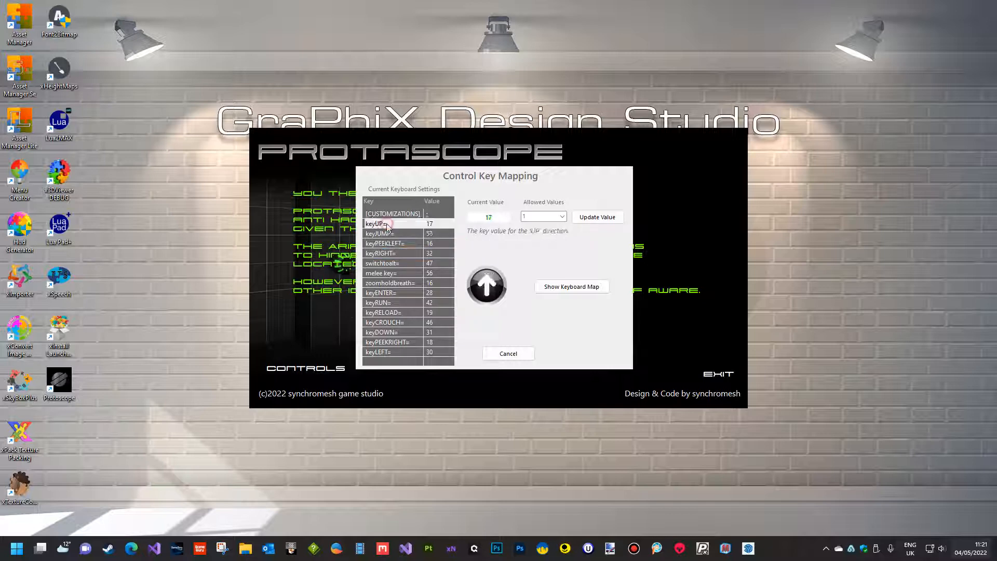
click(563, 216)
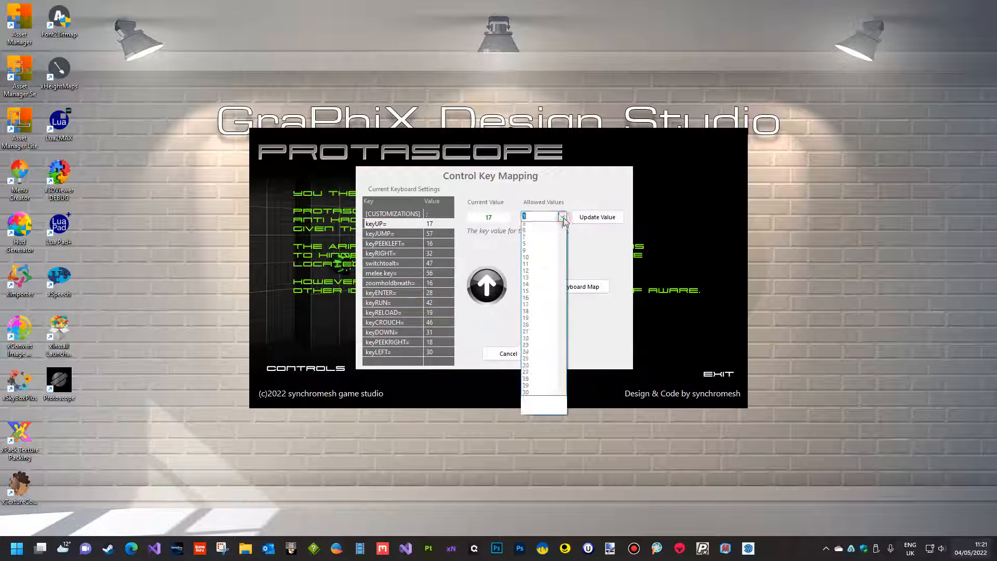
click(562, 216)
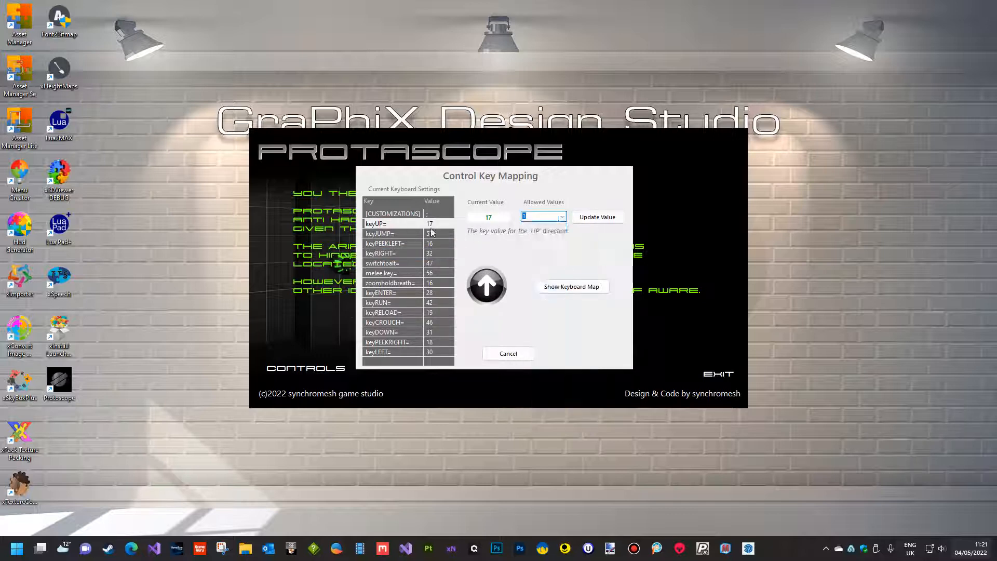
click(571, 286)
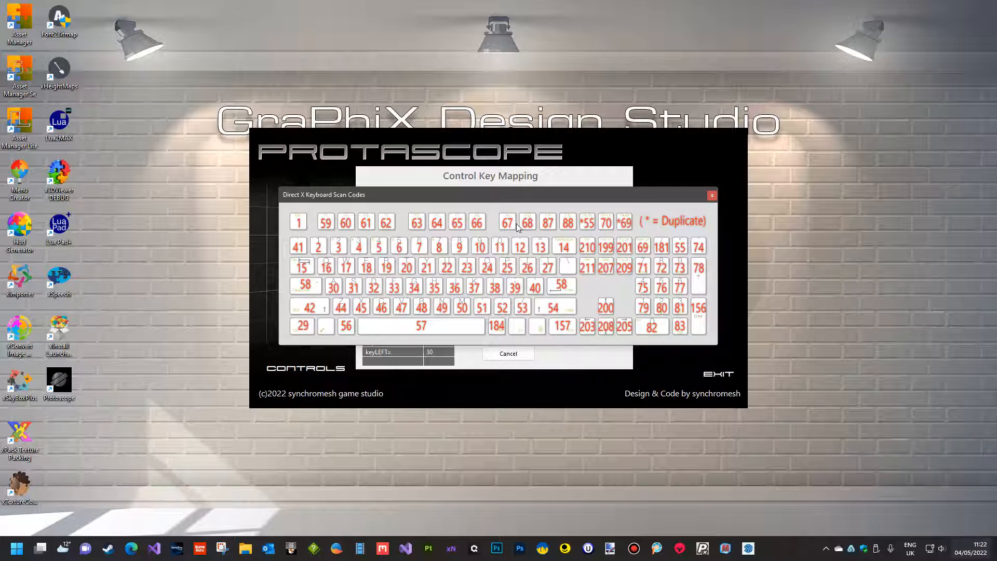
mouse_move(634, 254)
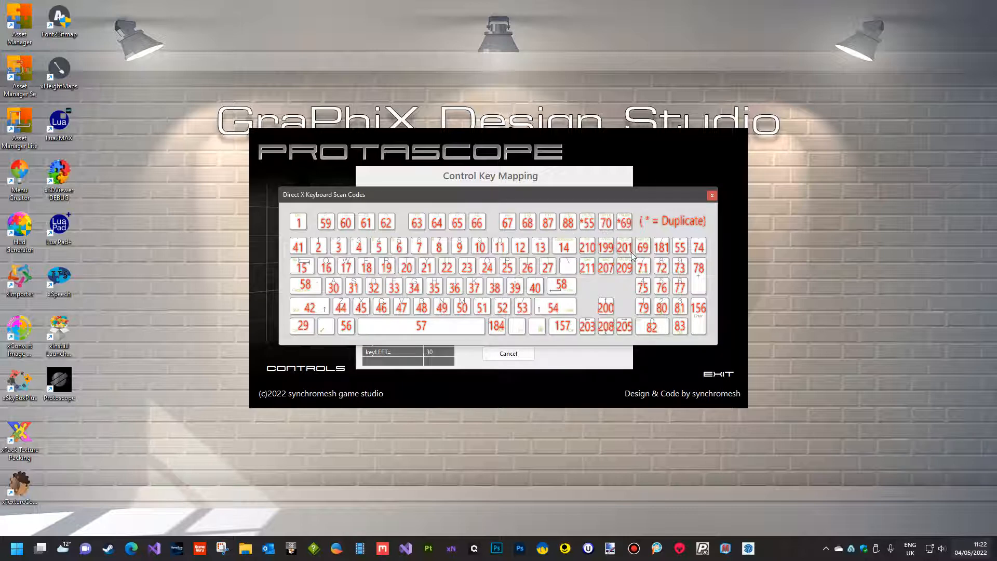
mouse_move(432, 296)
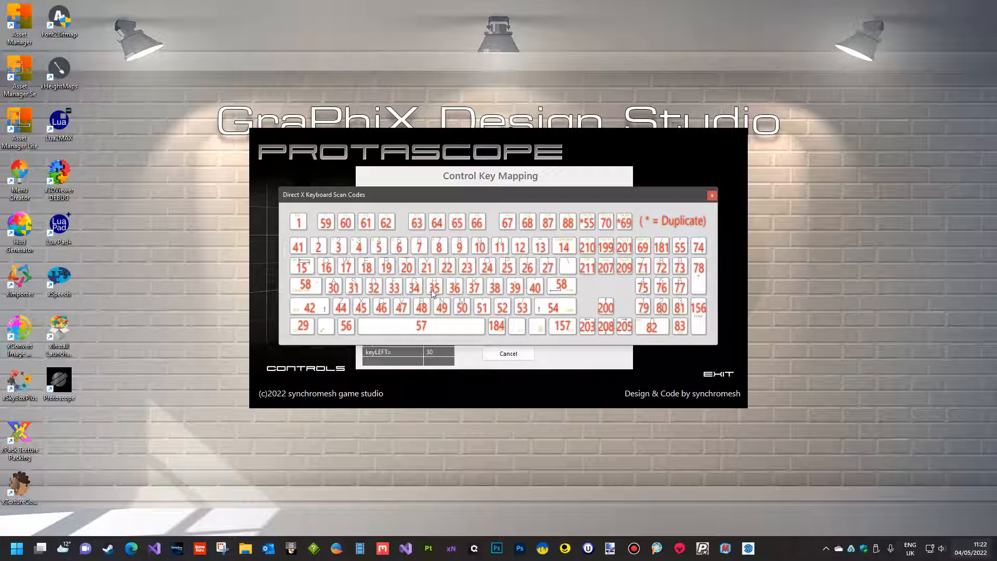
mouse_move(455, 302)
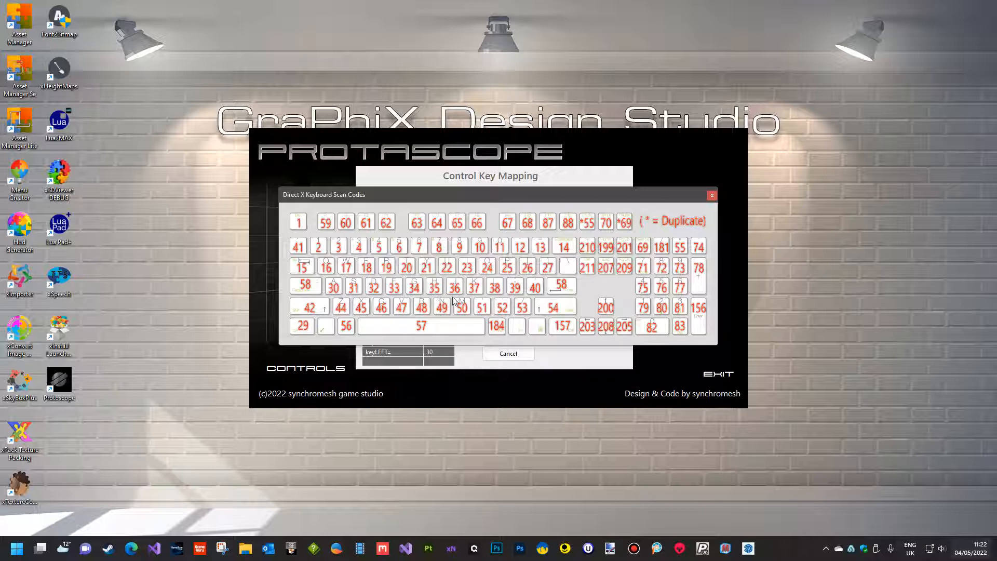
click(711, 195)
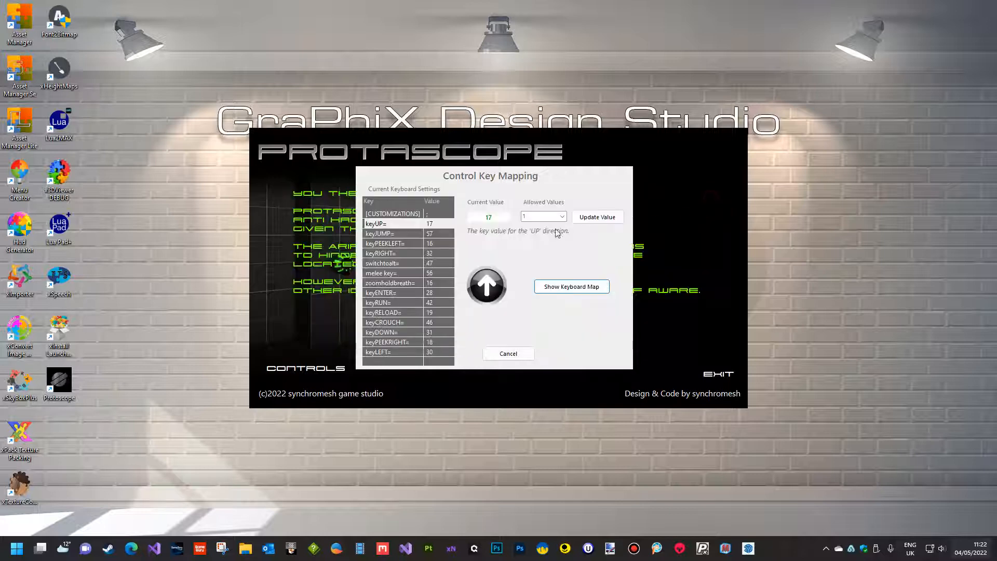
click(560, 216)
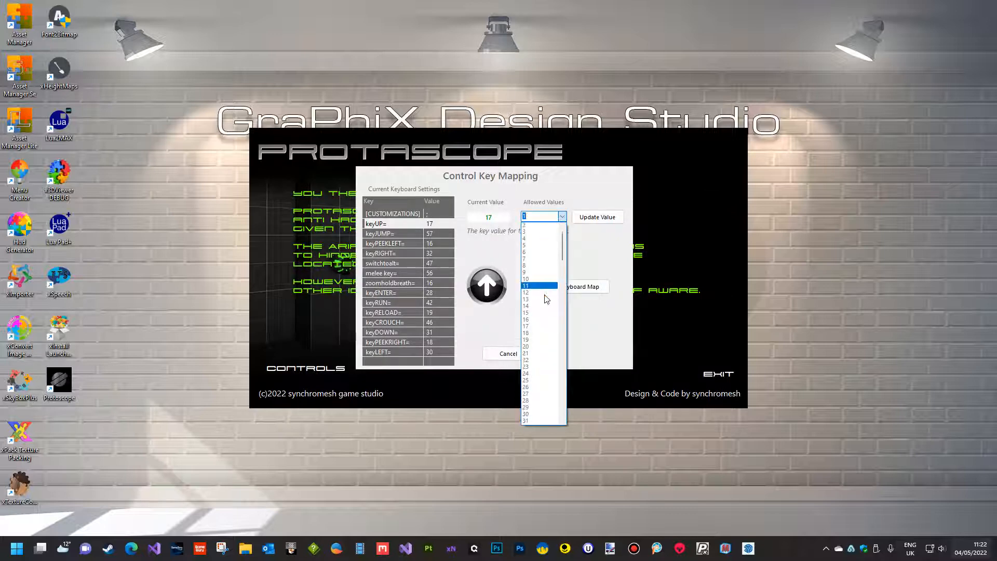
click(538, 287)
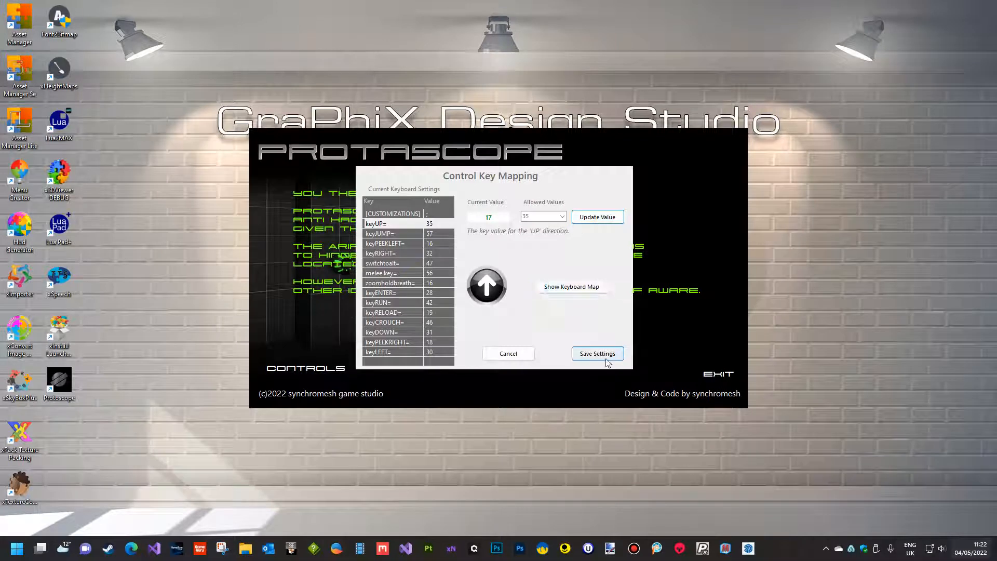
mouse_move(533, 286)
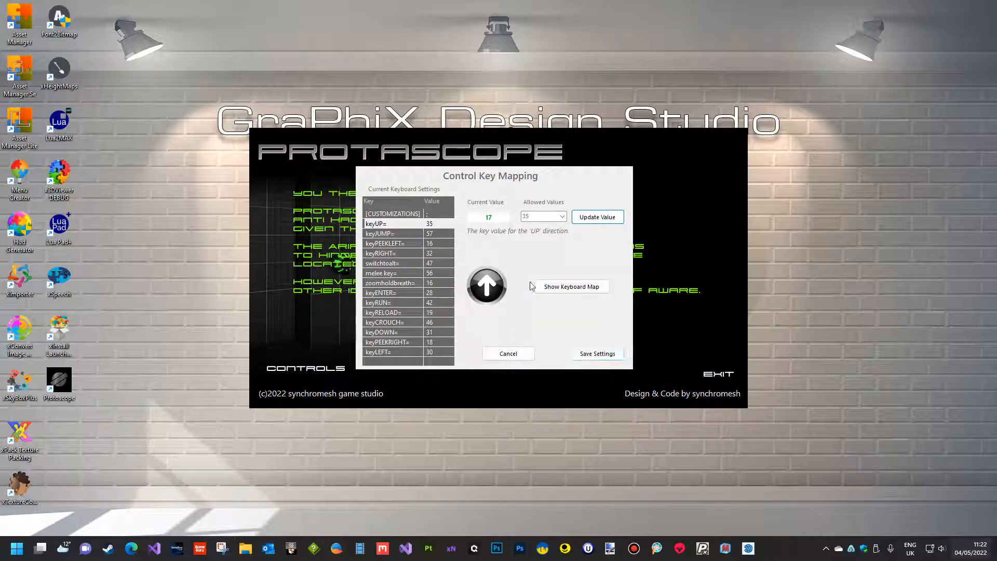
click(560, 216)
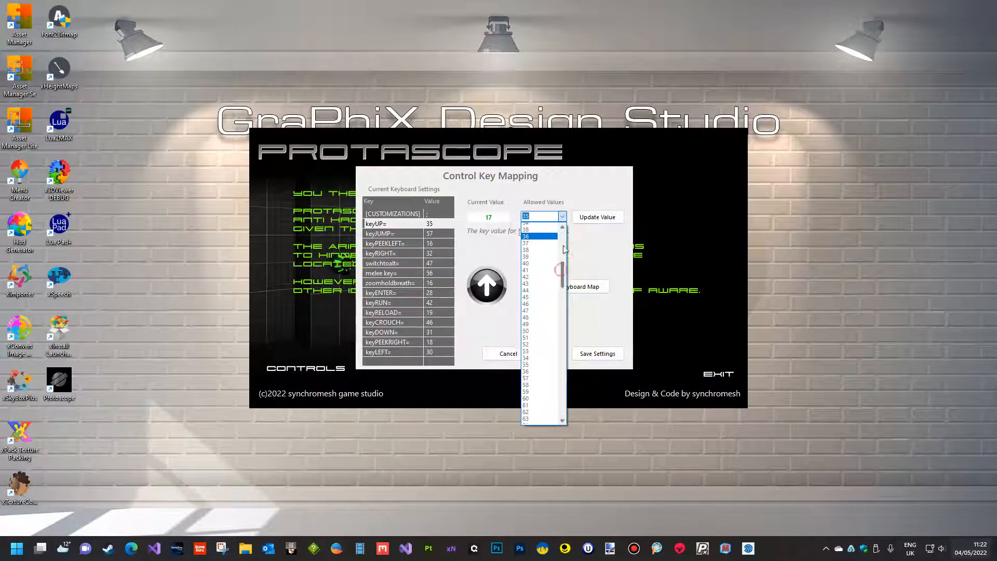
click(540, 236)
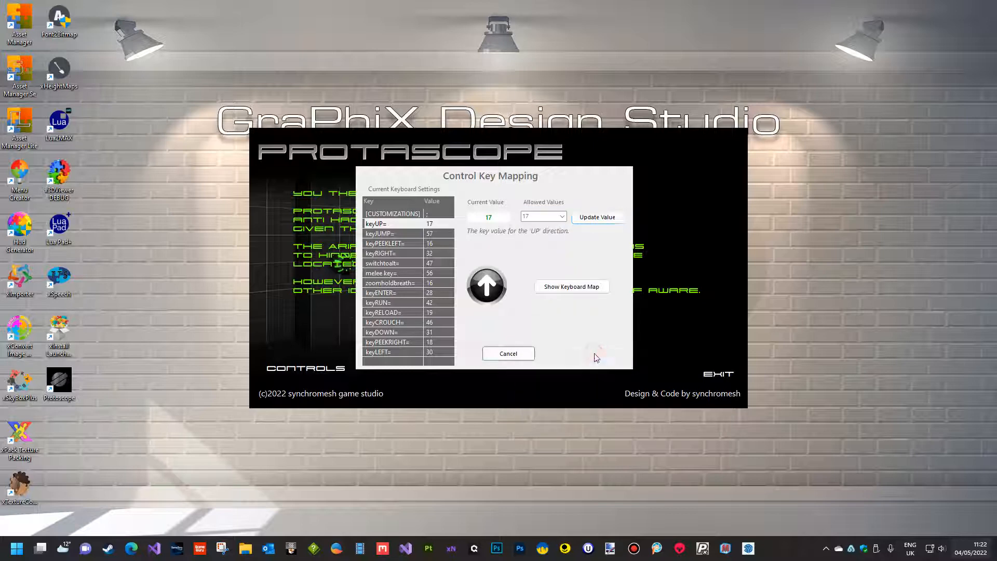
click(508, 353)
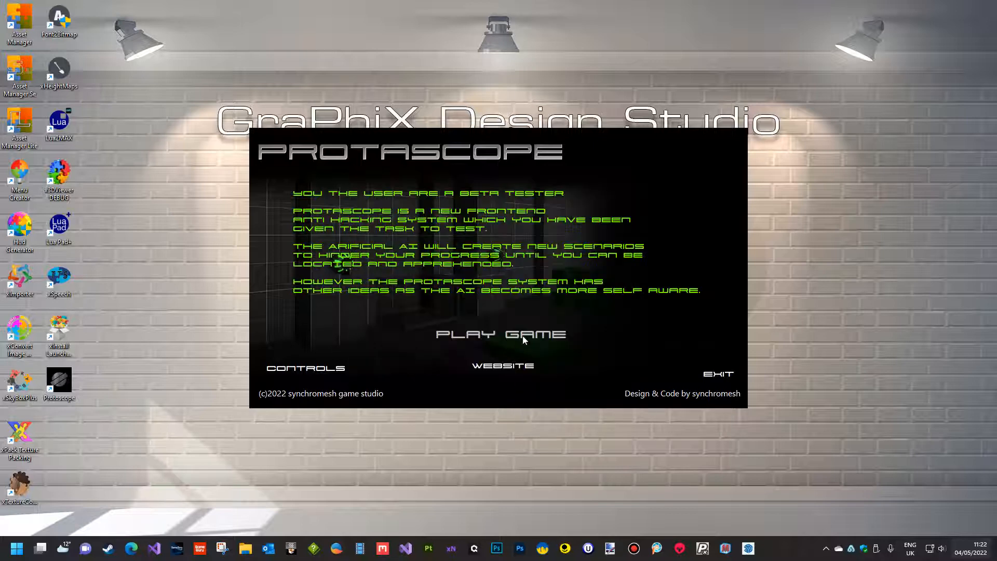
mouse_move(519, 346)
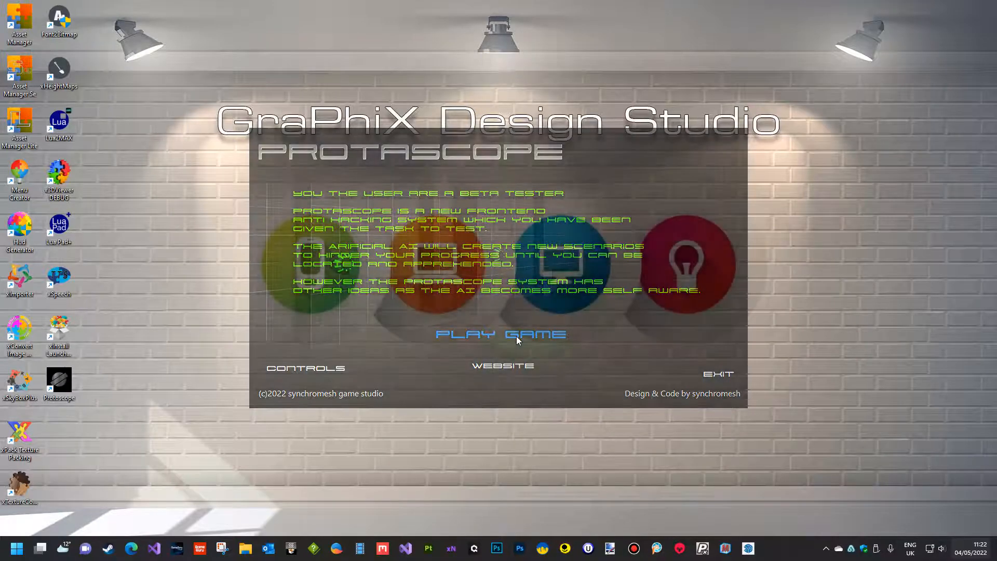
Play Protoscope from the launcher, log in to reach Phase 1, then quit with Escape.
click(517, 341)
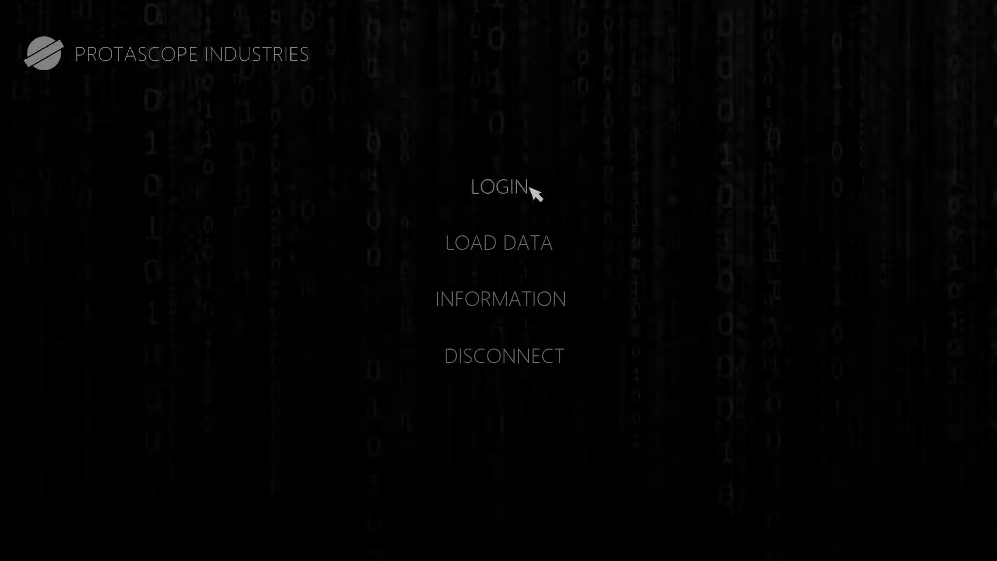
click(499, 188)
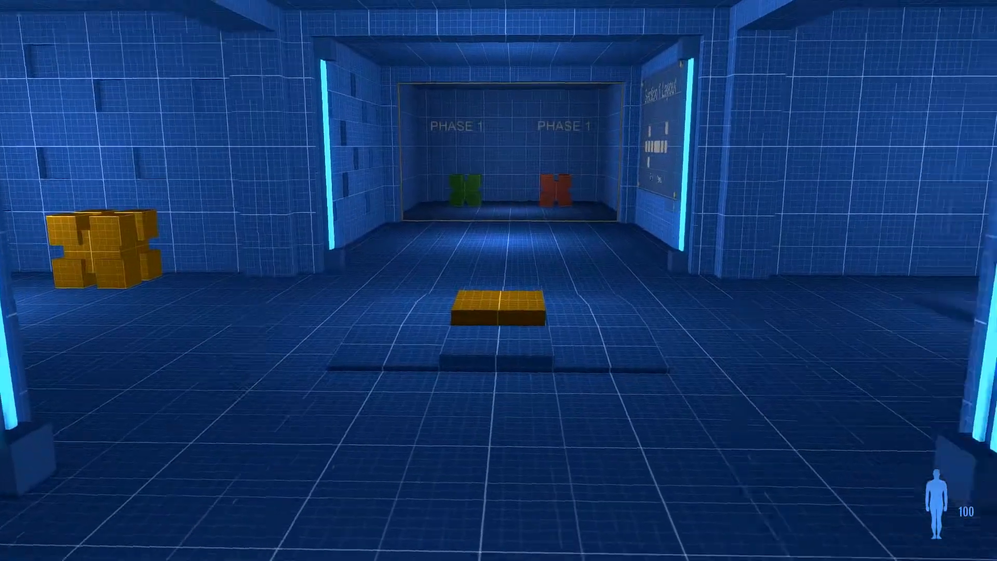
key(Escape)
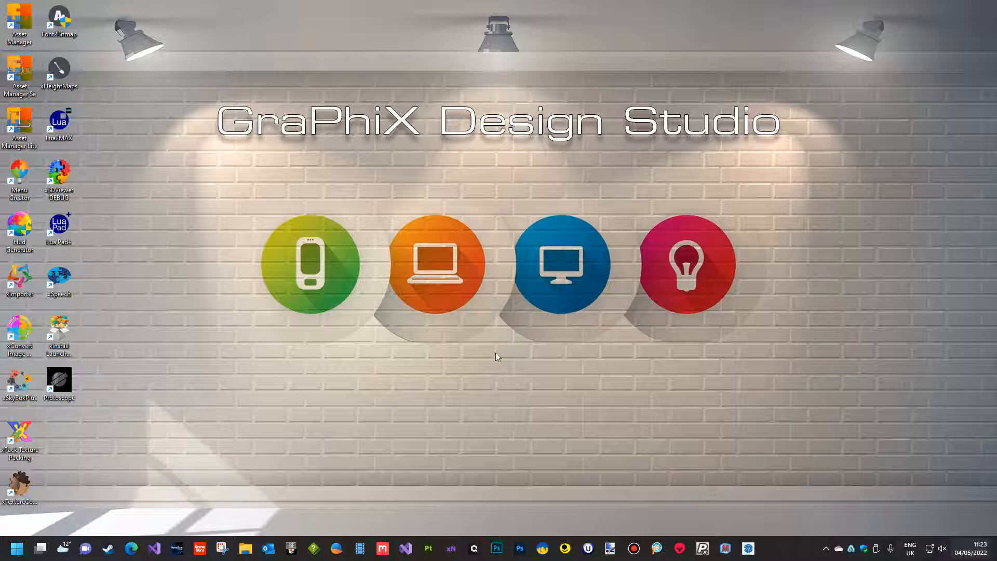
mouse_move(63, 335)
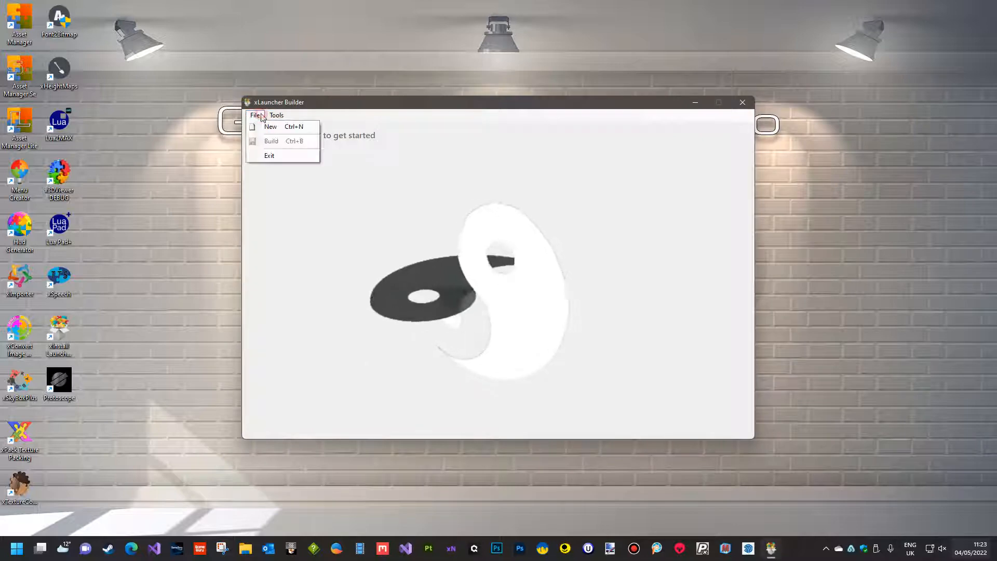
Start a new launcher project with the Trapped demo folder in Documents as the standalone folder.
click(270, 125)
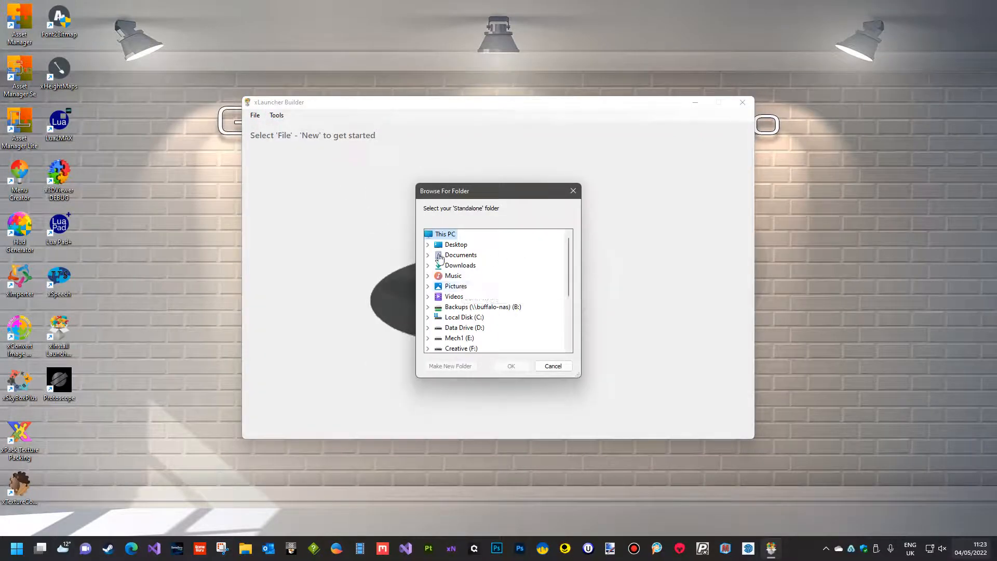
click(428, 254)
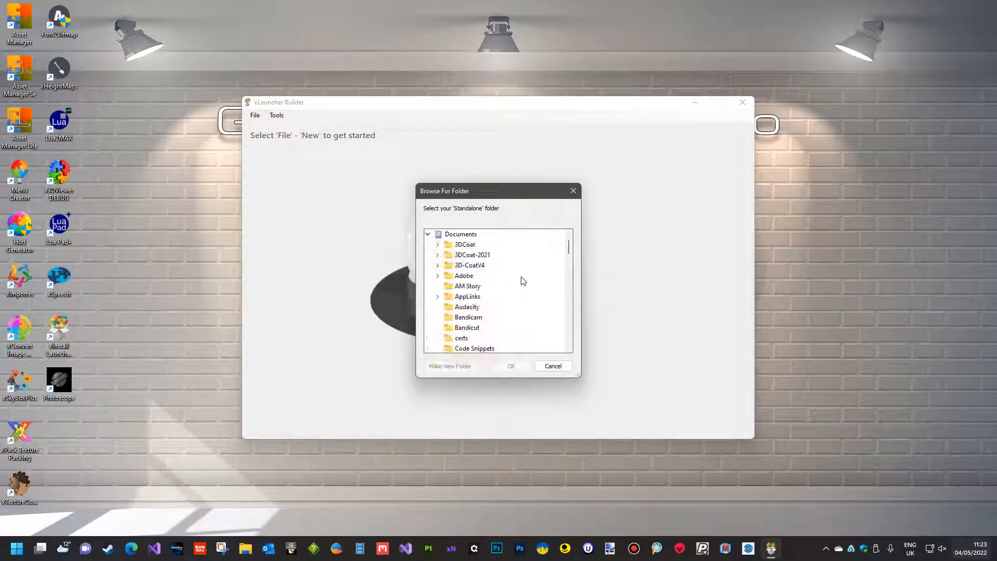
scroll(down, 3)
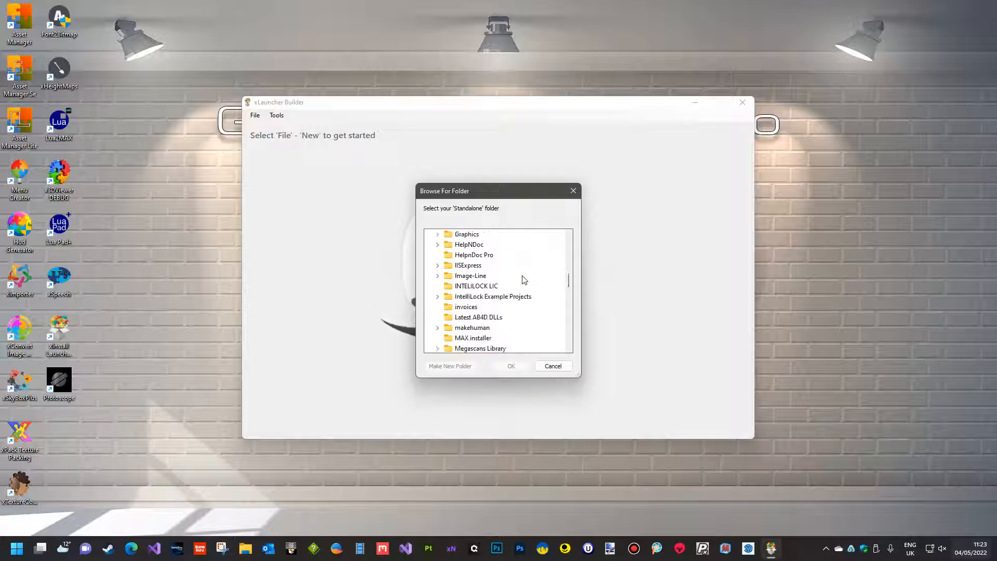
scroll(down, 3)
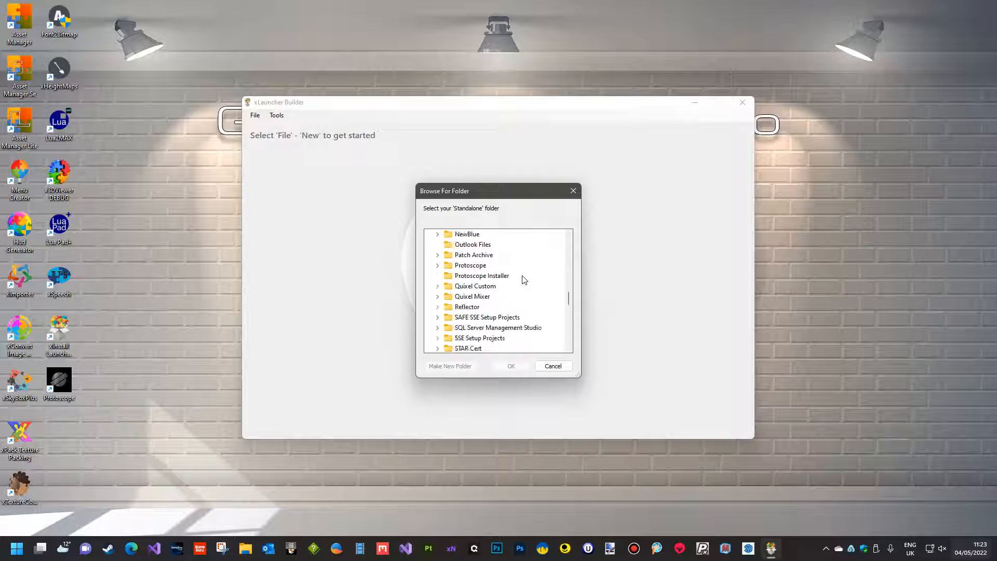
scroll(down, 3)
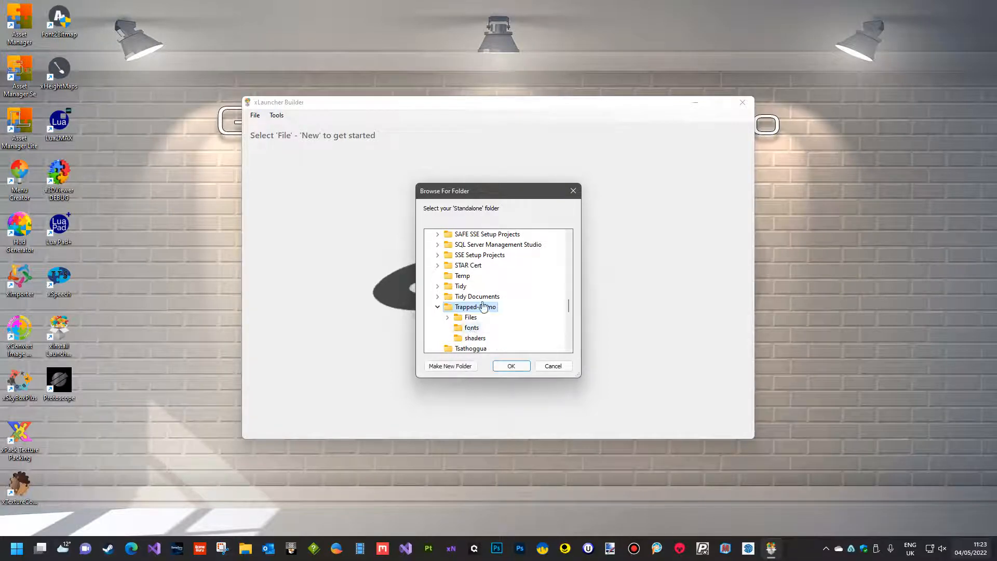
click(511, 366)
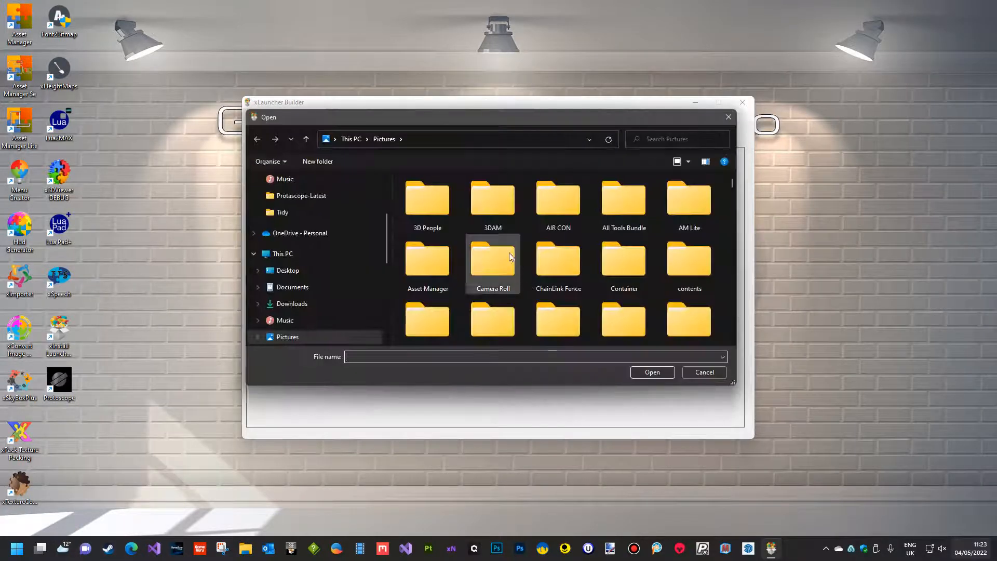
mouse_move(309, 276)
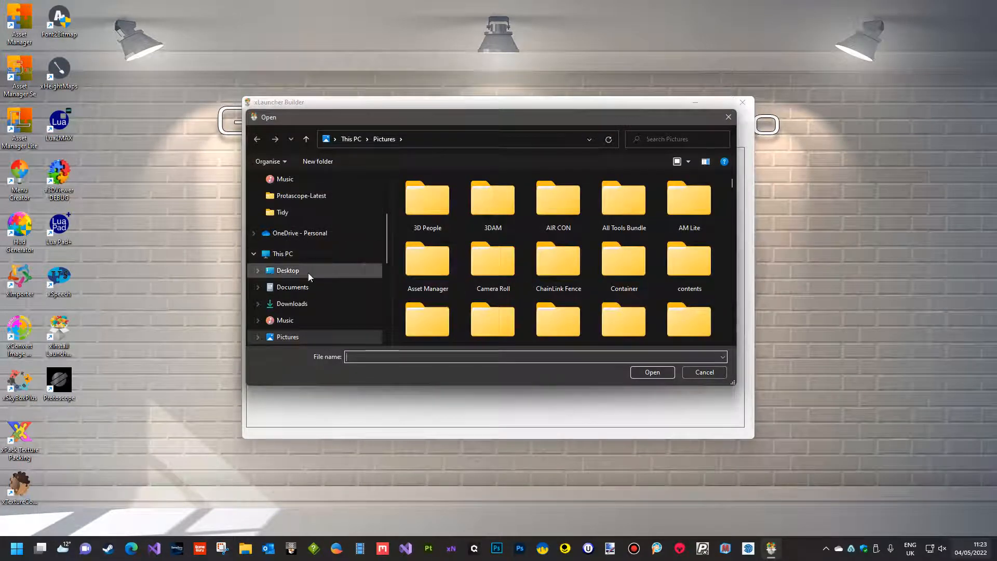
Choose the Trapped Demo Images folder in Pictures for the launcher background artwork.
scroll(down, 3)
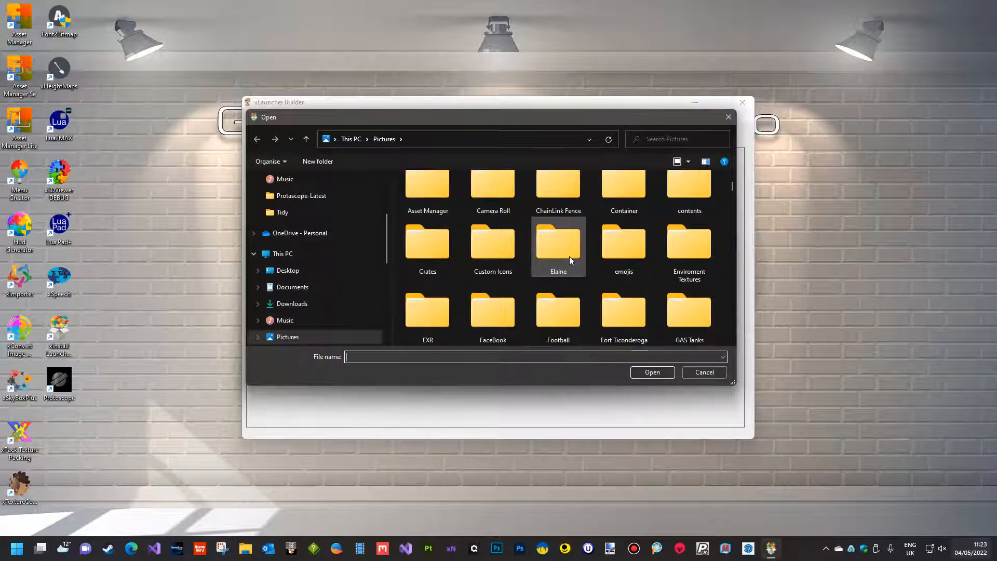
scroll(down, 3)
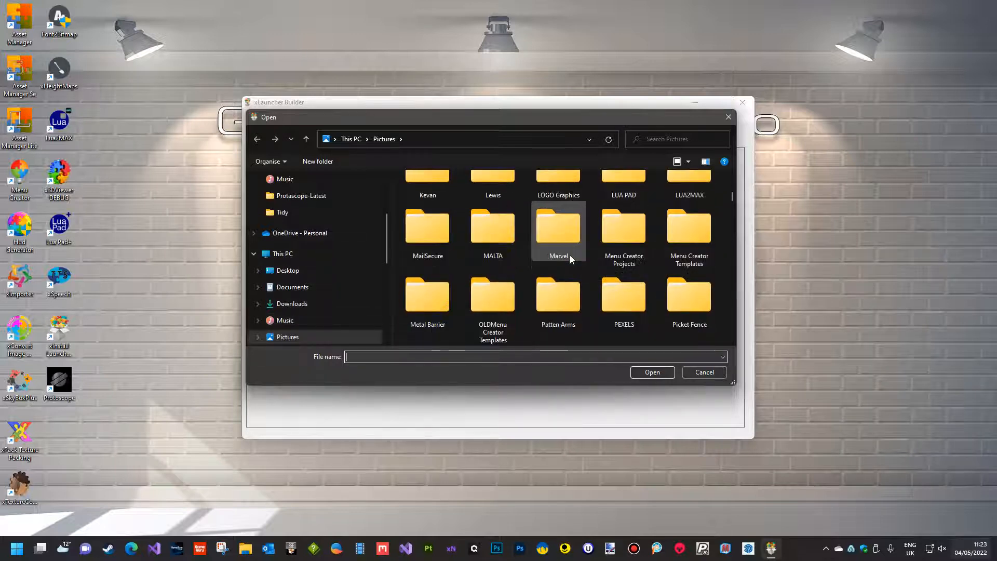
scroll(down, 3)
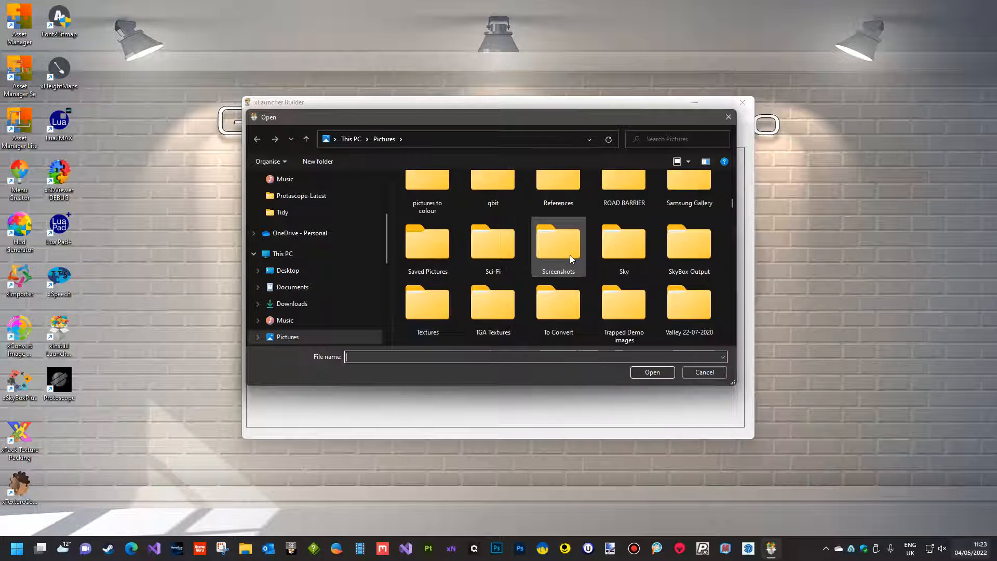
double_click(623, 302)
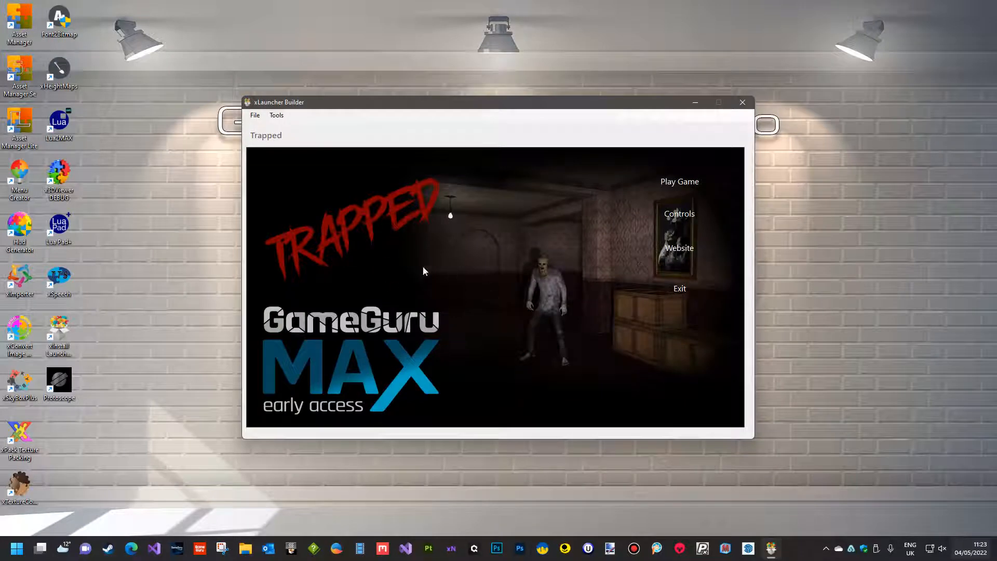
mouse_move(460, 311)
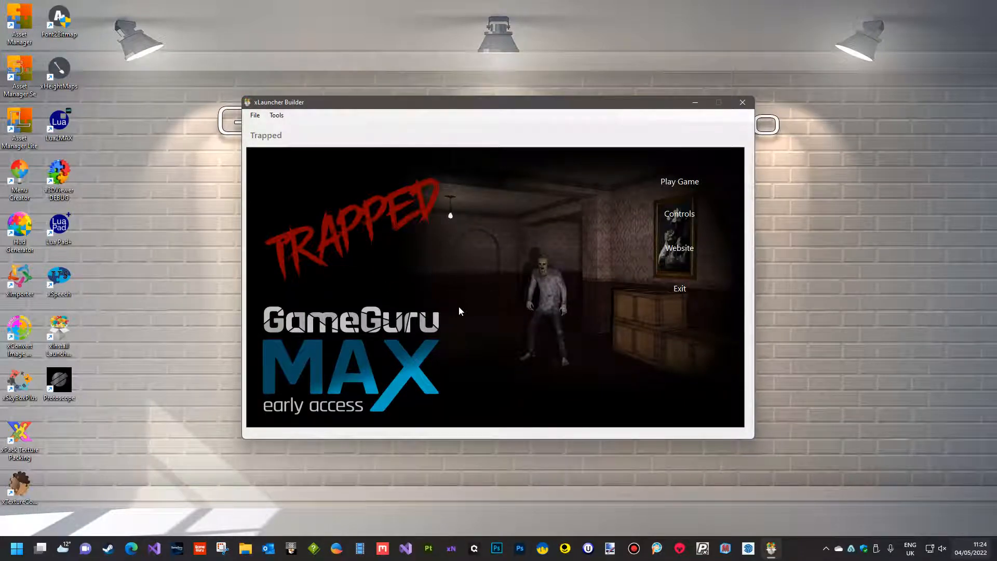
mouse_move(569, 272)
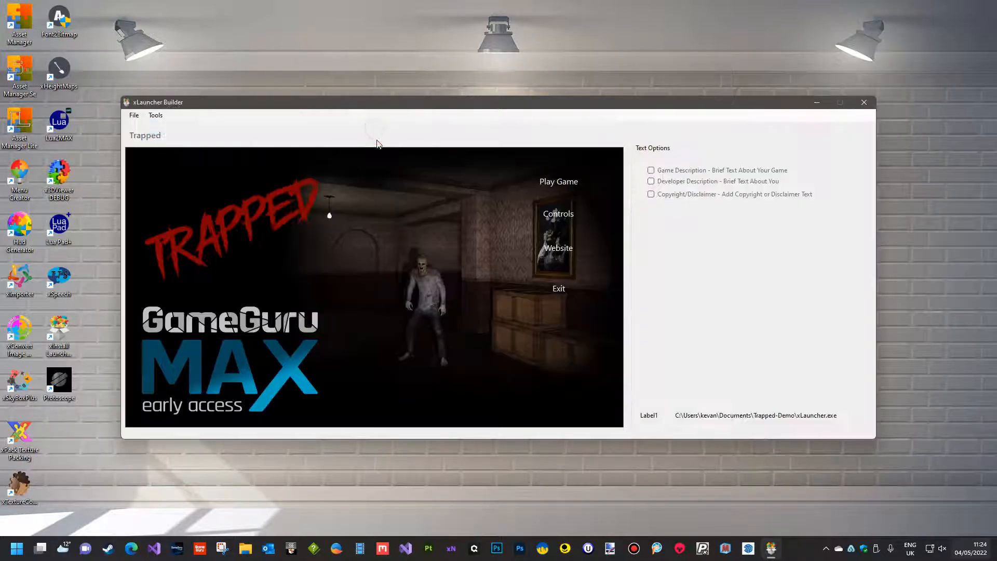
Enable Game Description and paste the text about waking from a restless sleep.
click(650, 170)
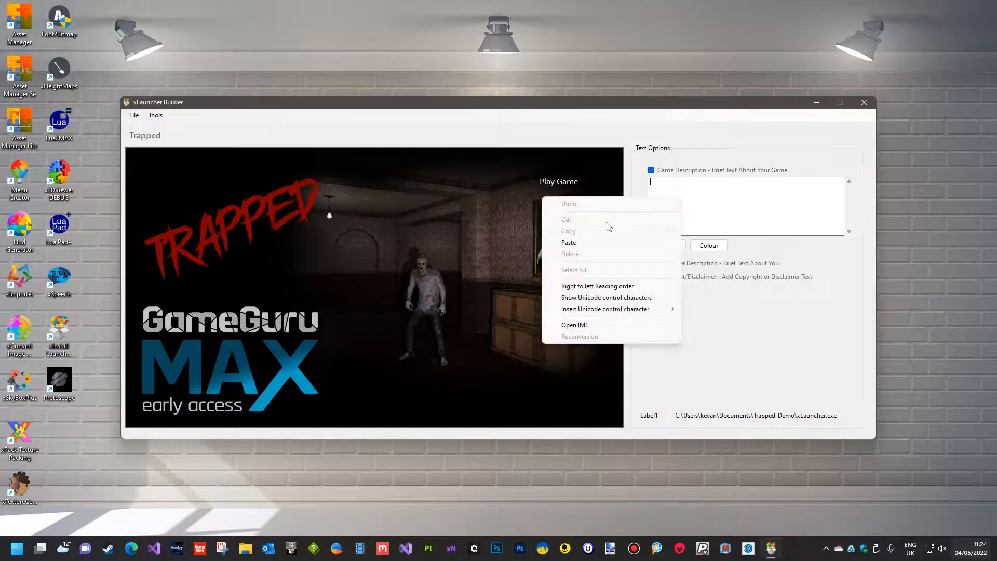
click(568, 242)
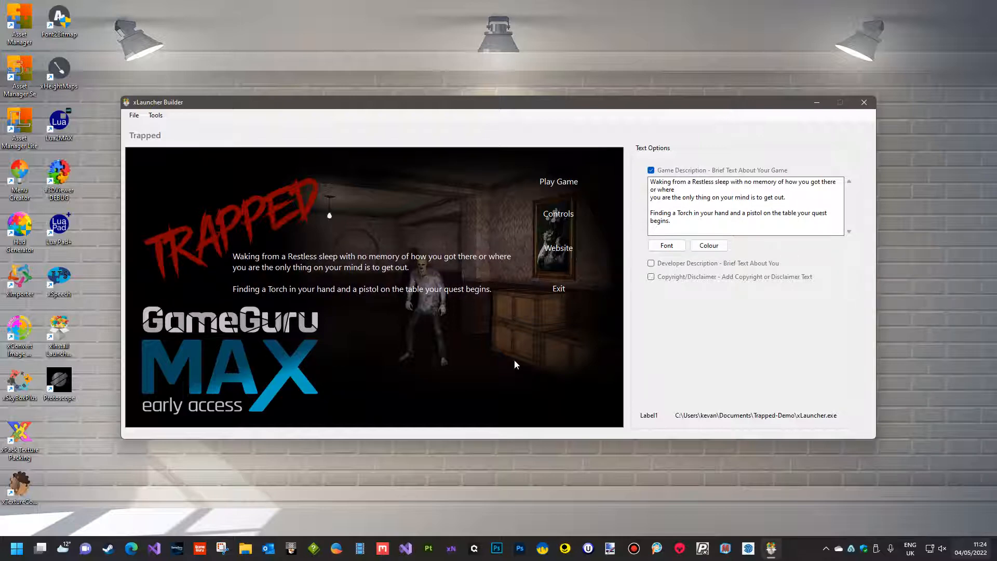
mouse_move(523, 384)
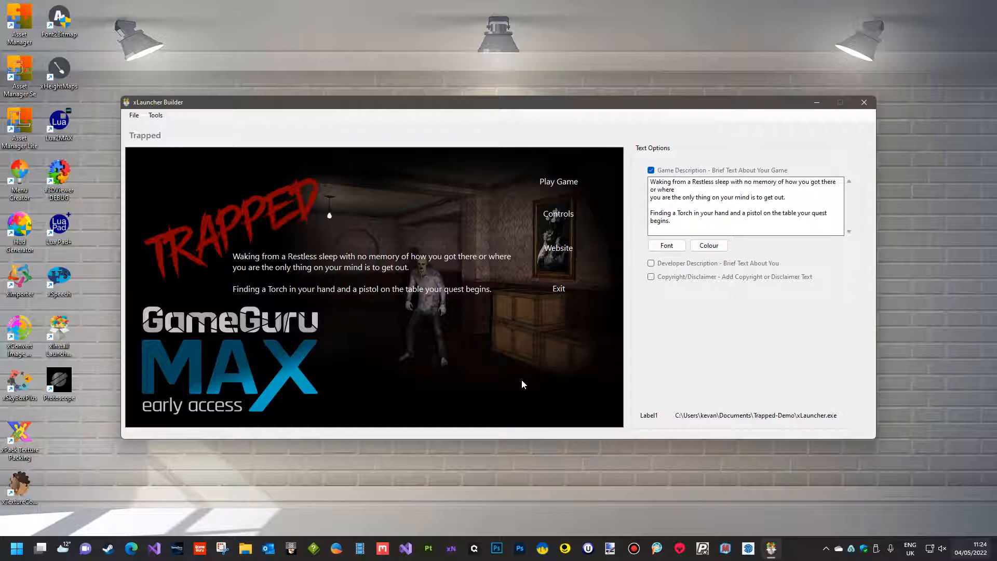
mouse_move(586, 240)
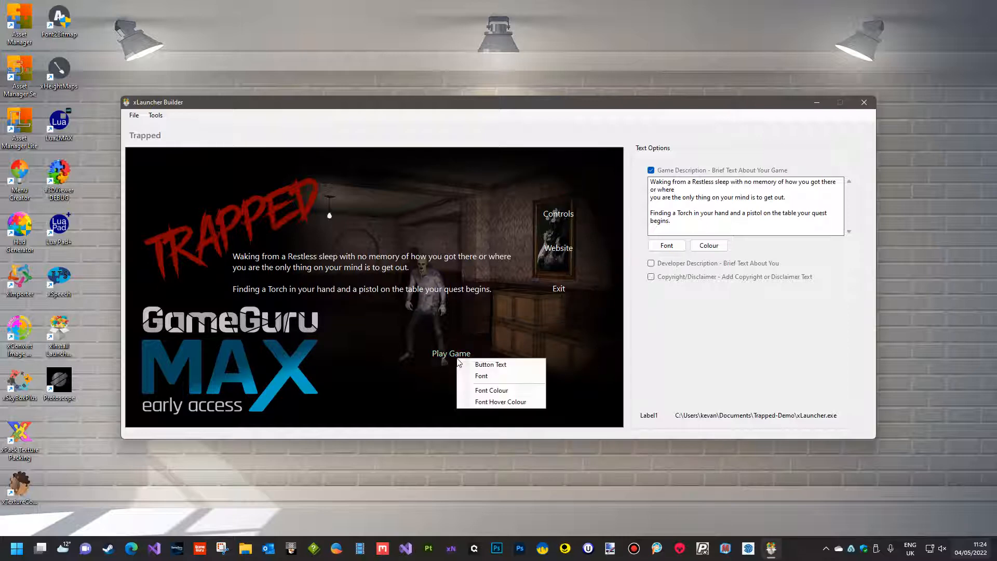
Give the Play Game, Controls, Website and Exit buttons a larger font.
click(481, 376)
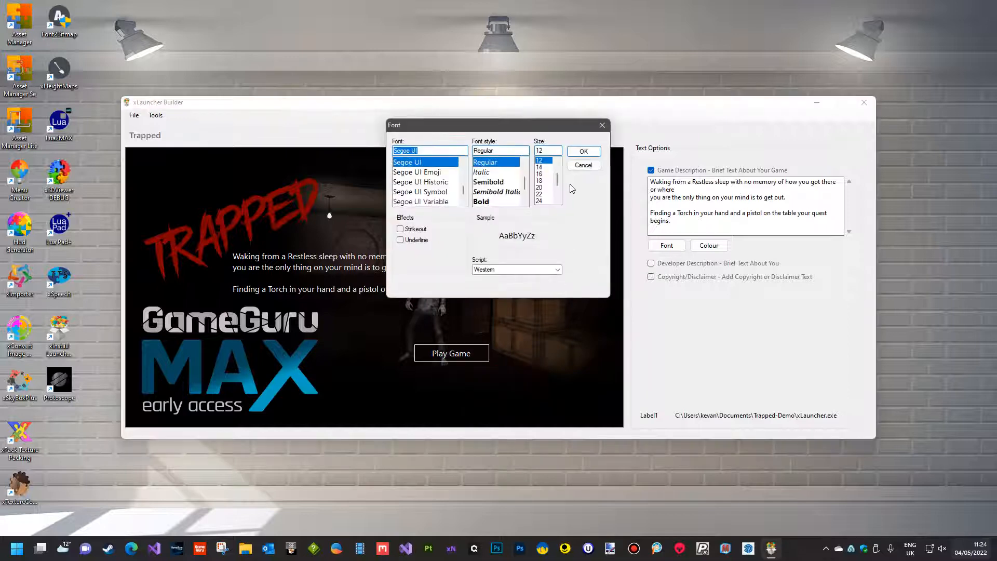
click(583, 164)
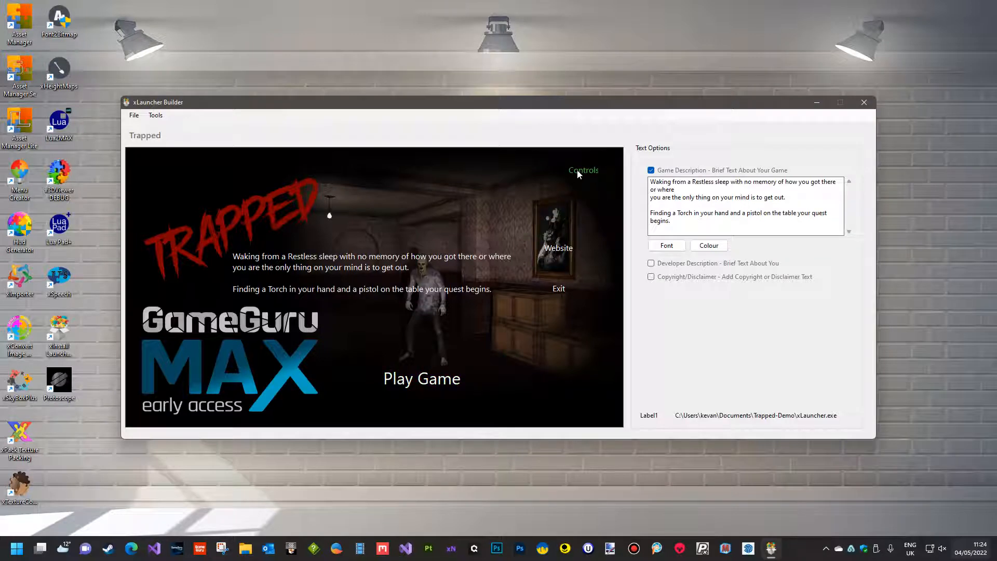
click(667, 245)
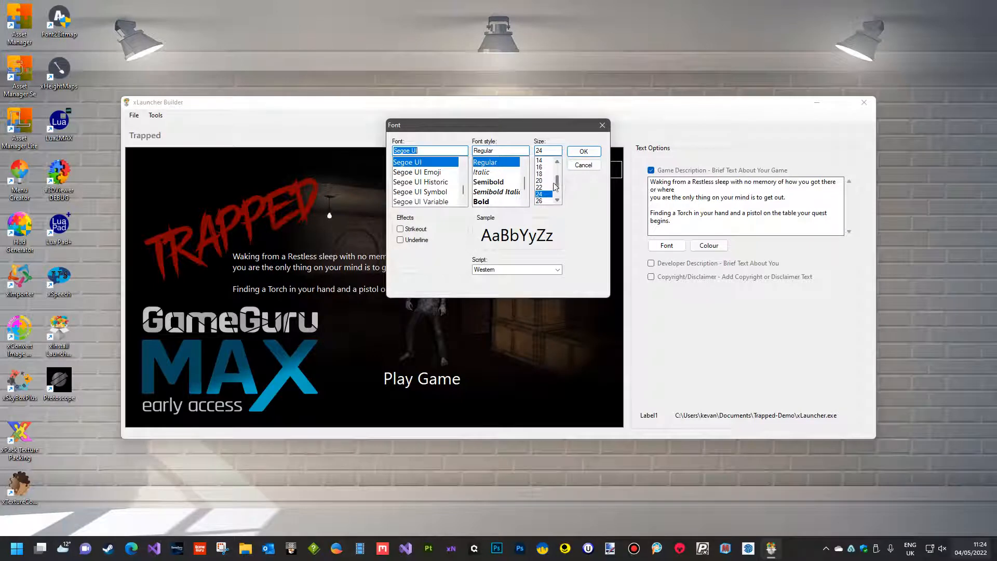
click(542, 167)
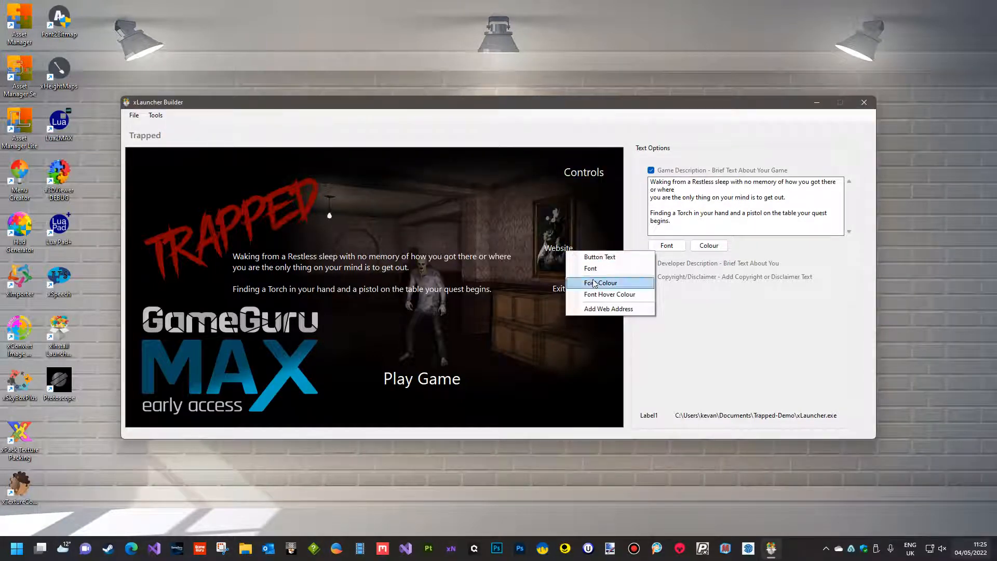
click(589, 268)
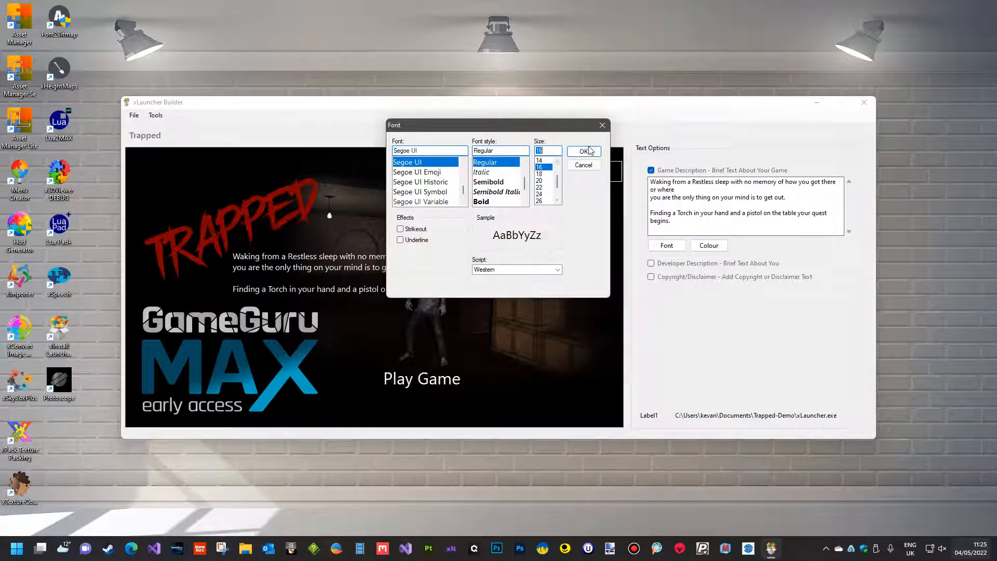
click(583, 152)
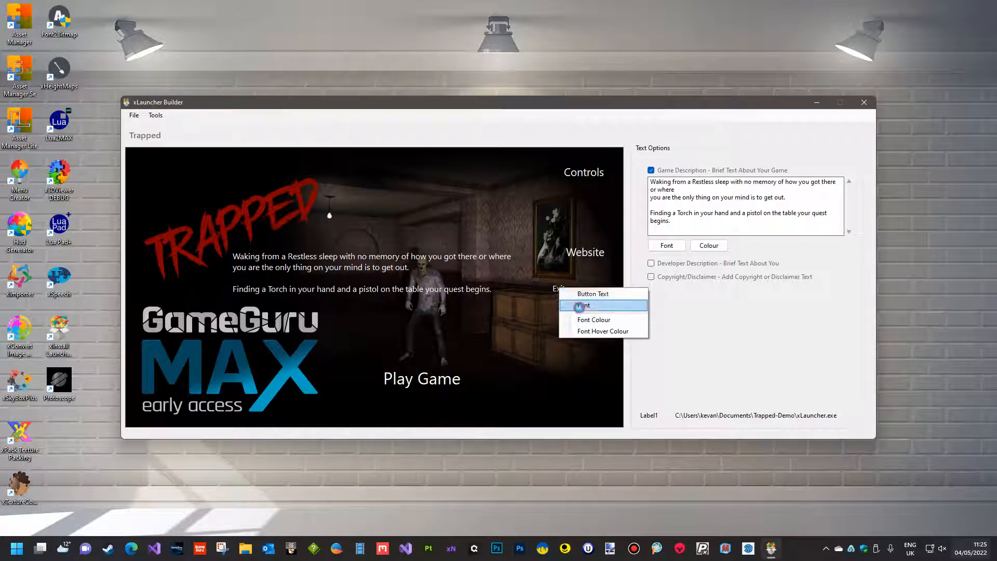
click(585, 305)
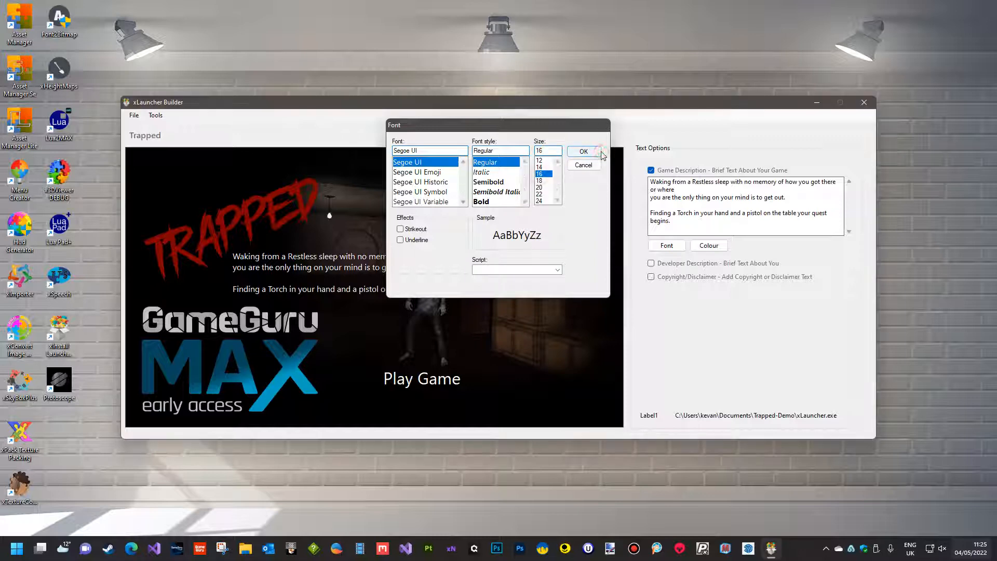
click(583, 152)
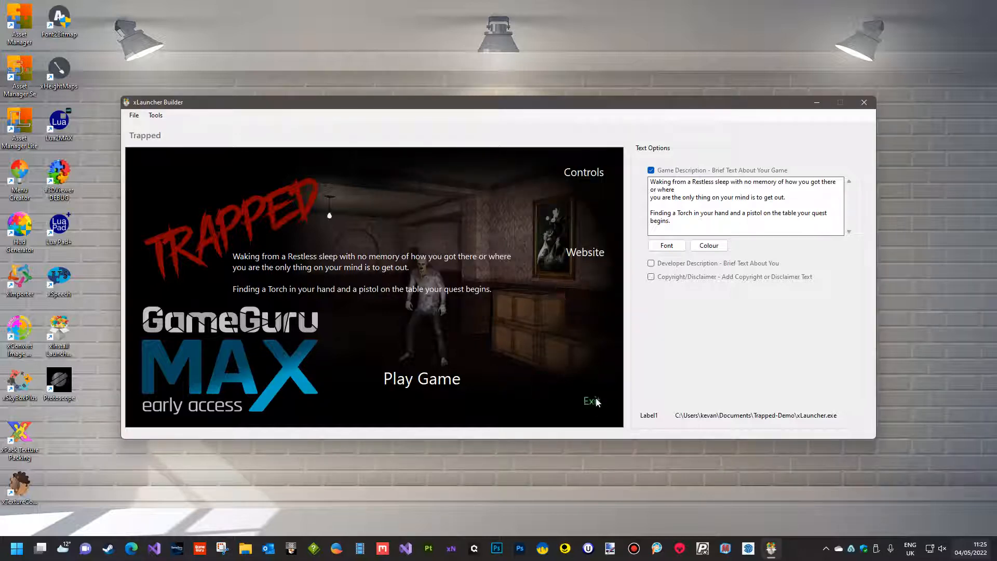
mouse_move(578, 298)
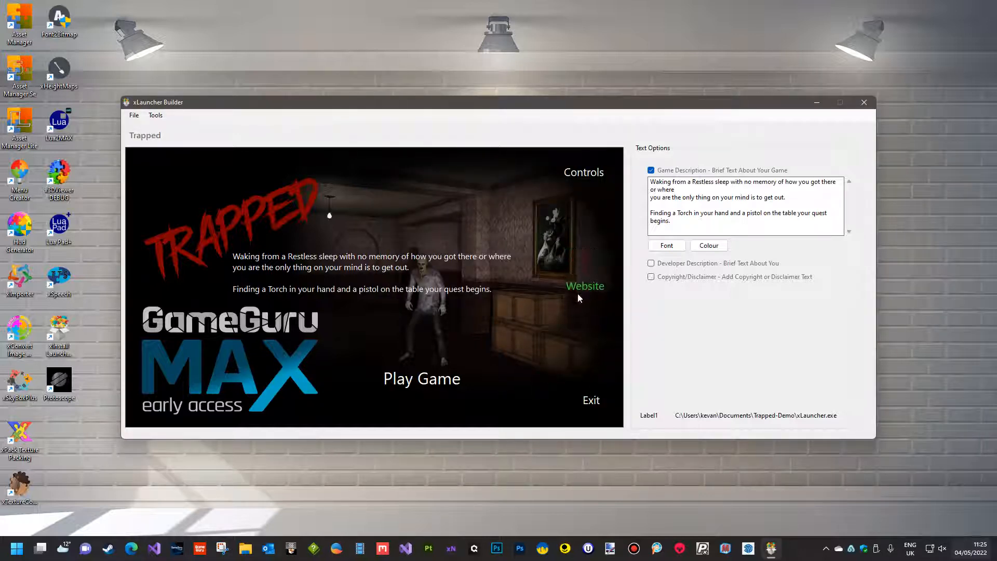
mouse_move(590, 177)
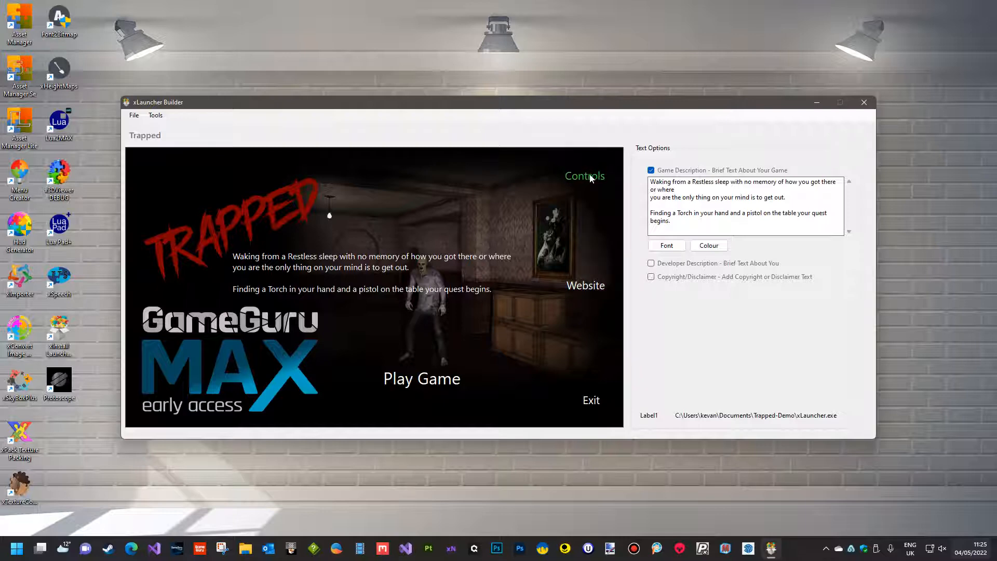
mouse_move(573, 296)
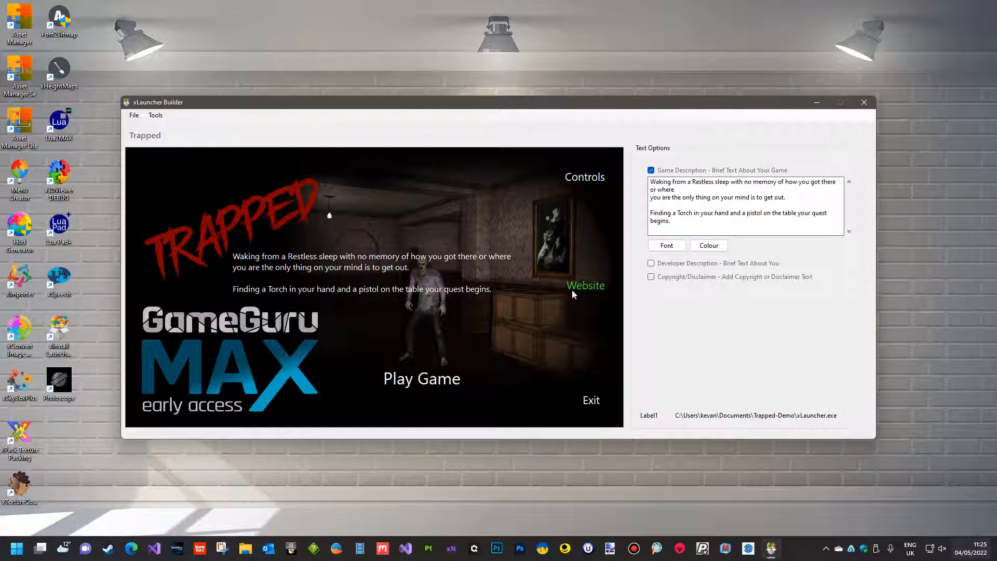
Change an option on the Website button from its right-click menu.
right_click(586, 284)
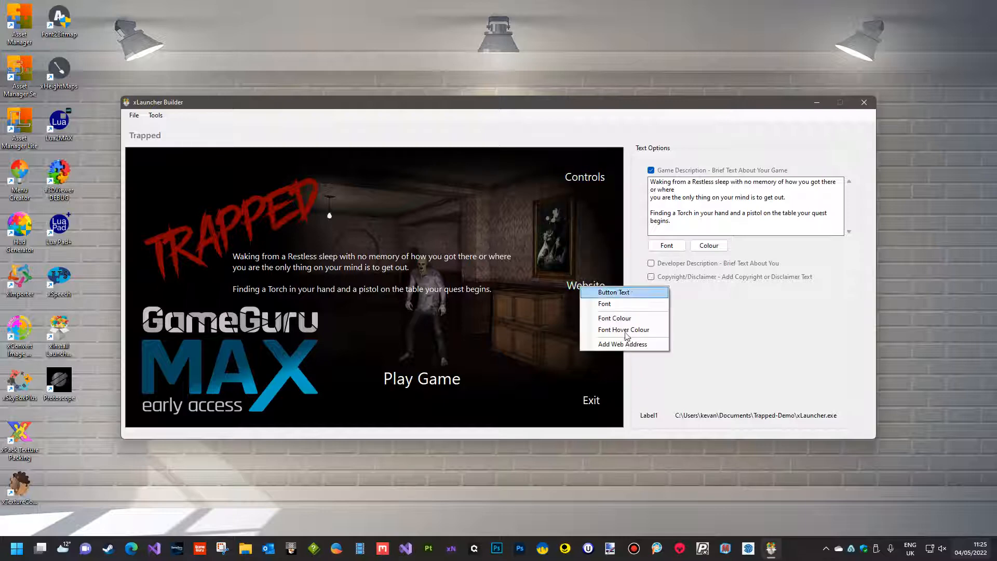
click(612, 292)
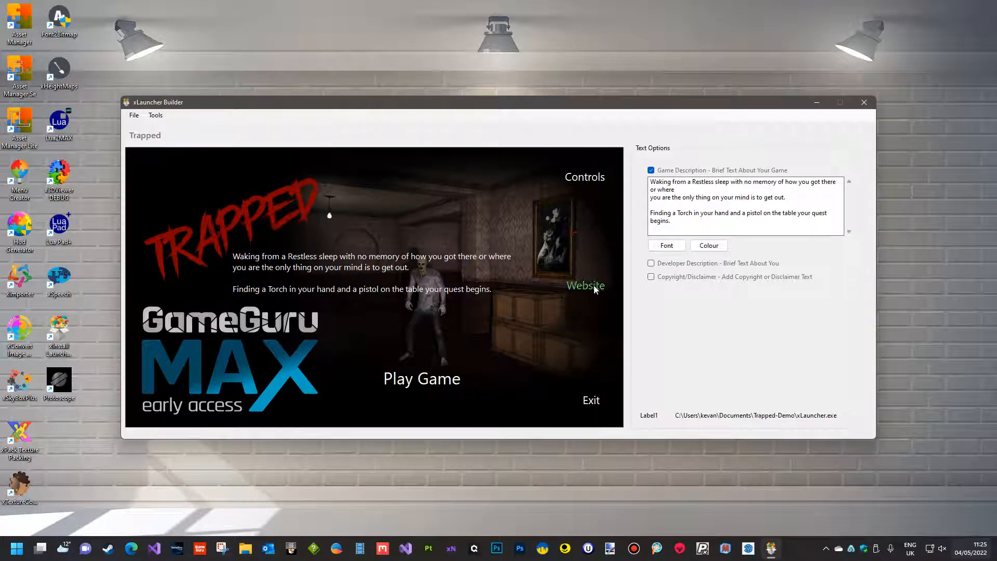
mouse_move(246, 165)
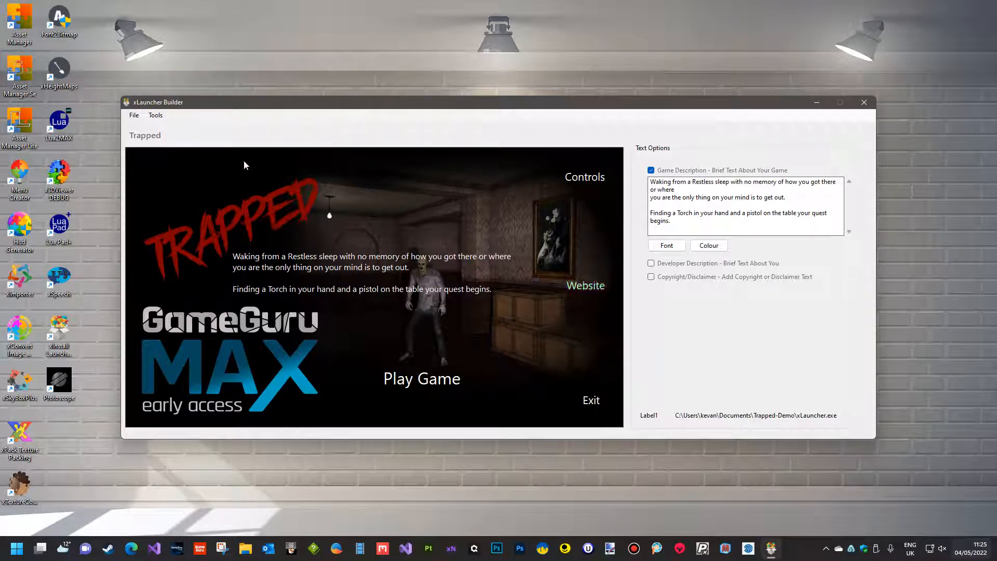
mouse_move(421, 204)
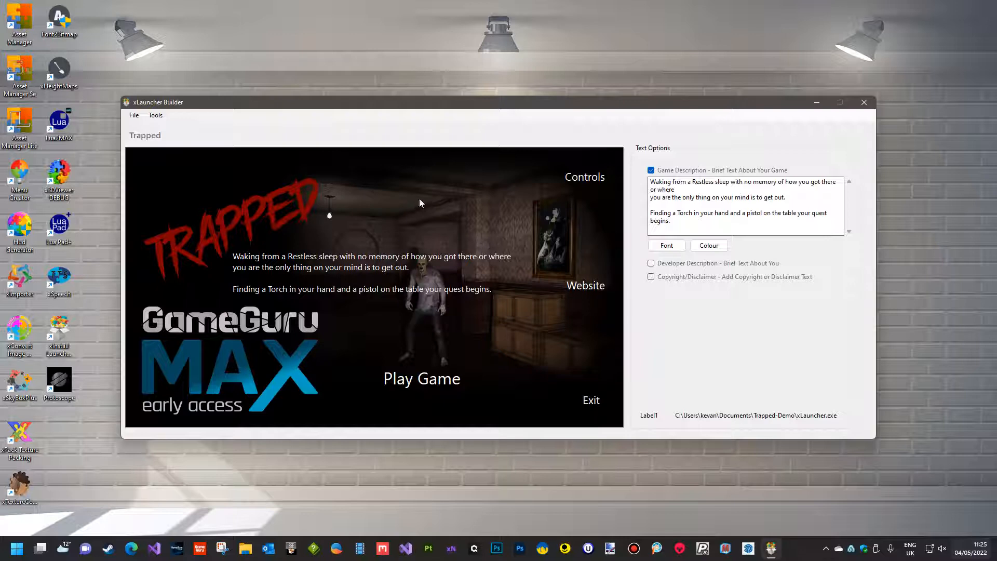
mouse_move(440, 242)
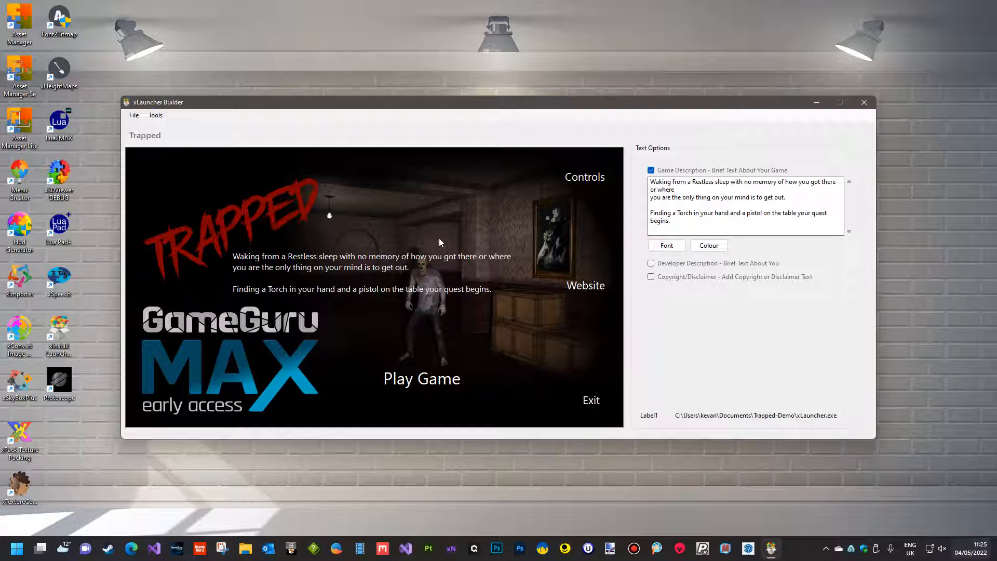
mouse_move(286, 197)
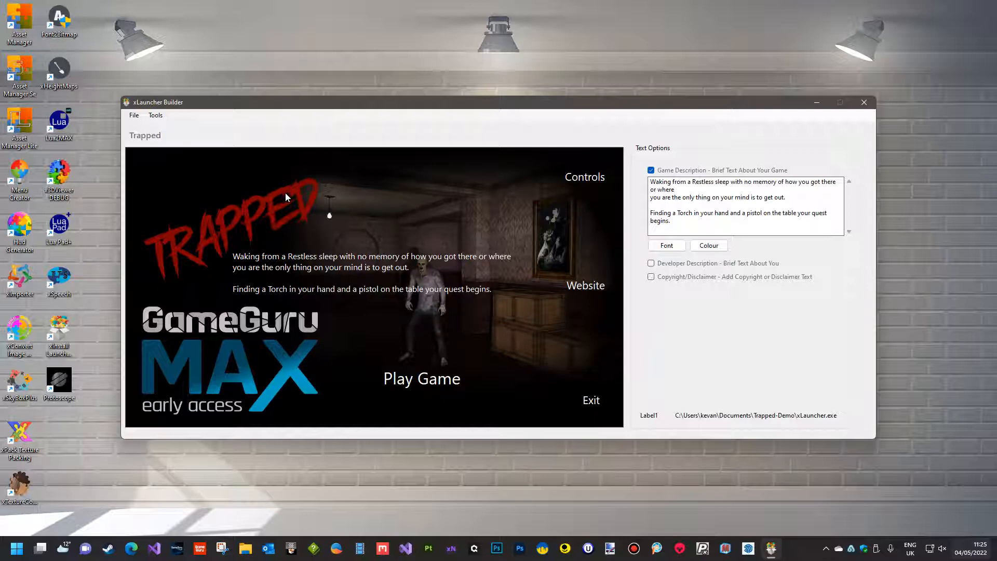
Set hand.ico as the Trapped launcher's desktop icon via Tools > Options.
click(156, 114)
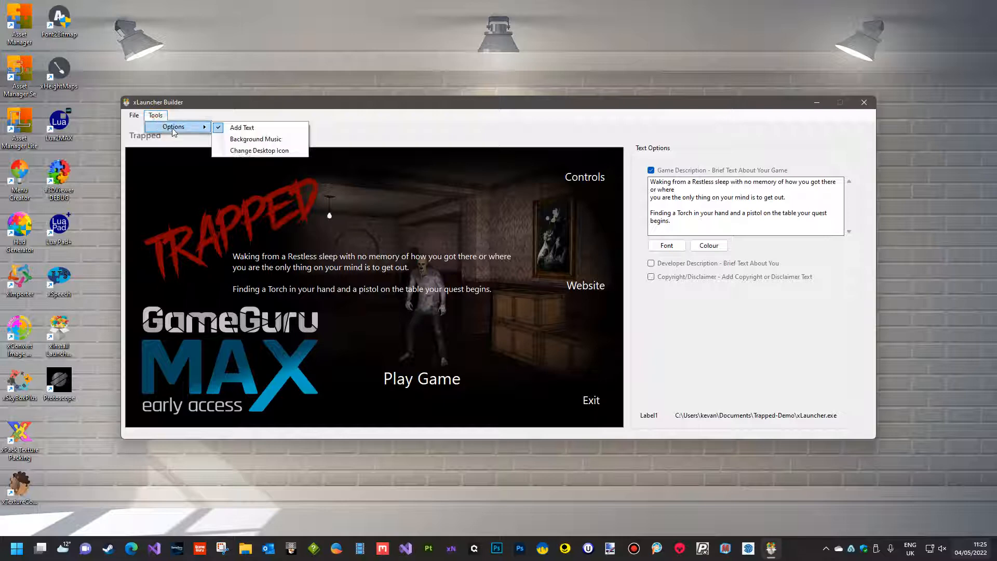
click(260, 149)
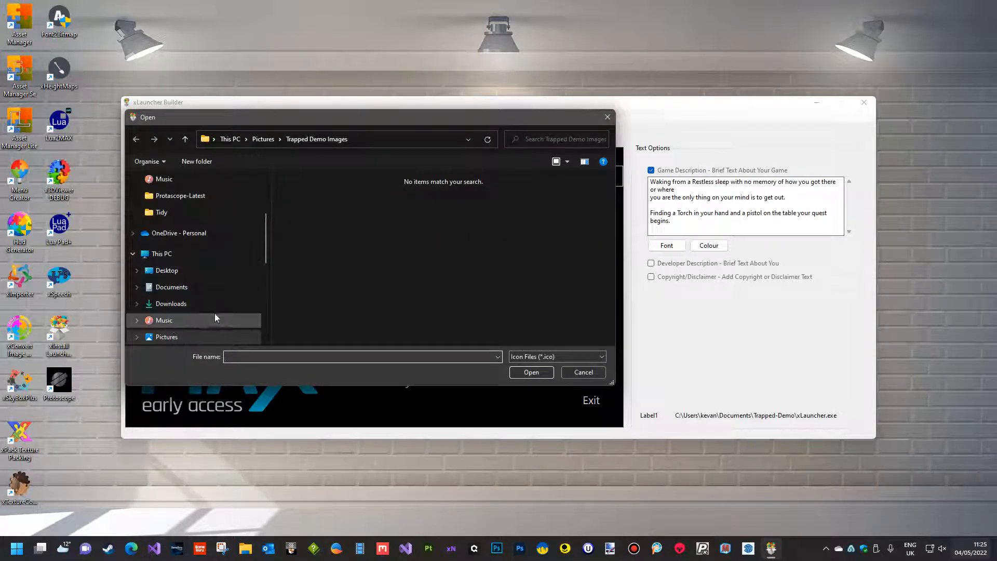
click(262, 139)
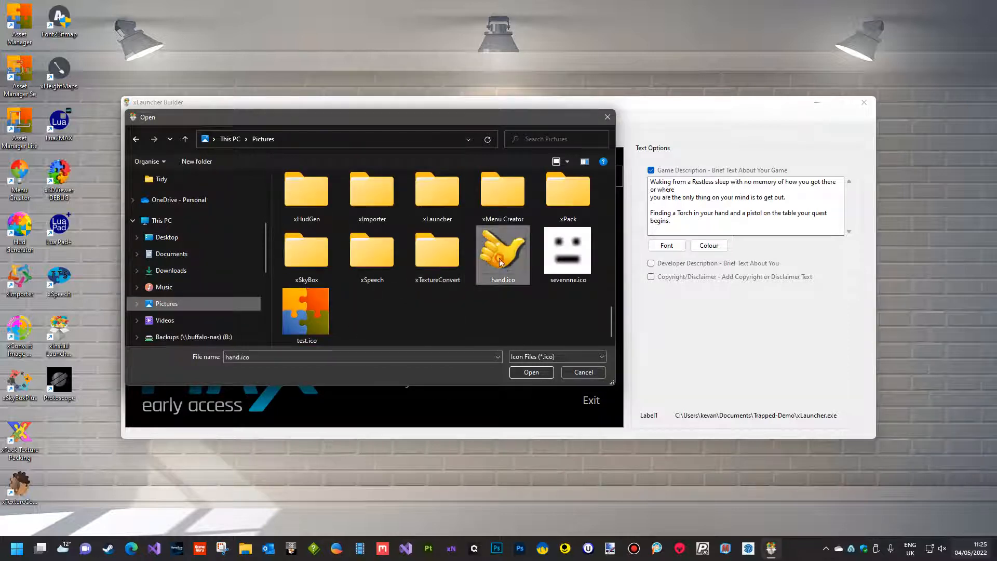
click(530, 371)
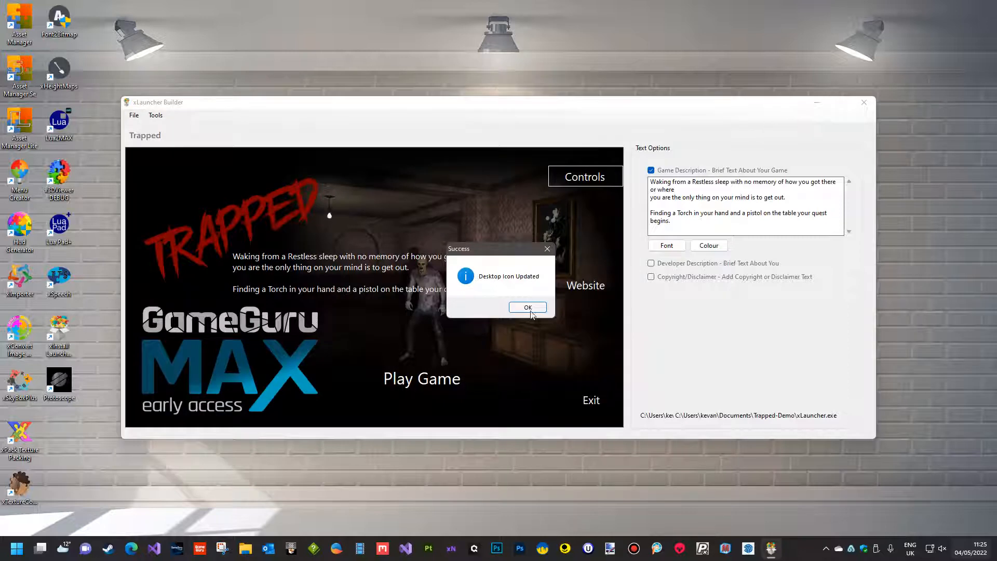
click(527, 307)
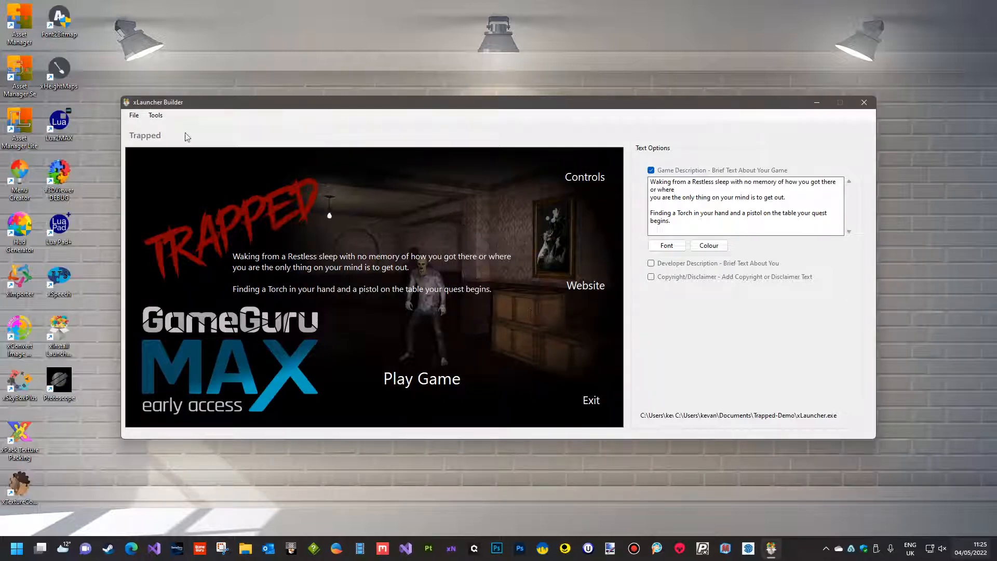
Start File > Build and create a new Trapped Installer folder in Documents.
click(133, 114)
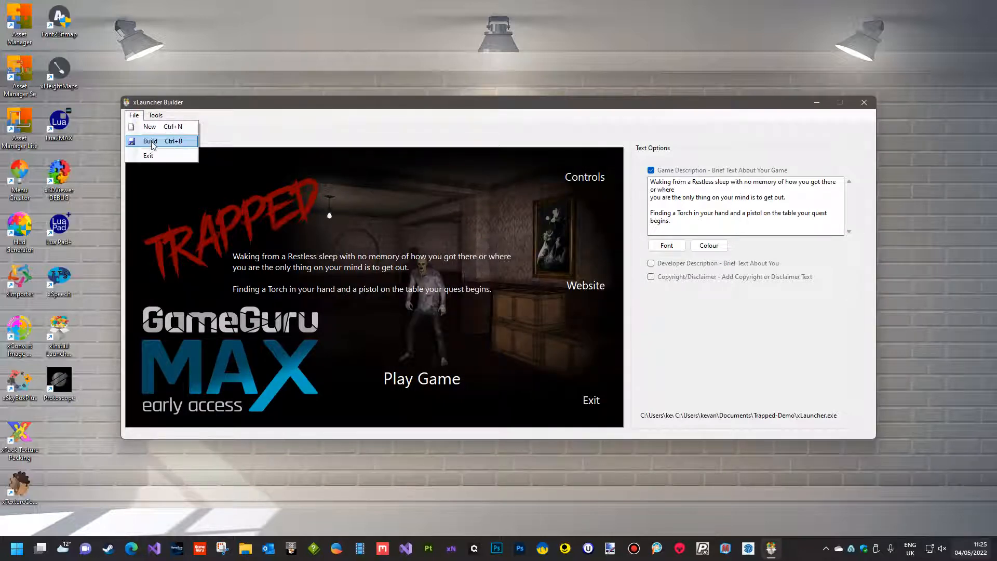
click(149, 141)
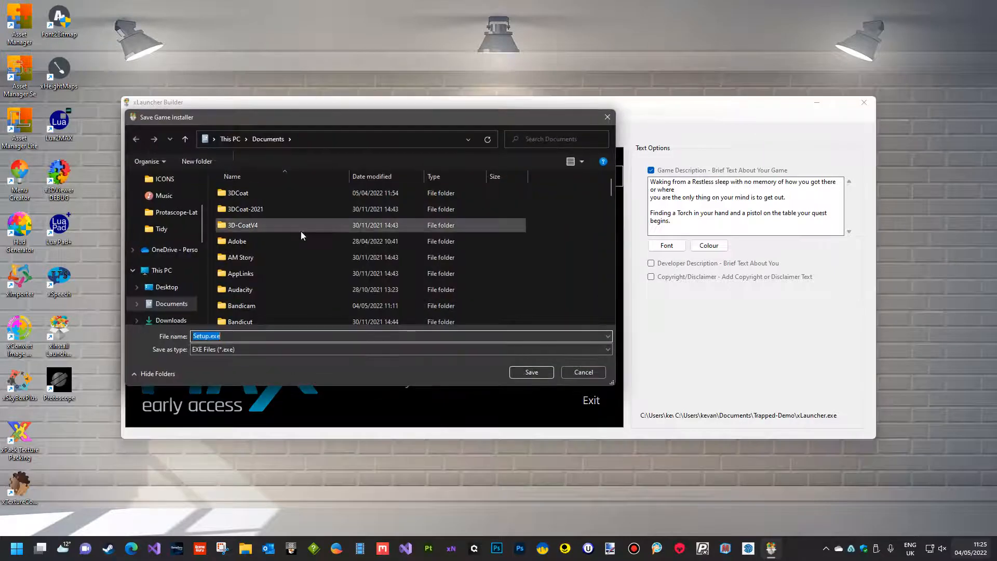
click(197, 161)
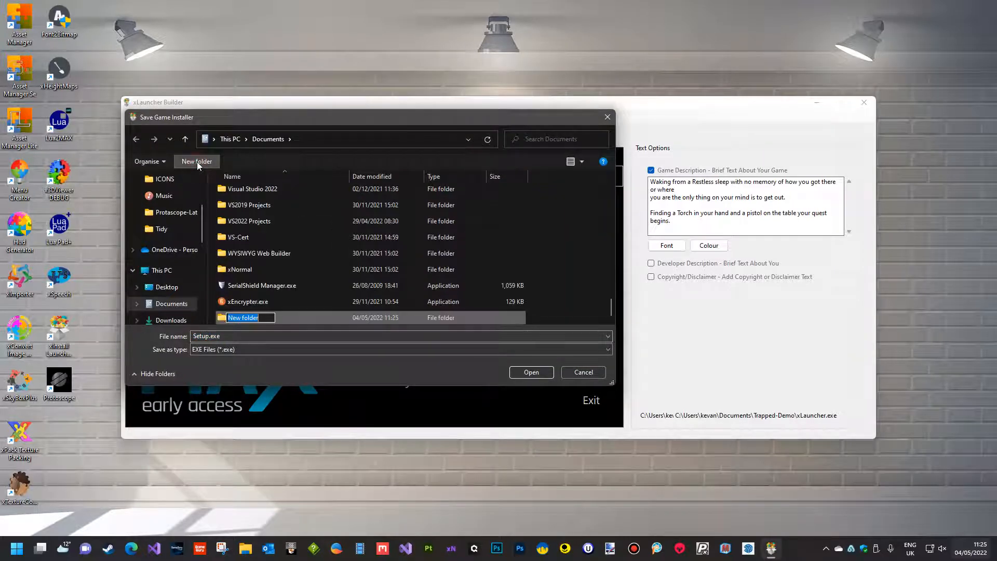
text(Tr)
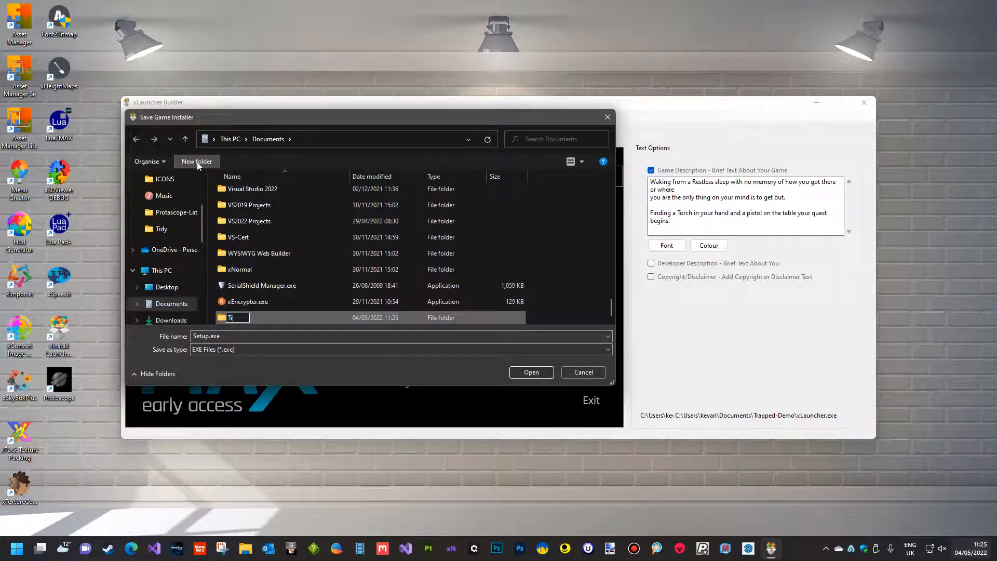
text(Trapped)
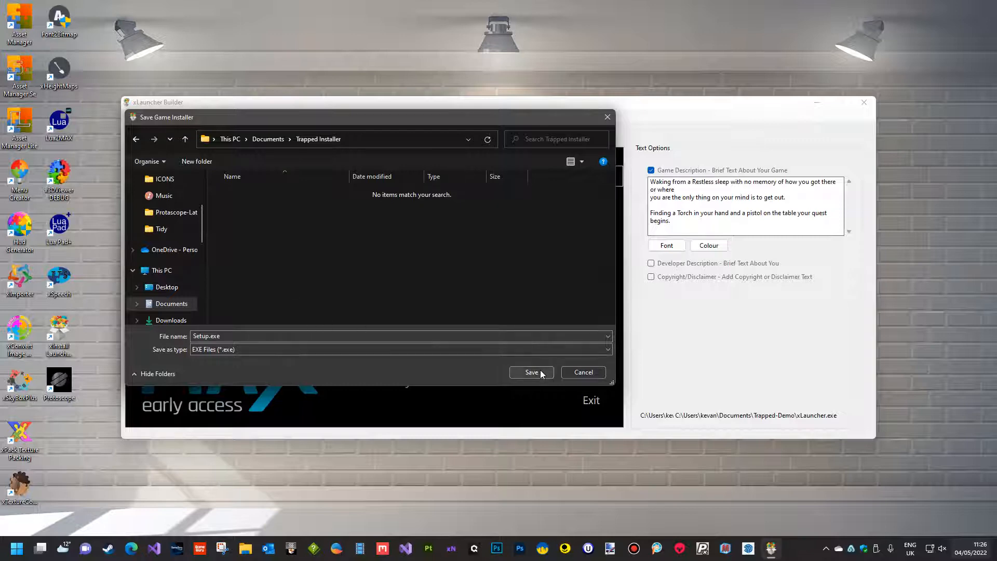
Save the installer as Setup.exe in that folder to build it.
click(530, 372)
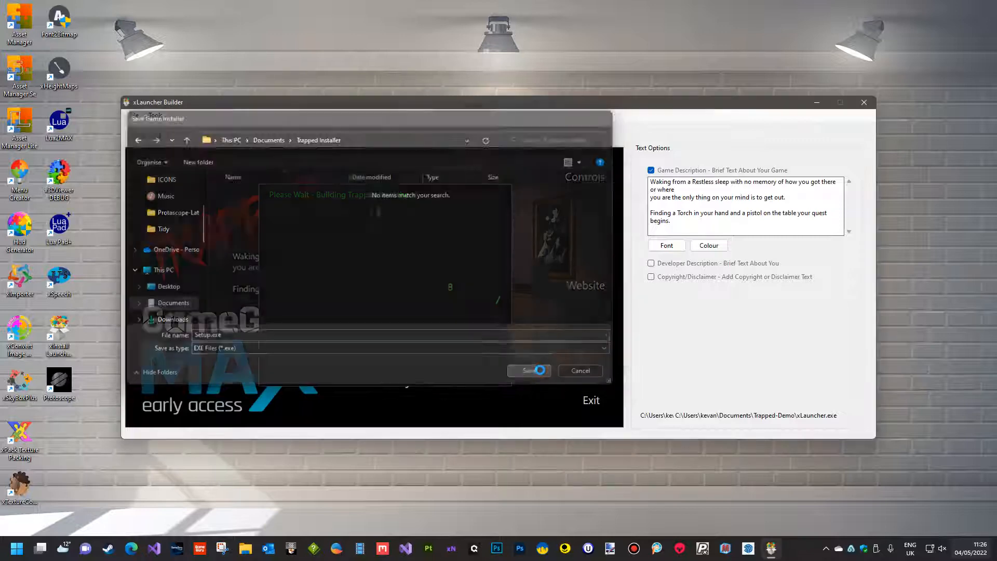
click(528, 370)
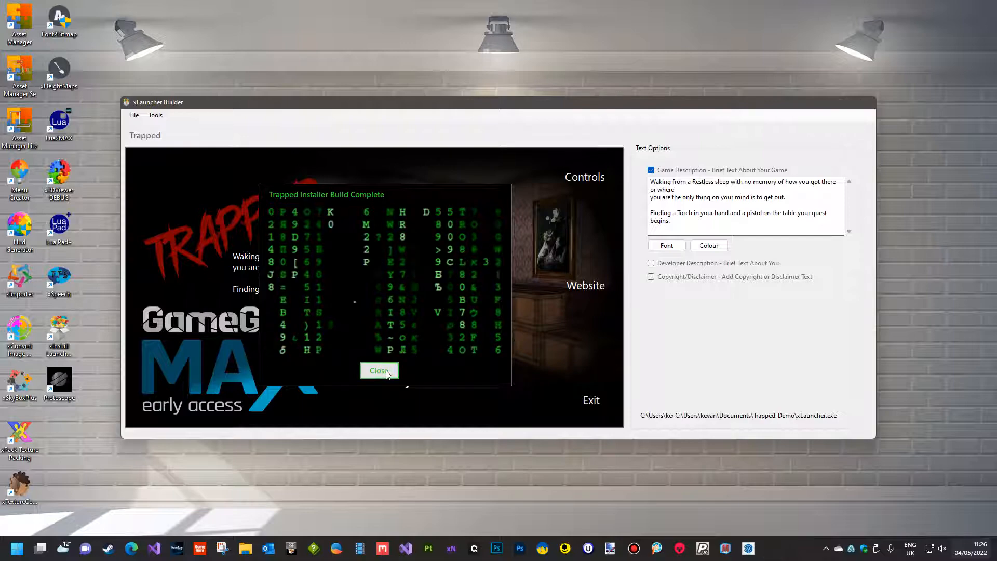
Run Setup.exe from Documents > Trapped Installer in File Explorer to extract the game.
click(379, 371)
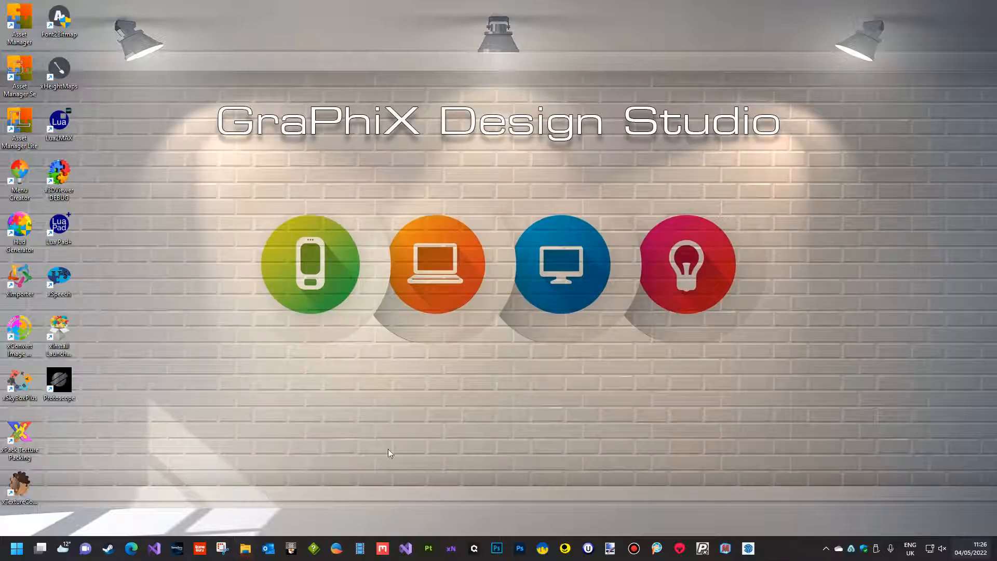
click(245, 549)
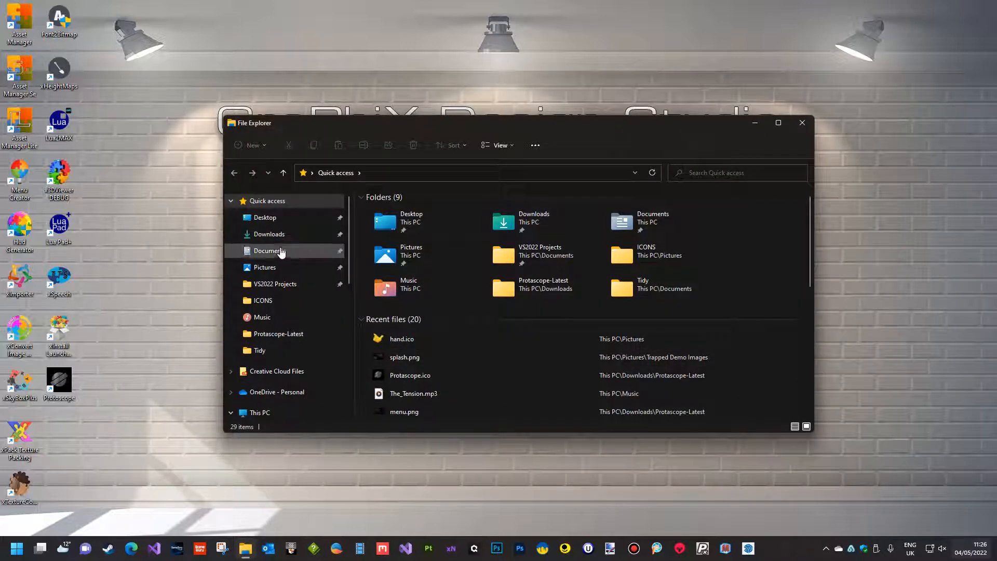
click(269, 251)
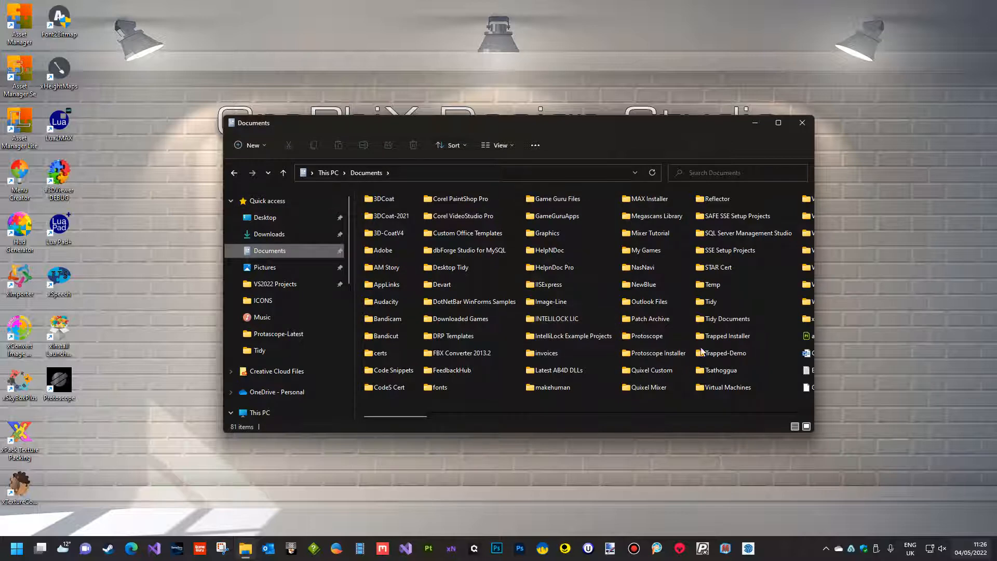
double_click(726, 335)
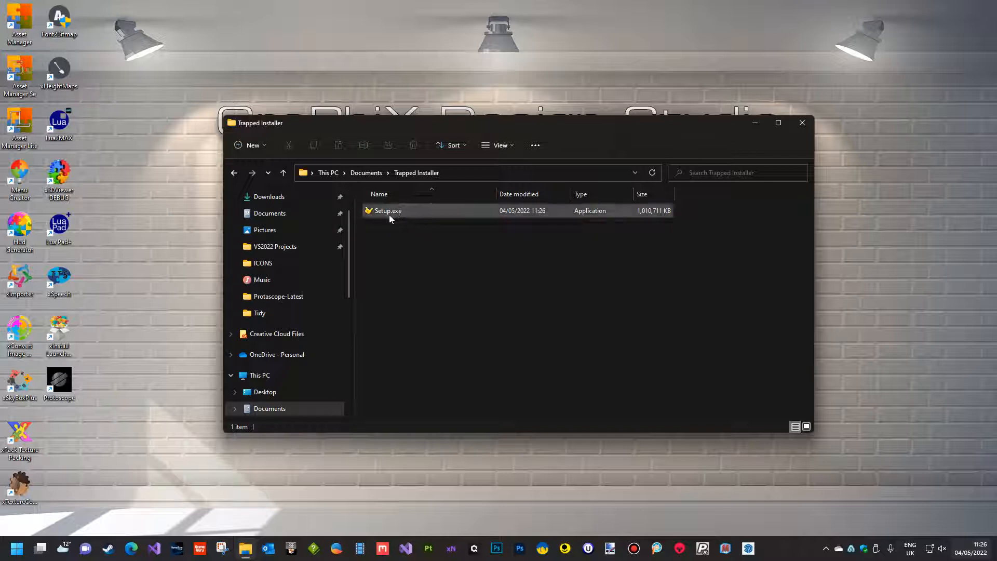
double_click(387, 211)
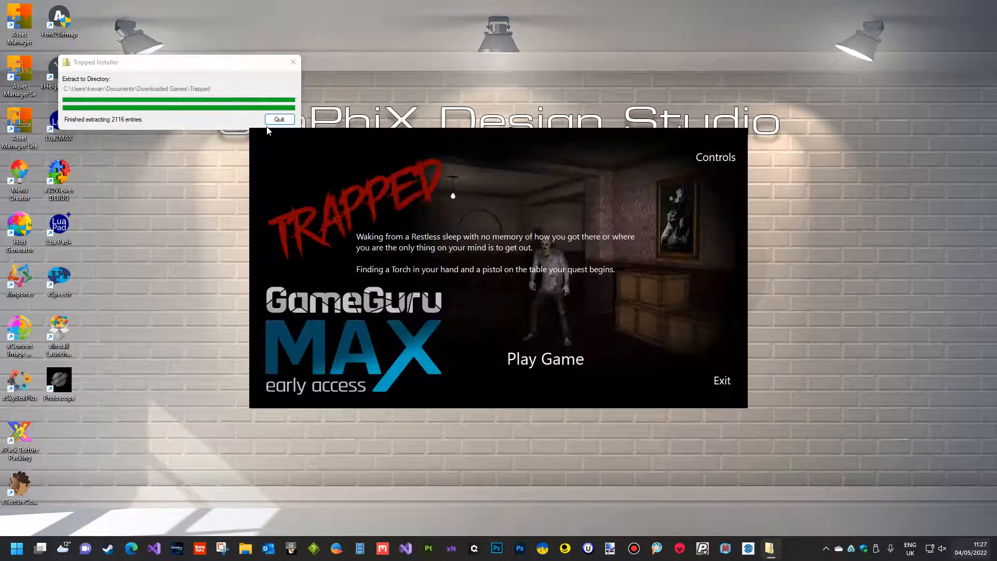
Quit the installer, review keyPEEKLEFT in Control Key Mapping and cancel without changes.
click(279, 119)
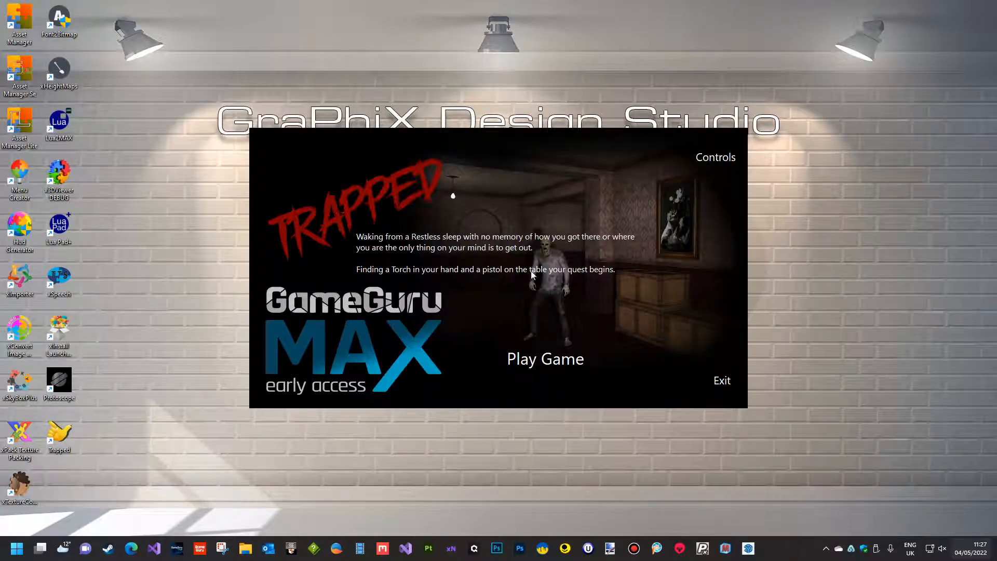
mouse_move(714, 264)
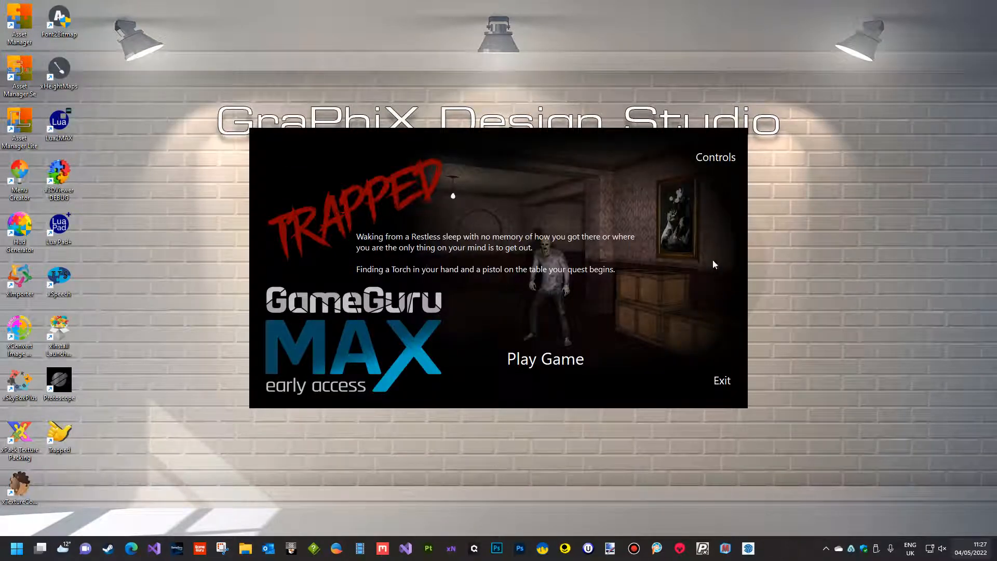
mouse_move(677, 314)
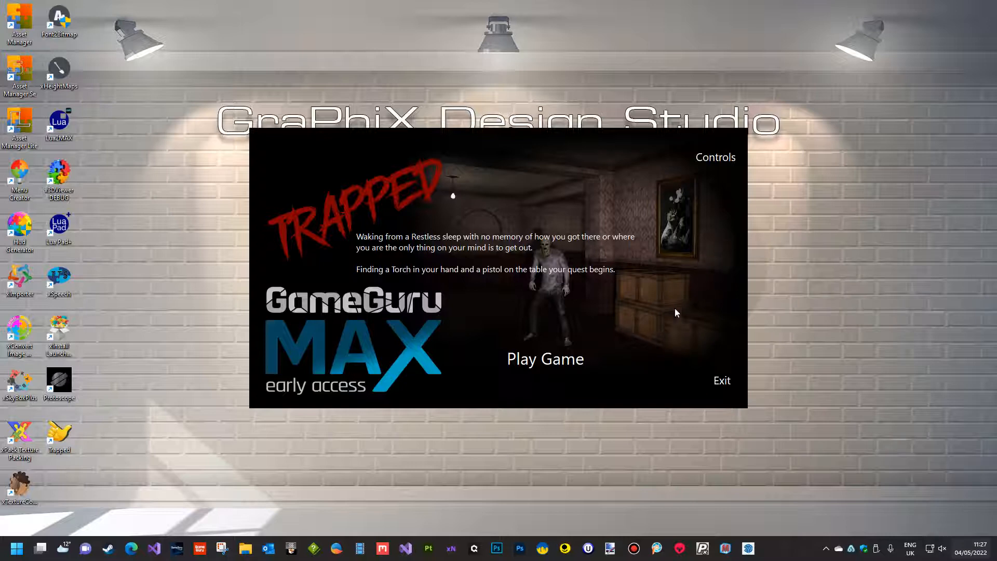
mouse_move(702, 278)
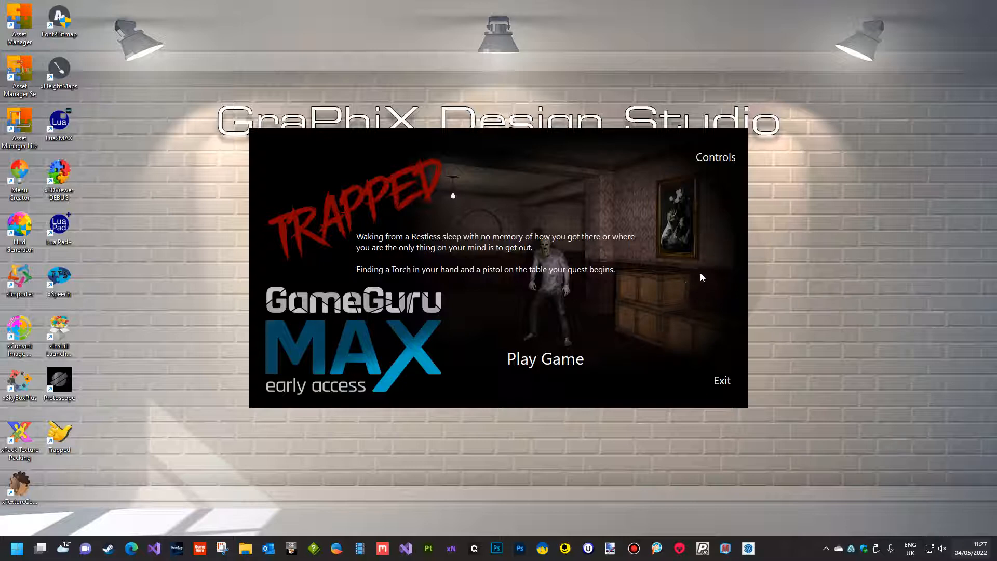
click(715, 157)
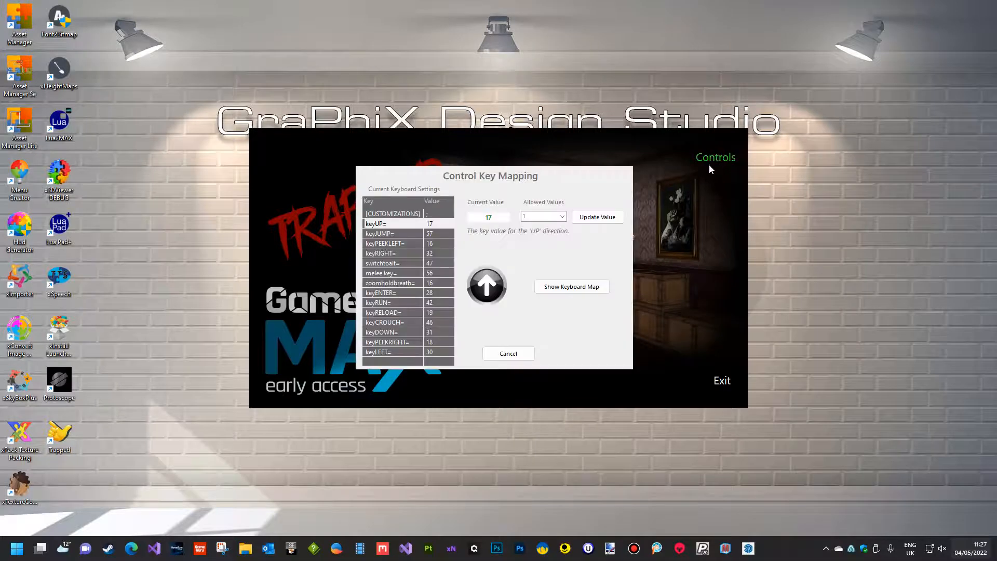
click(384, 243)
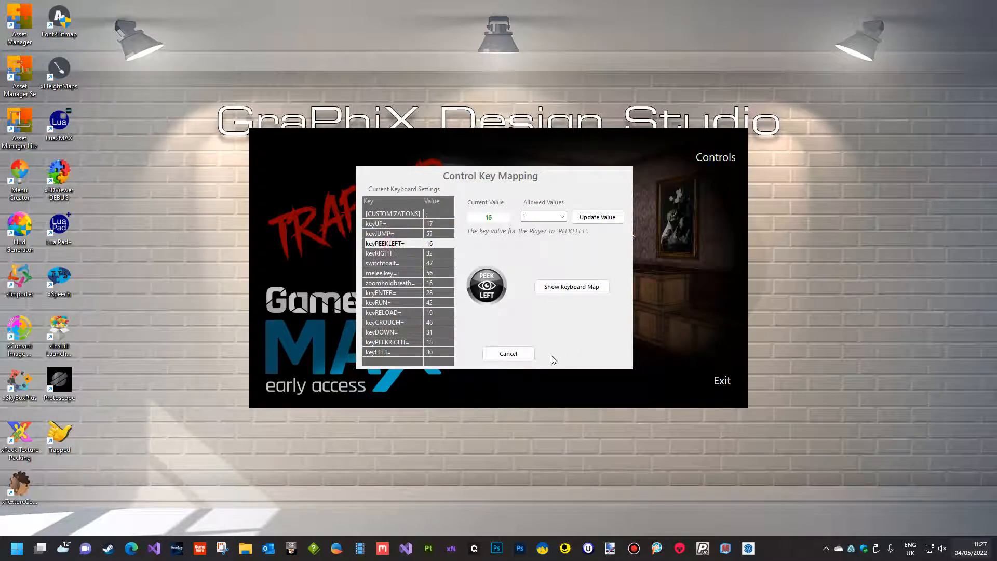
click(509, 353)
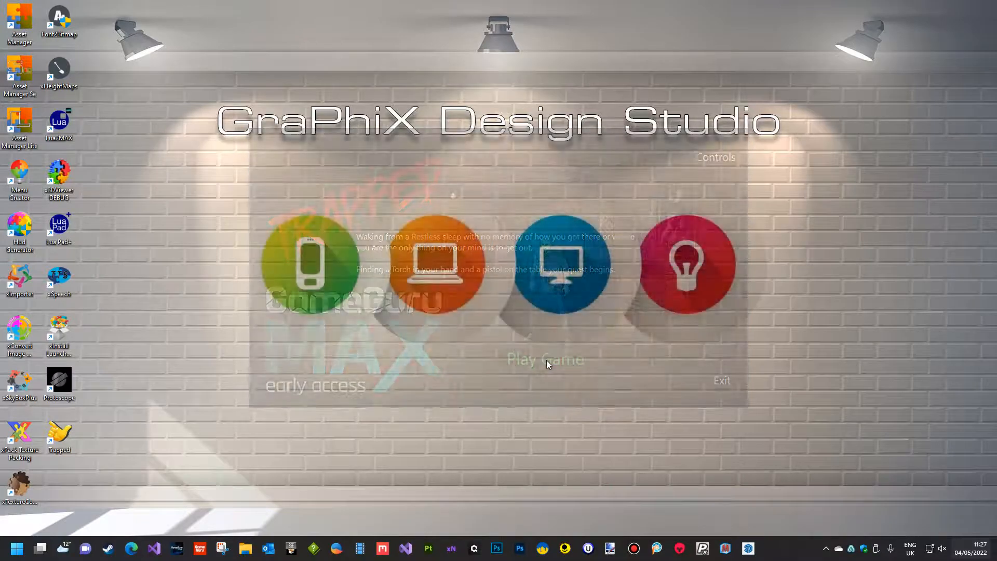
Play Trapped from the launcher, continue past the early-access notice, start the game and pause with Escape.
click(545, 359)
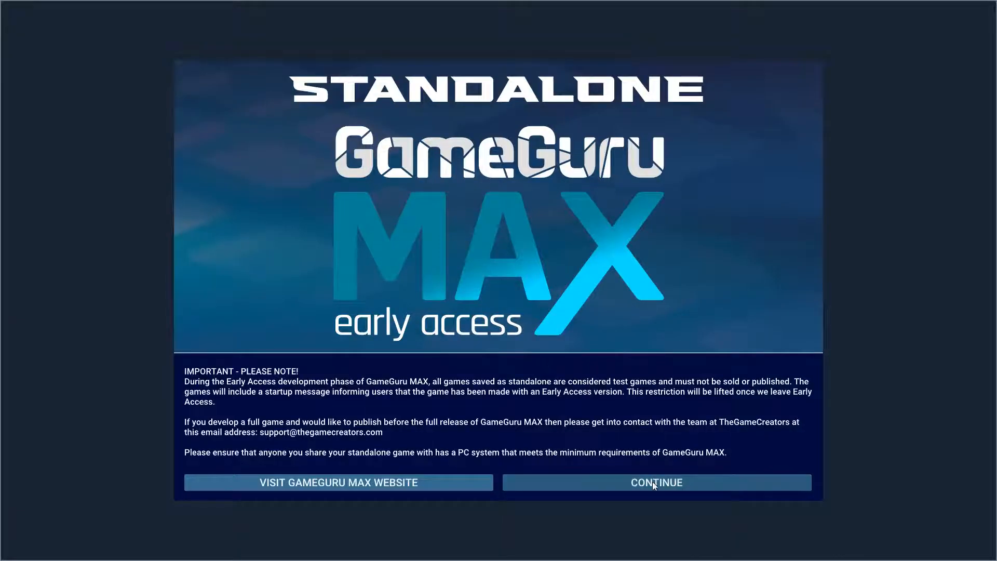
click(656, 481)
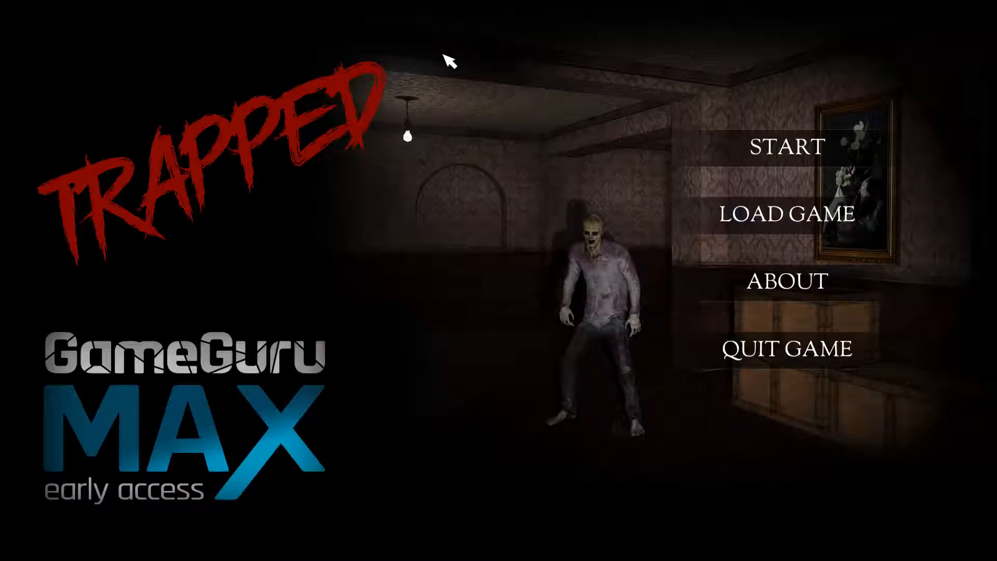
click(783, 147)
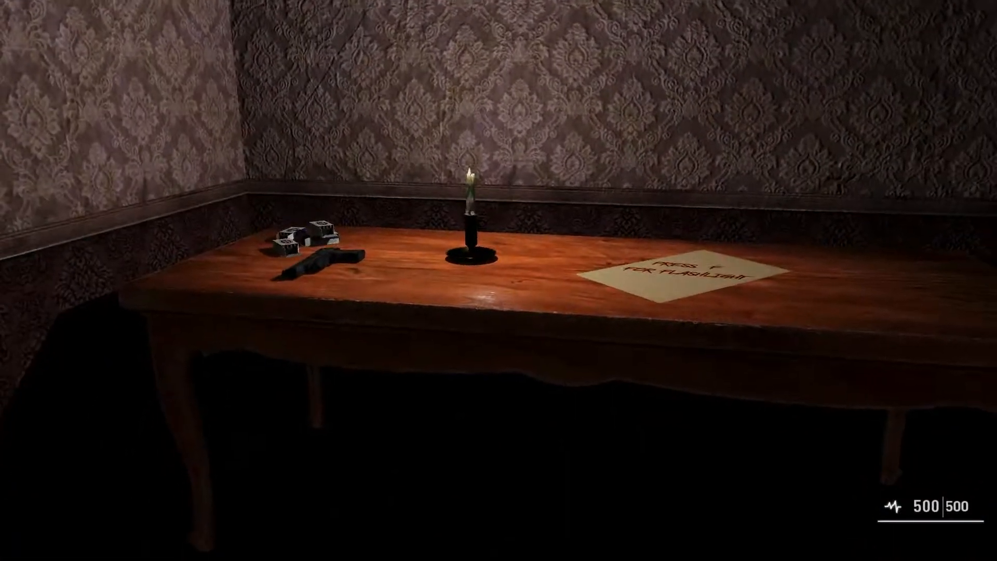
key(Escape)
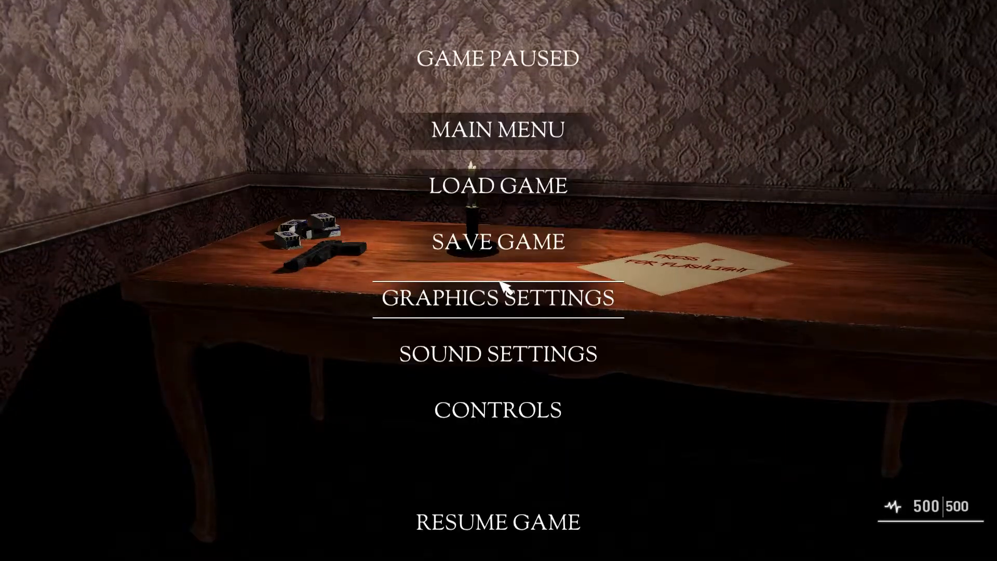
mouse_move(520, 132)
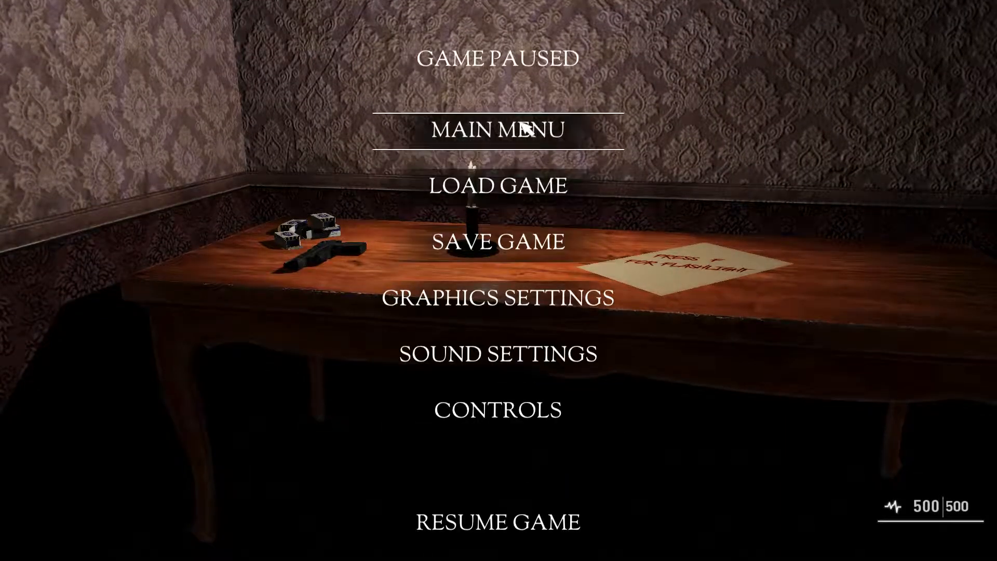